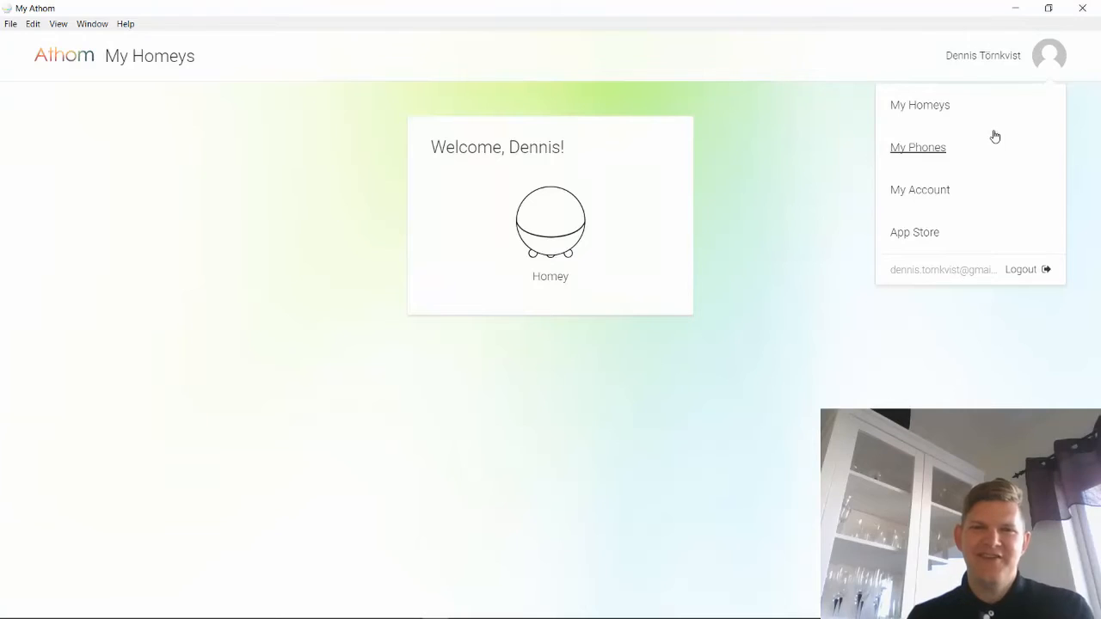
- Toggle the account menu from the welcome screen, then enter the Zones & Devices overview via the plug icon
click(746, 419)
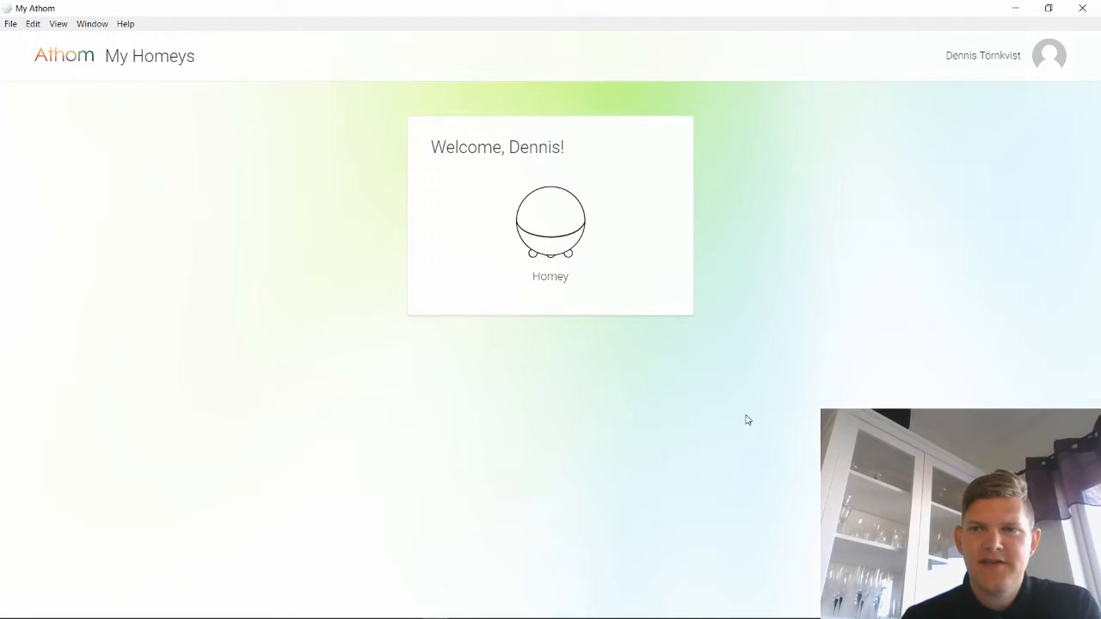
mouse_move(547, 237)
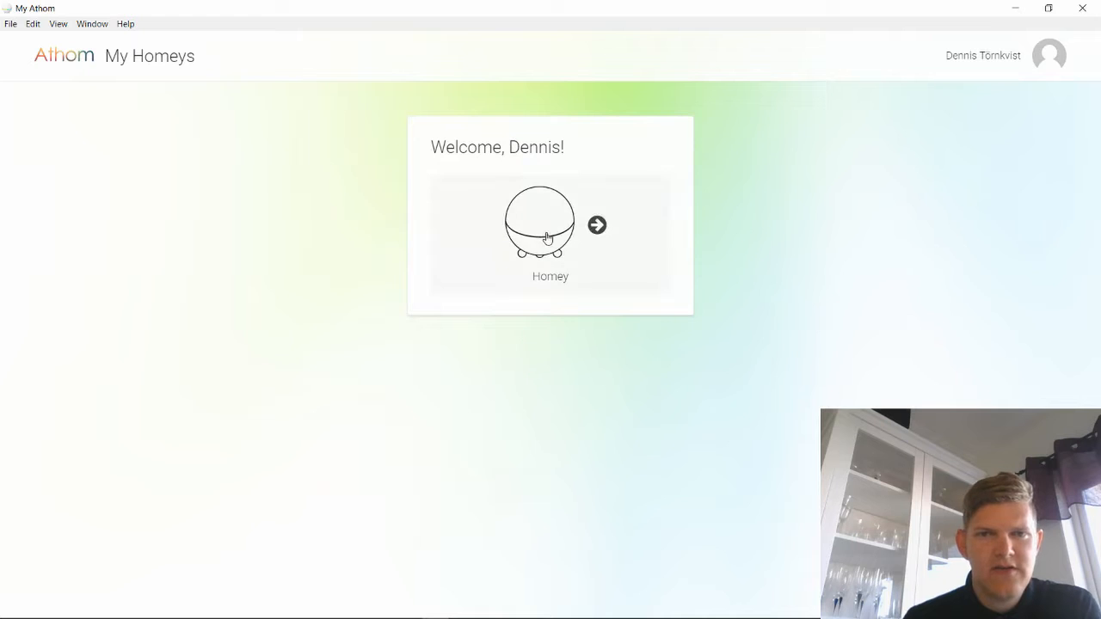
mouse_move(856, 177)
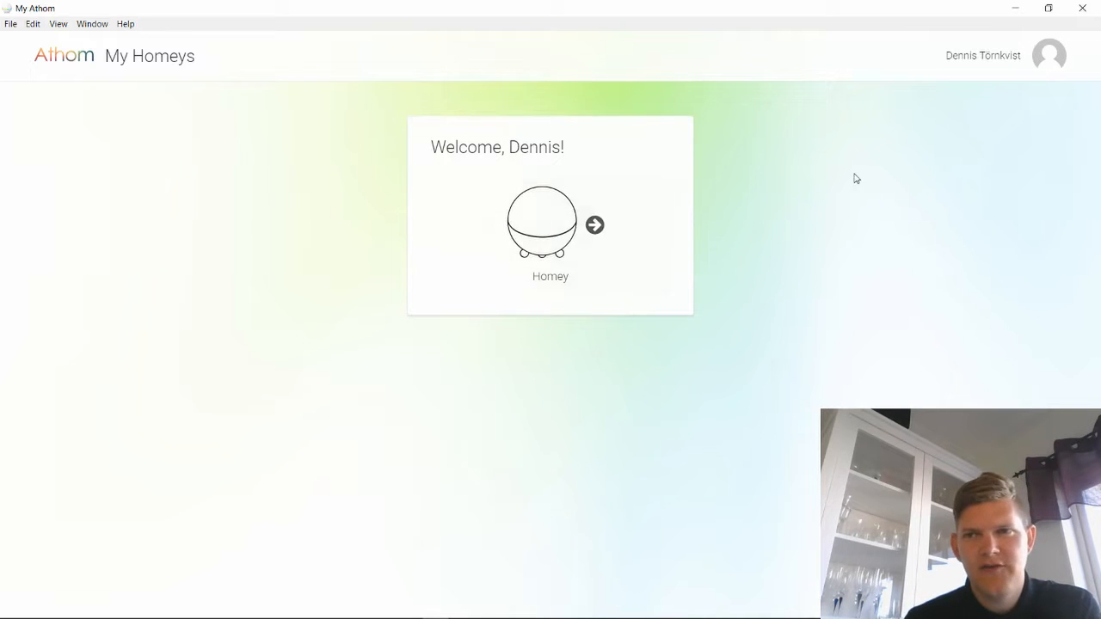
click(1049, 55)
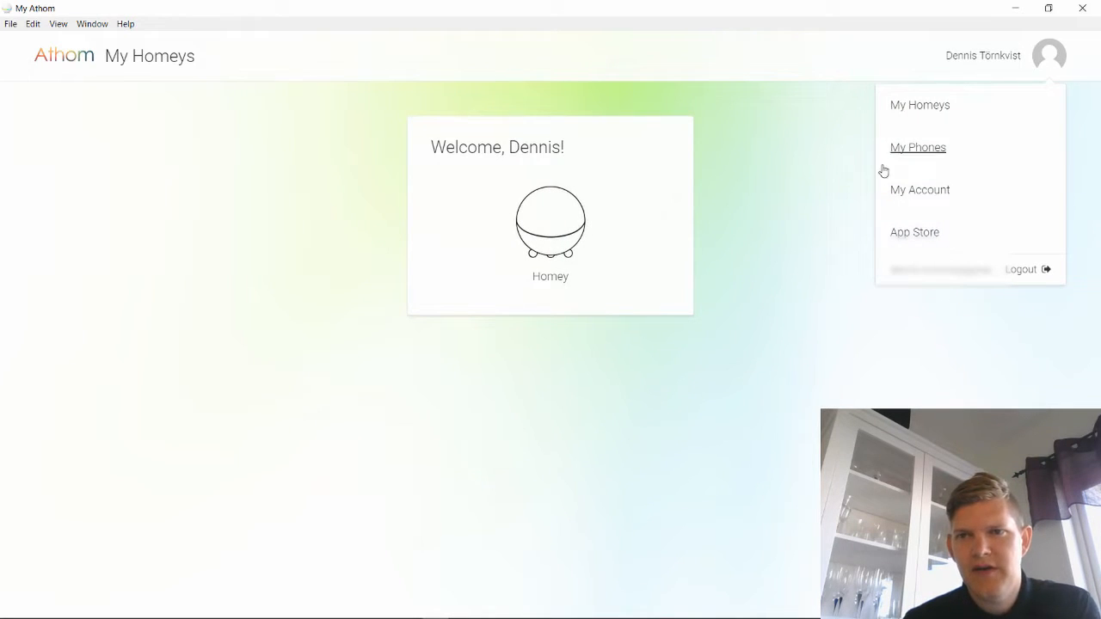
click(812, 224)
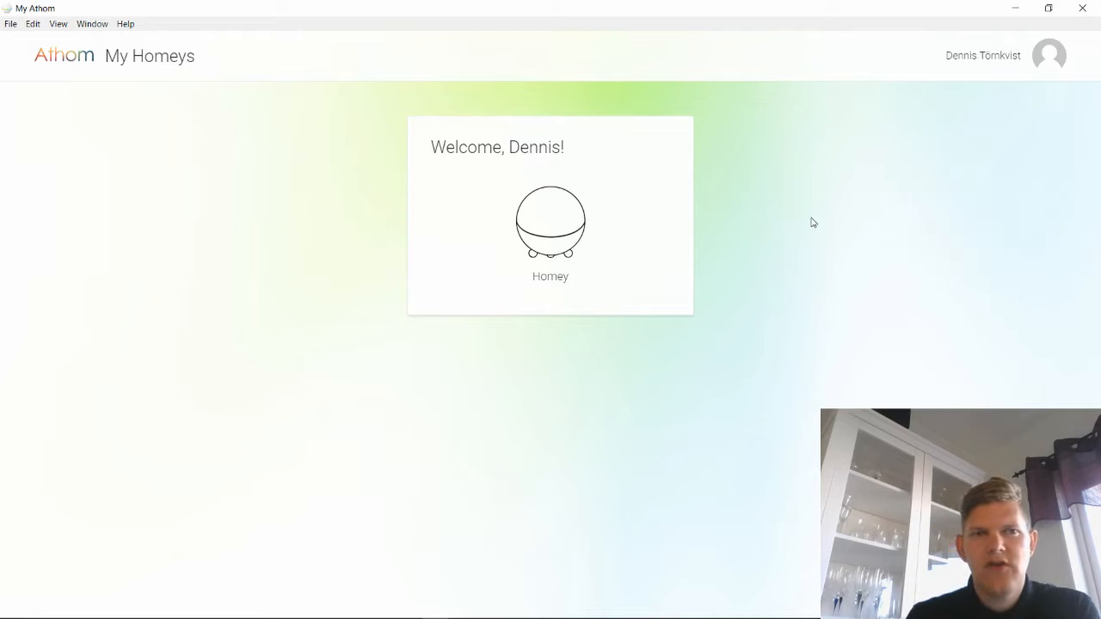
mouse_move(817, 220)
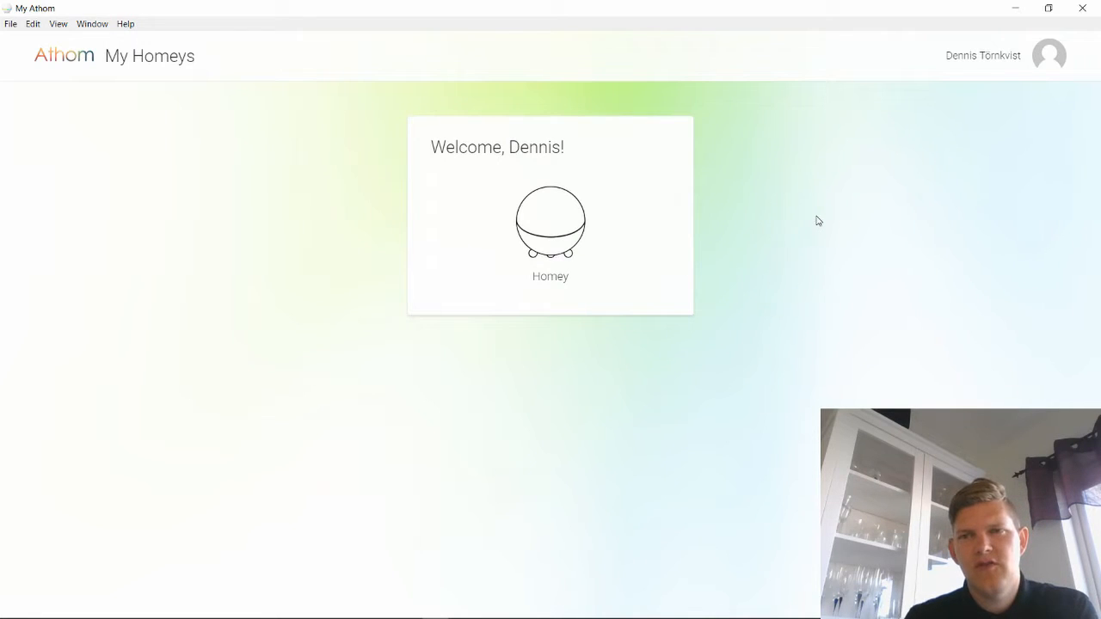
mouse_move(692, 221)
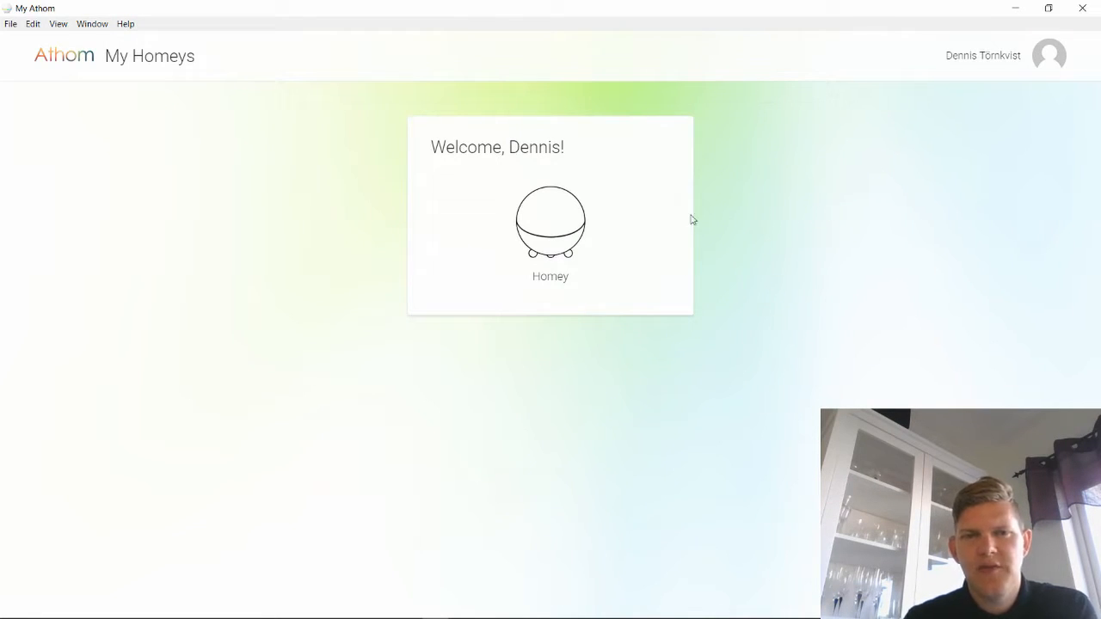
click(1049, 55)
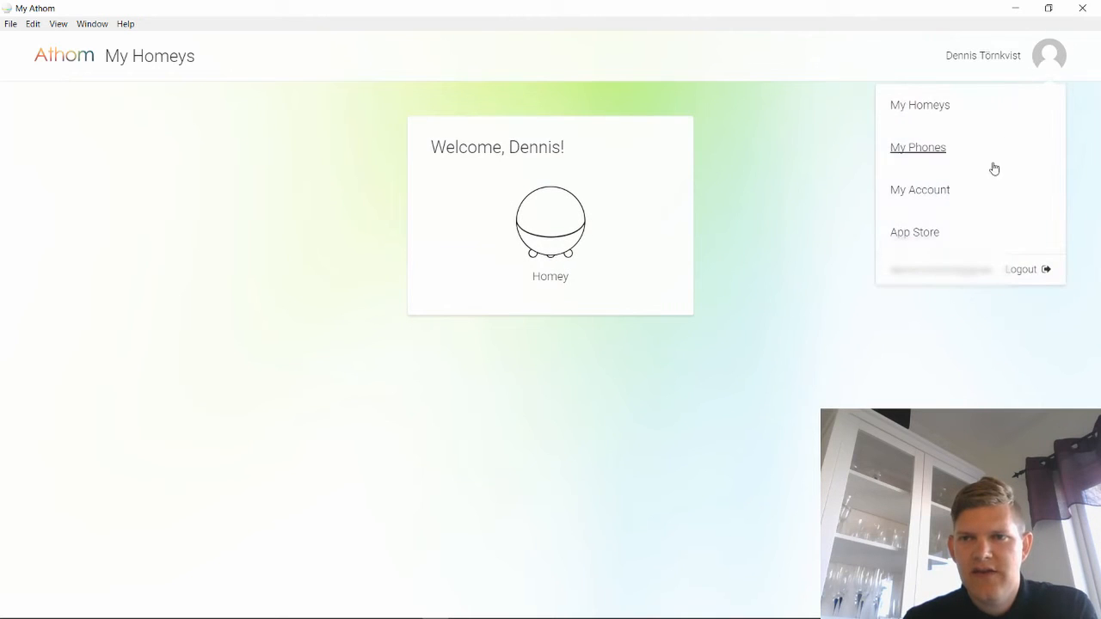
mouse_move(944, 137)
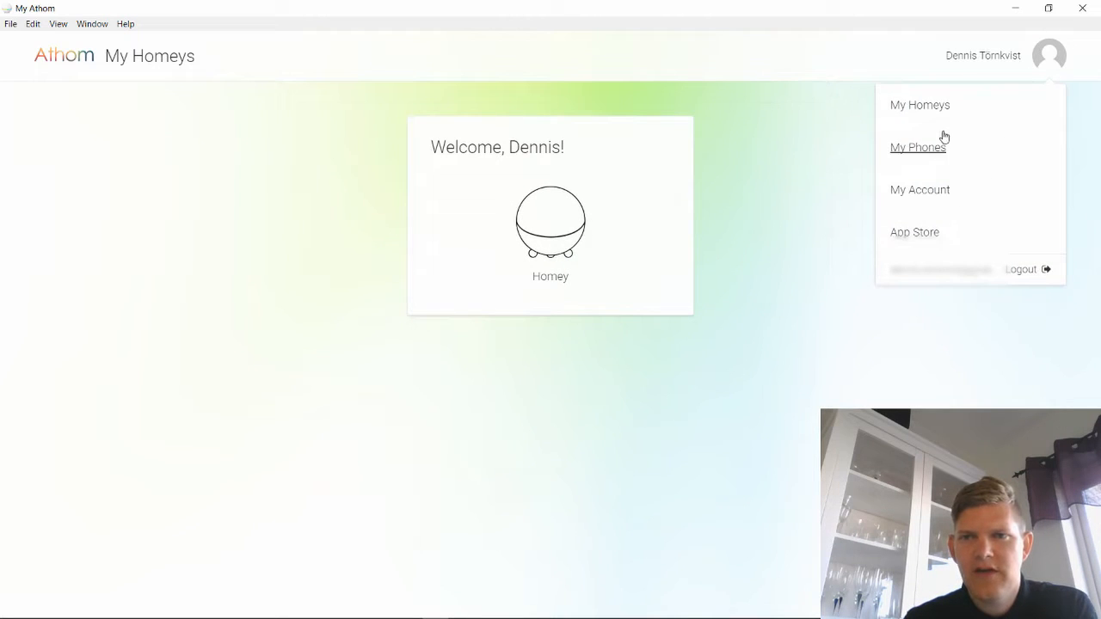
mouse_move(855, 158)
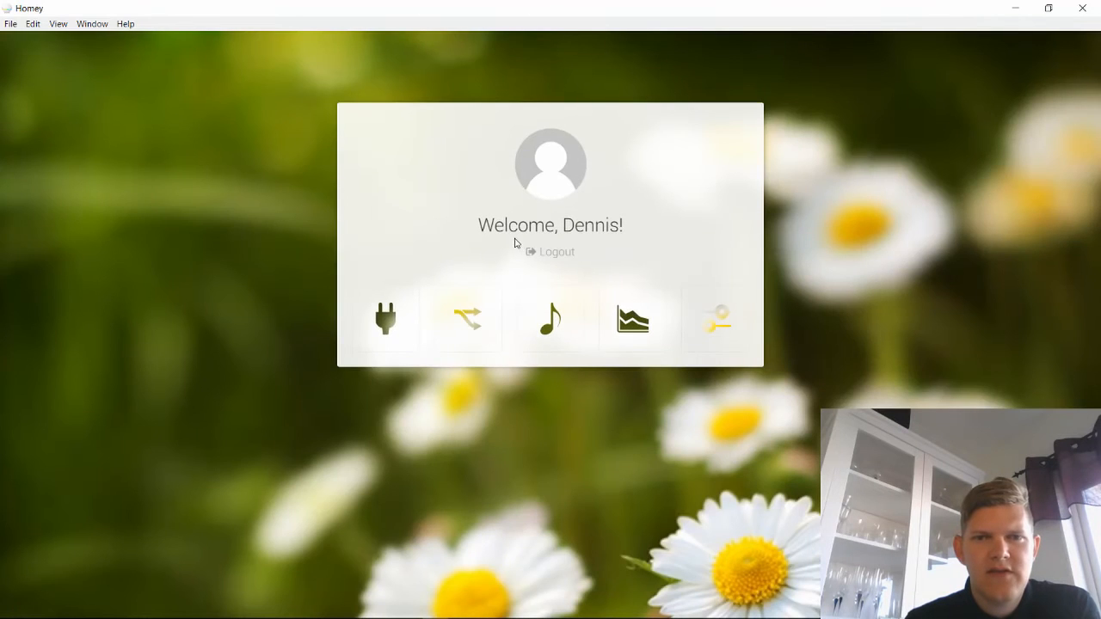
mouse_move(301, 277)
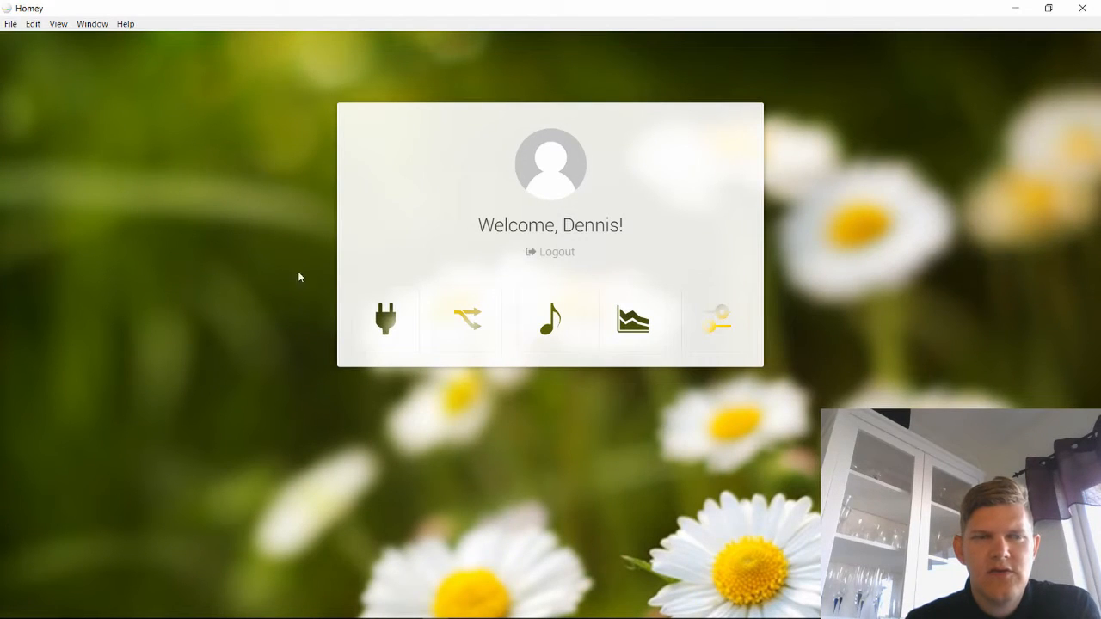
click(385, 318)
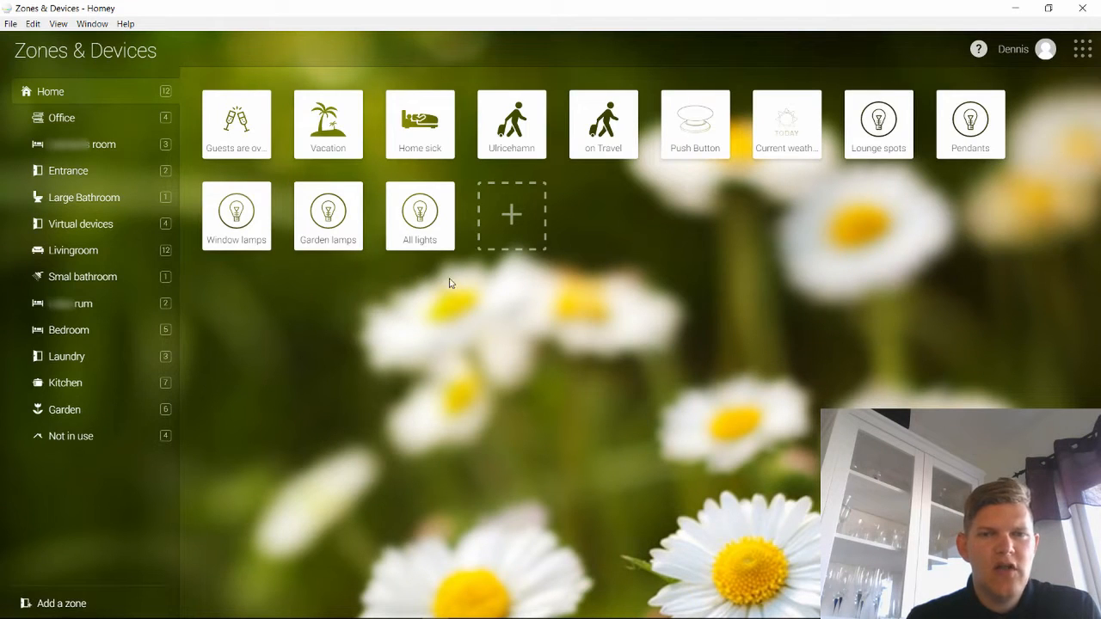
mouse_move(93, 210)
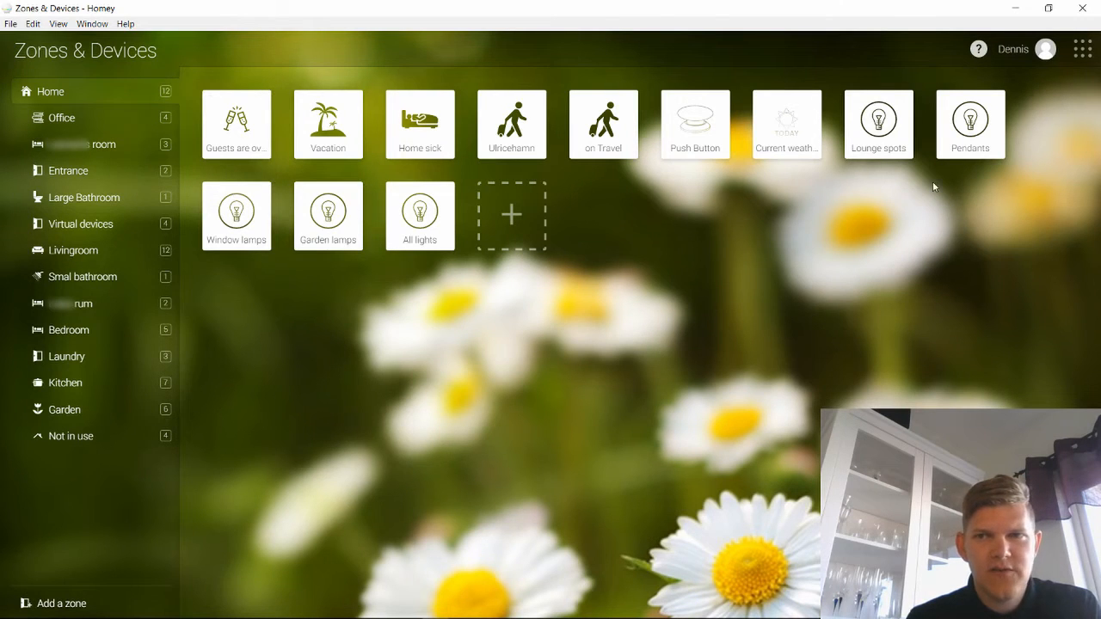
mouse_move(936, 267)
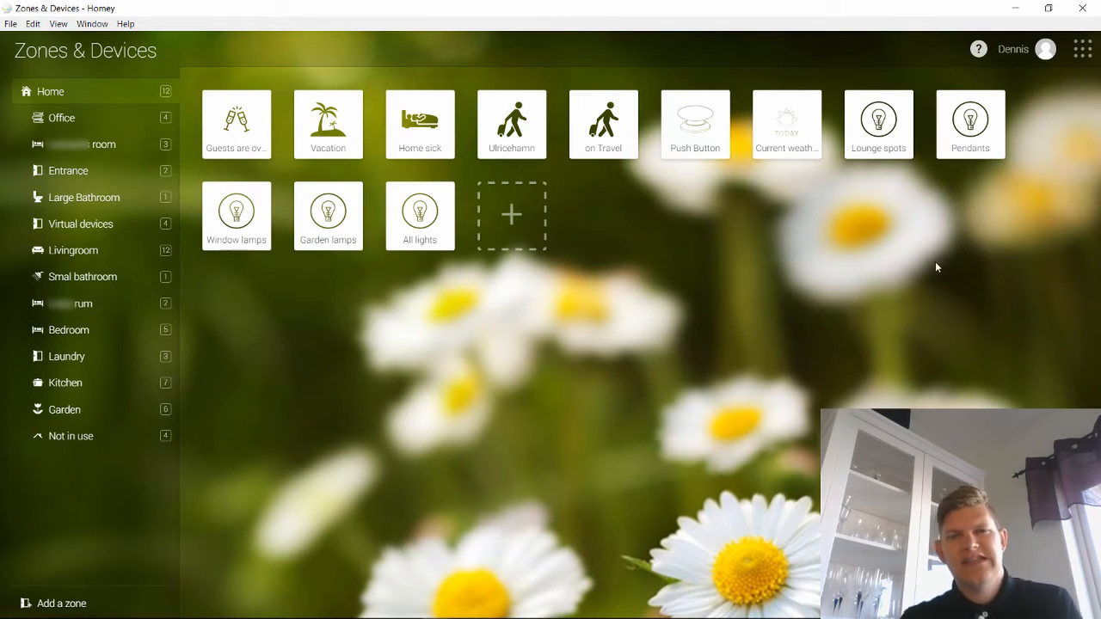
mouse_move(927, 265)
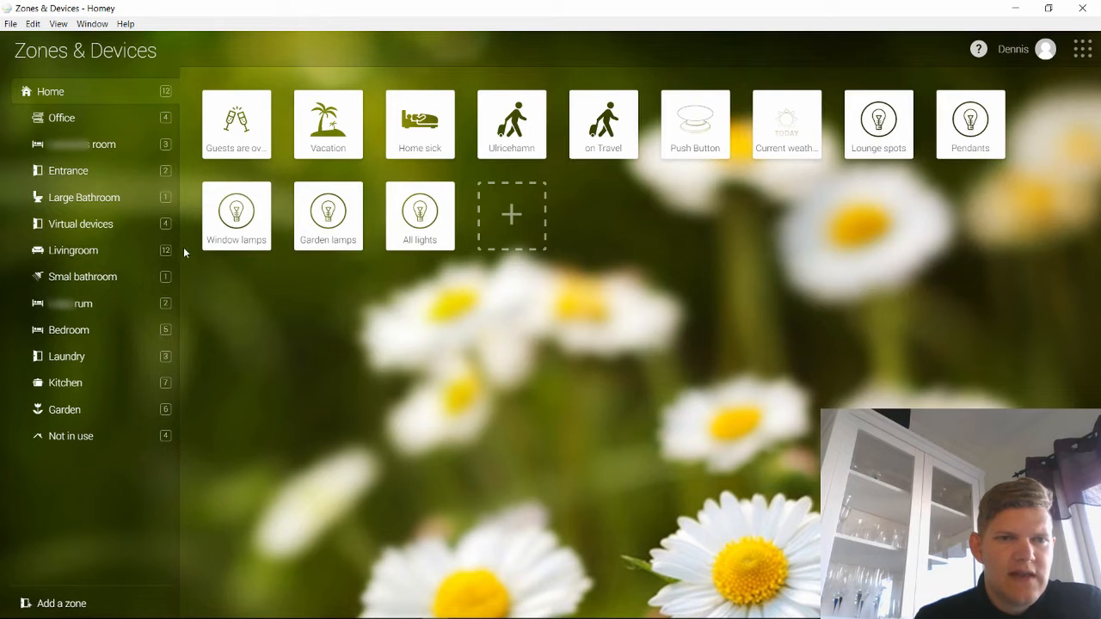
- Select the Livingroom zone, switch the TV plug's power off from its quick controls and bring up its device settings
click(72, 251)
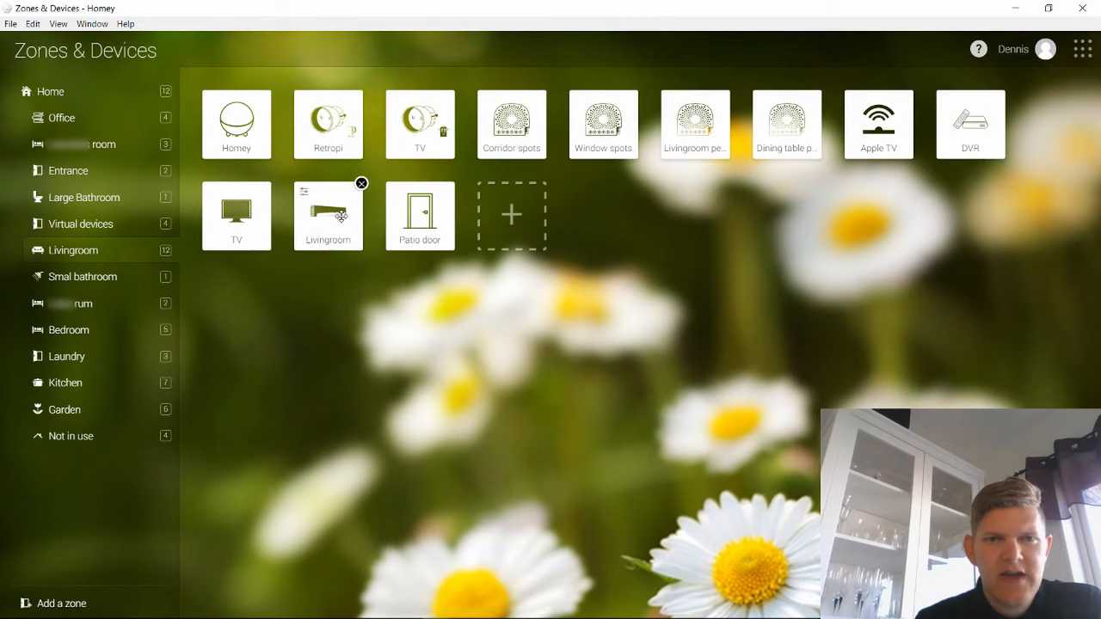
mouse_move(420, 214)
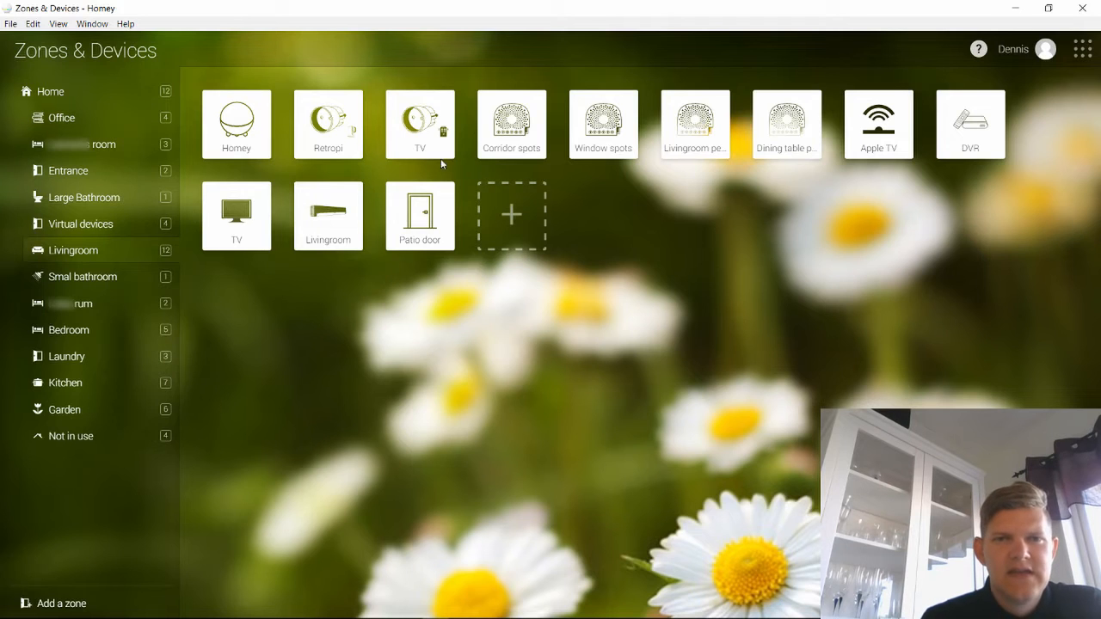
click(420, 124)
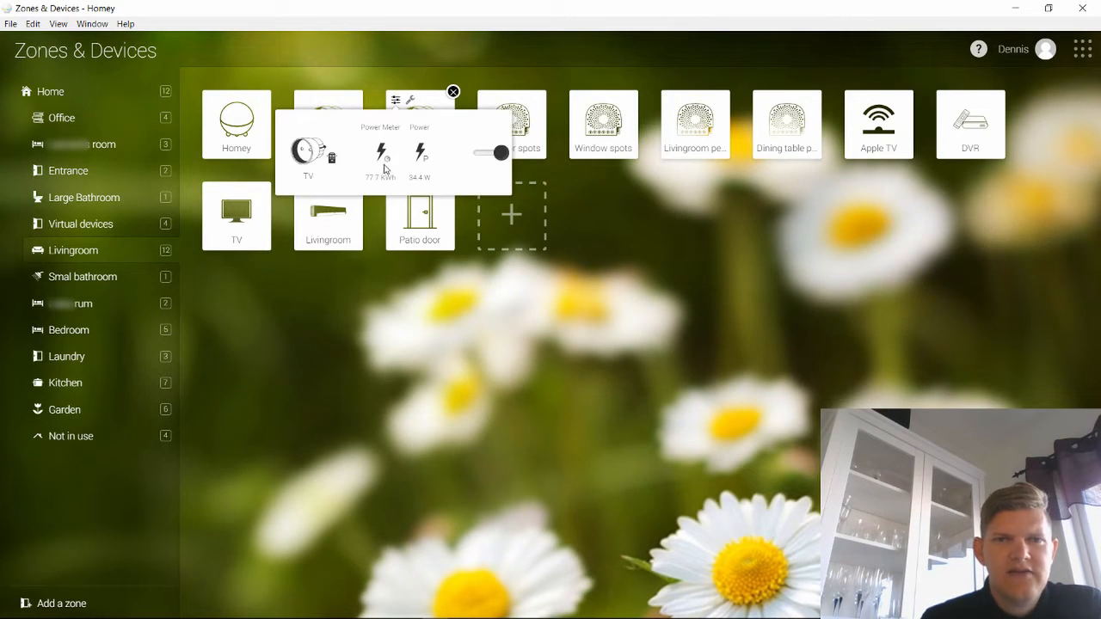
mouse_move(442, 162)
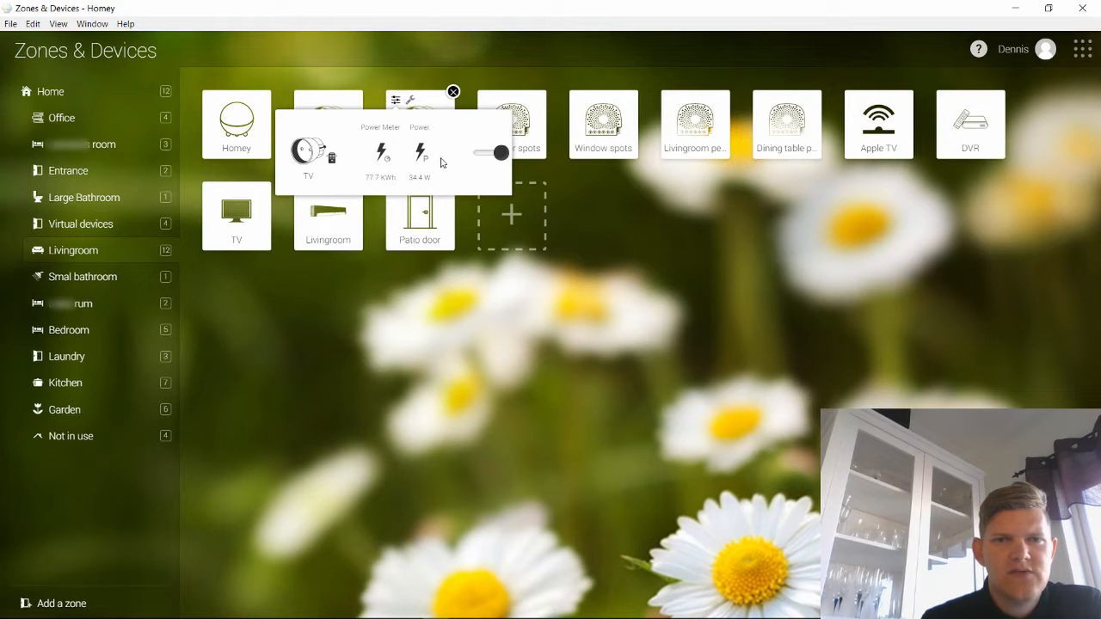
drag(502, 152, 474, 151)
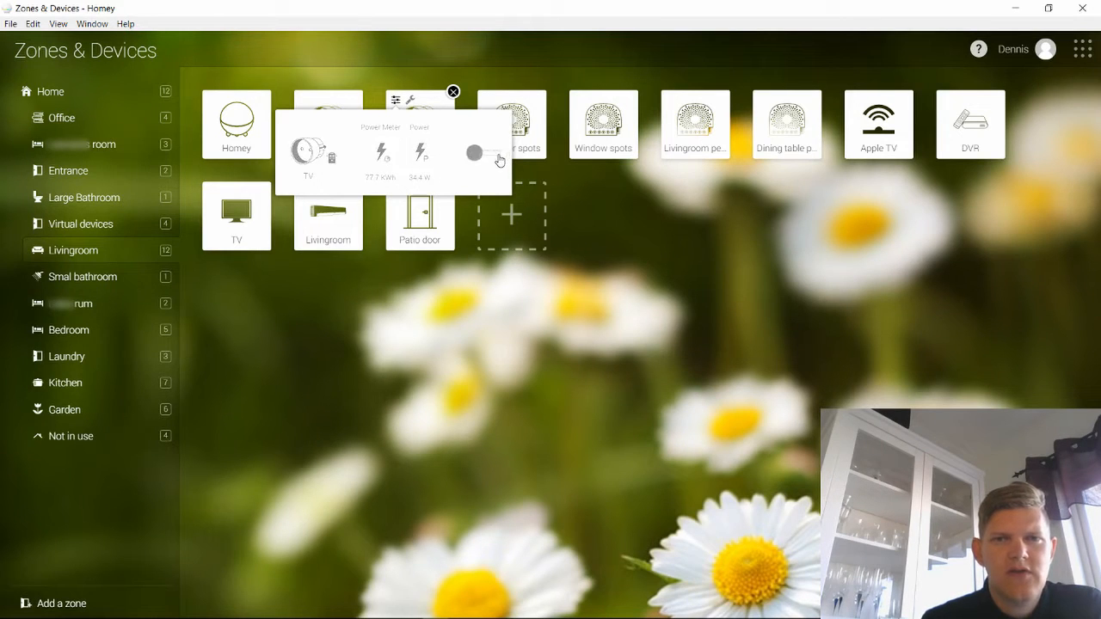
click(454, 91)
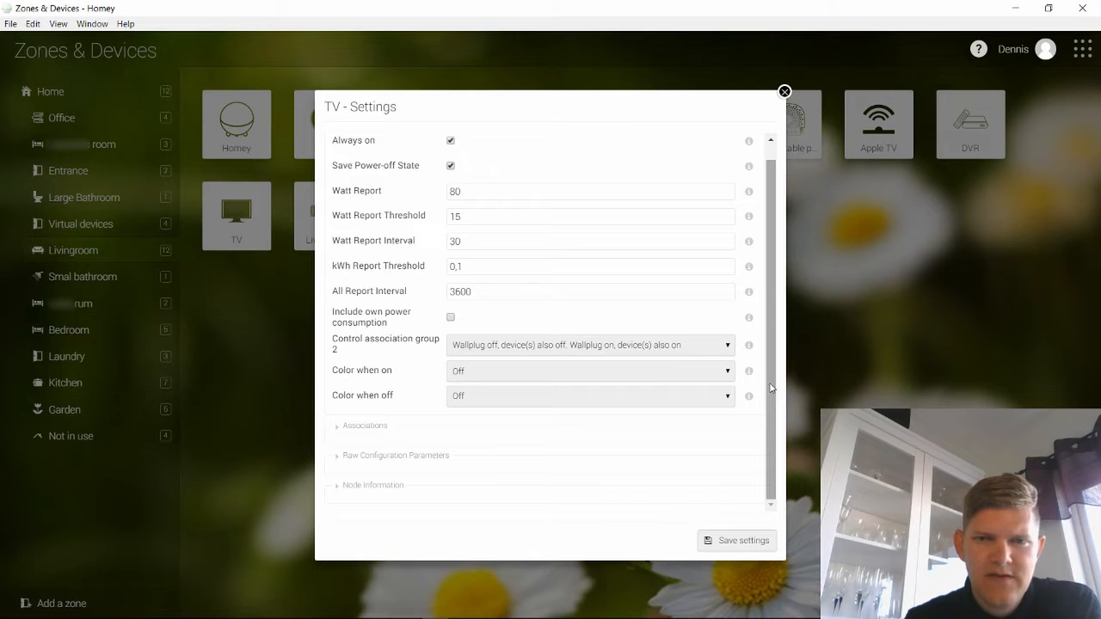
mouse_move(771, 419)
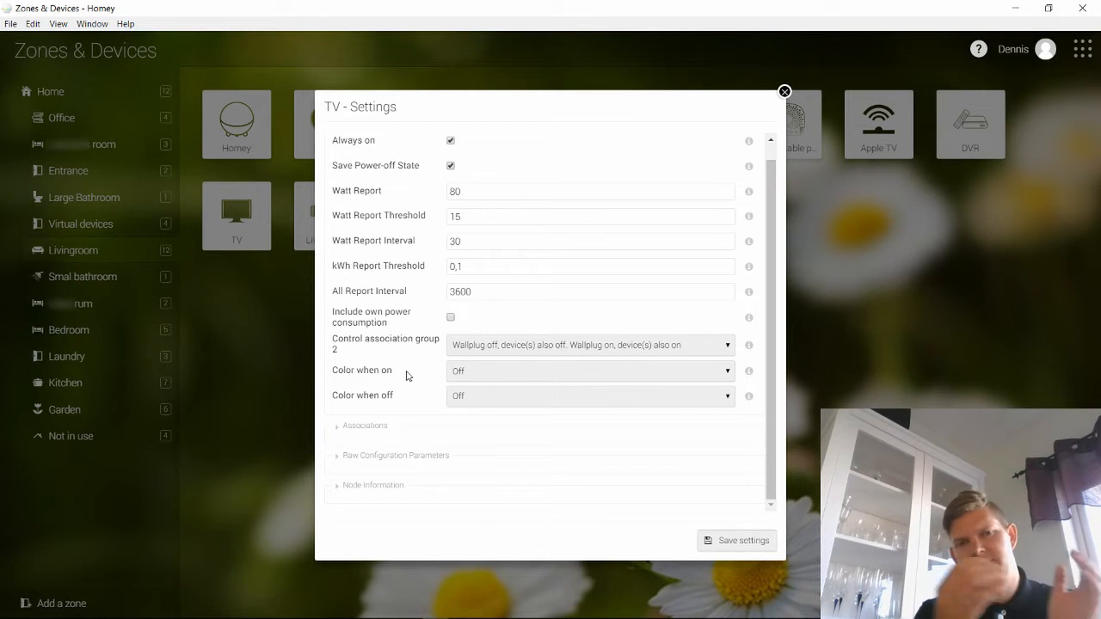
mouse_move(385, 458)
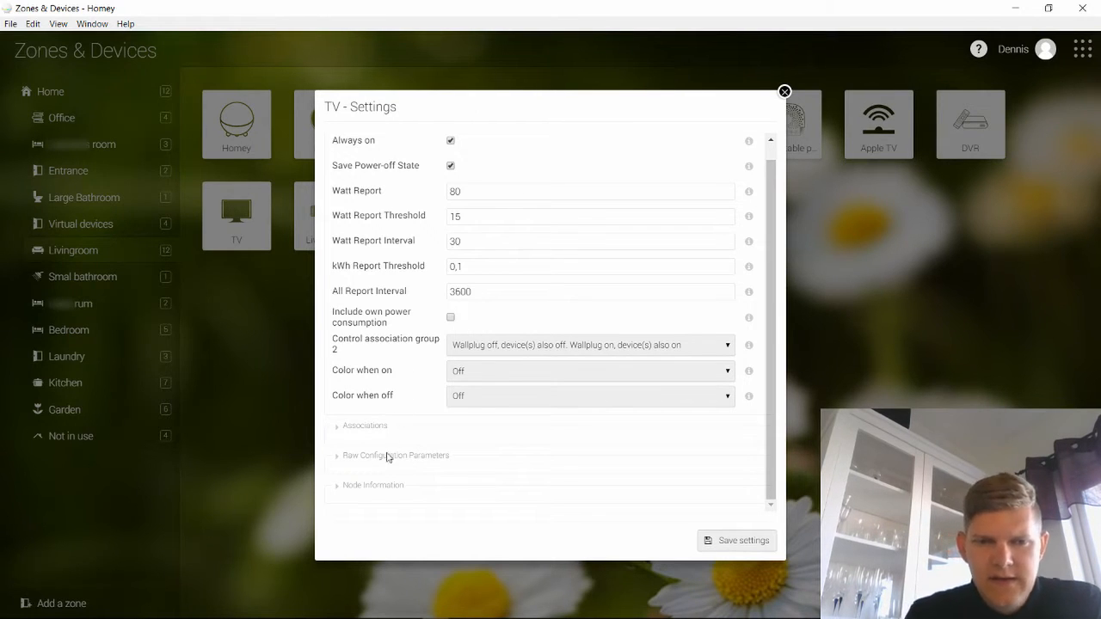
- Reveal the TV's Raw Configuration Parameters and Node information, save the settings and confirm with OK
click(395, 454)
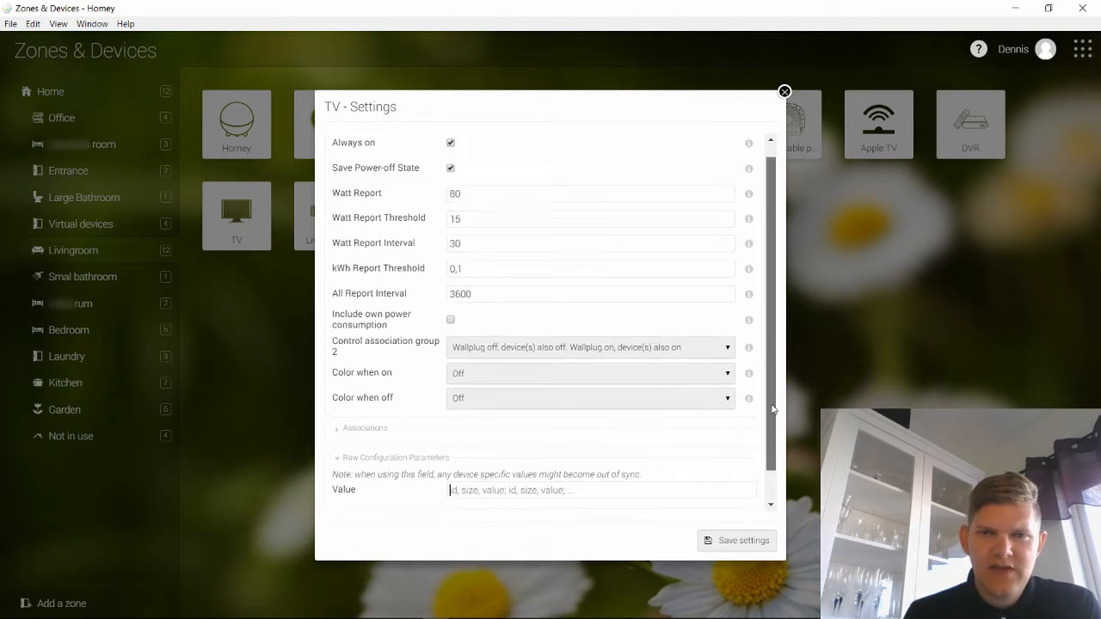
scroll(up, 3)
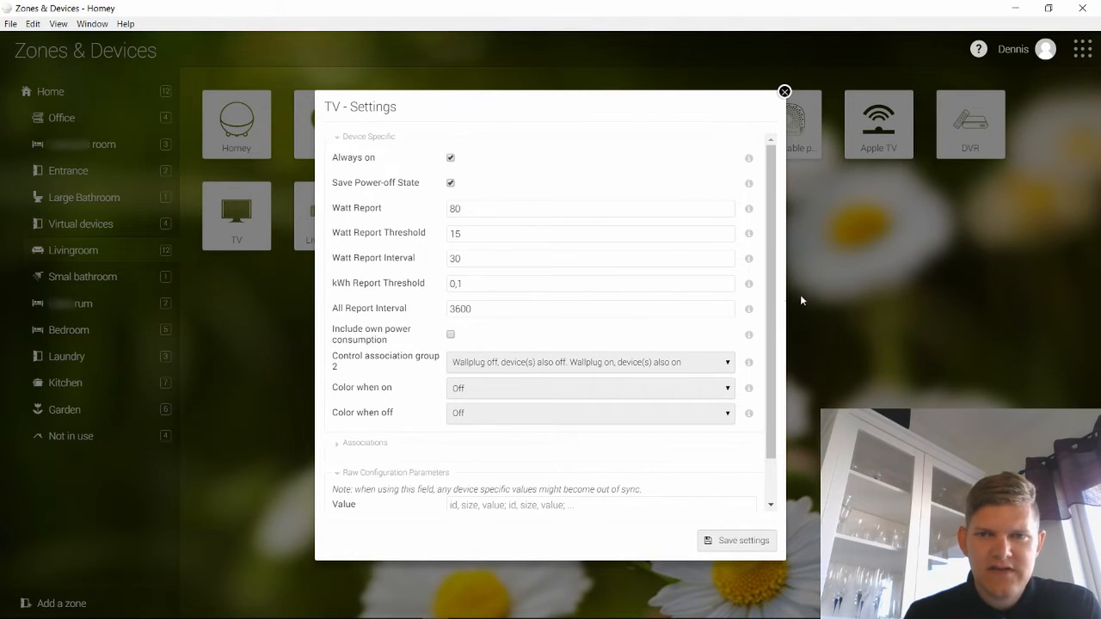
scroll(down, 3)
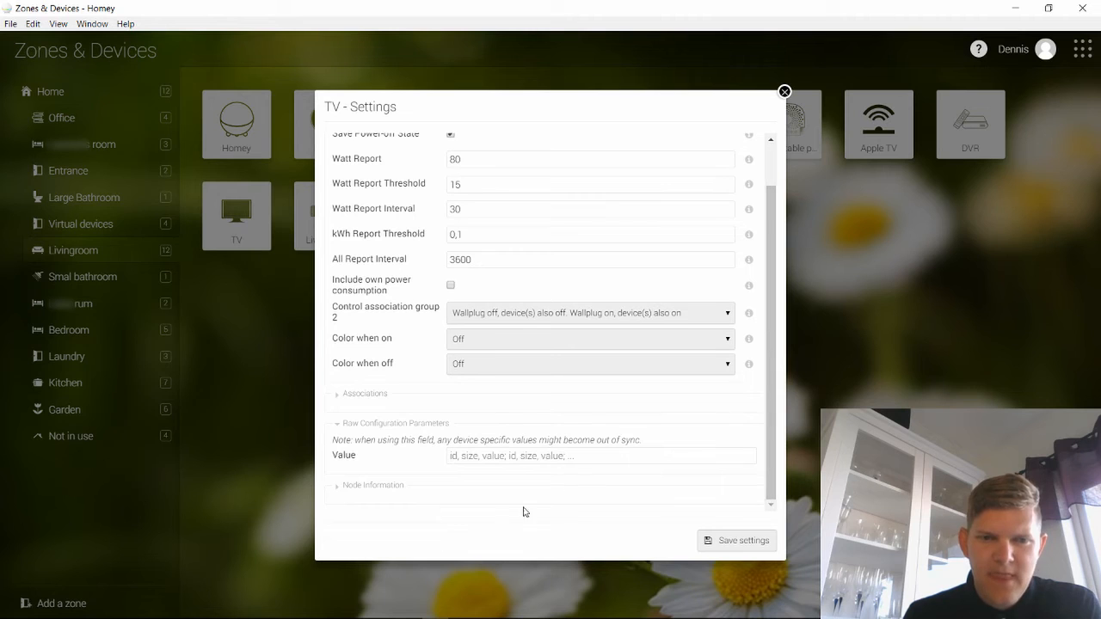
click(373, 485)
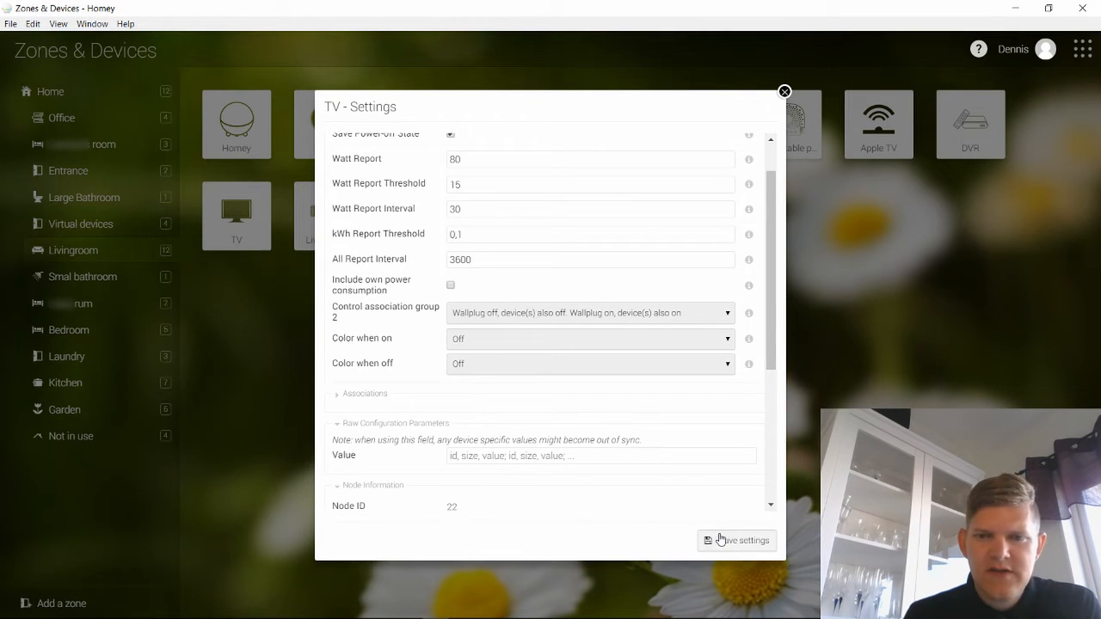
click(736, 540)
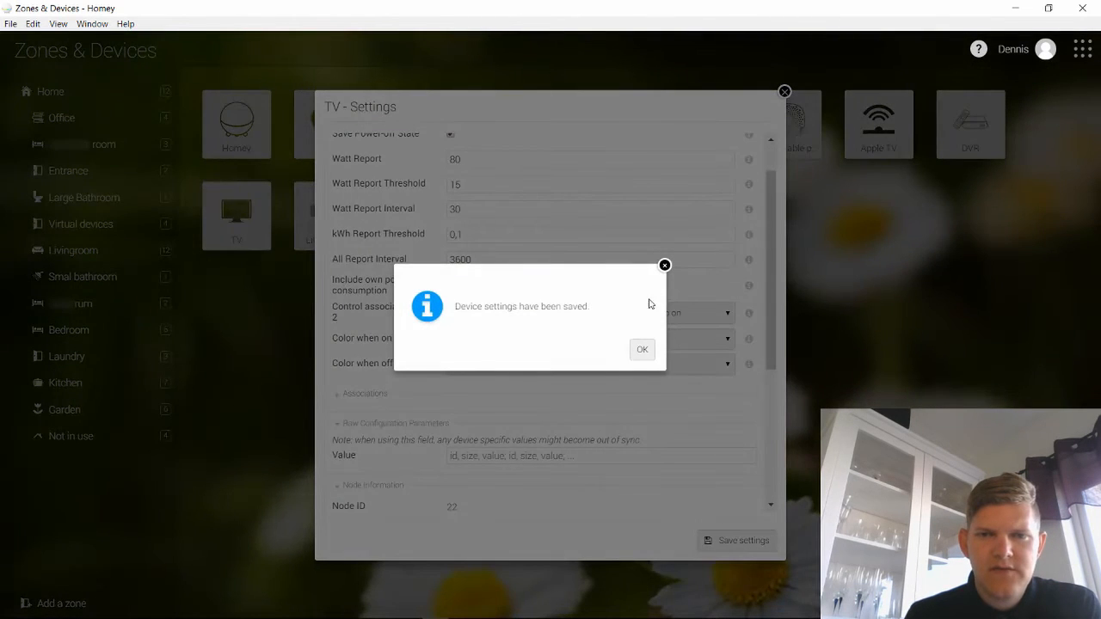
click(641, 349)
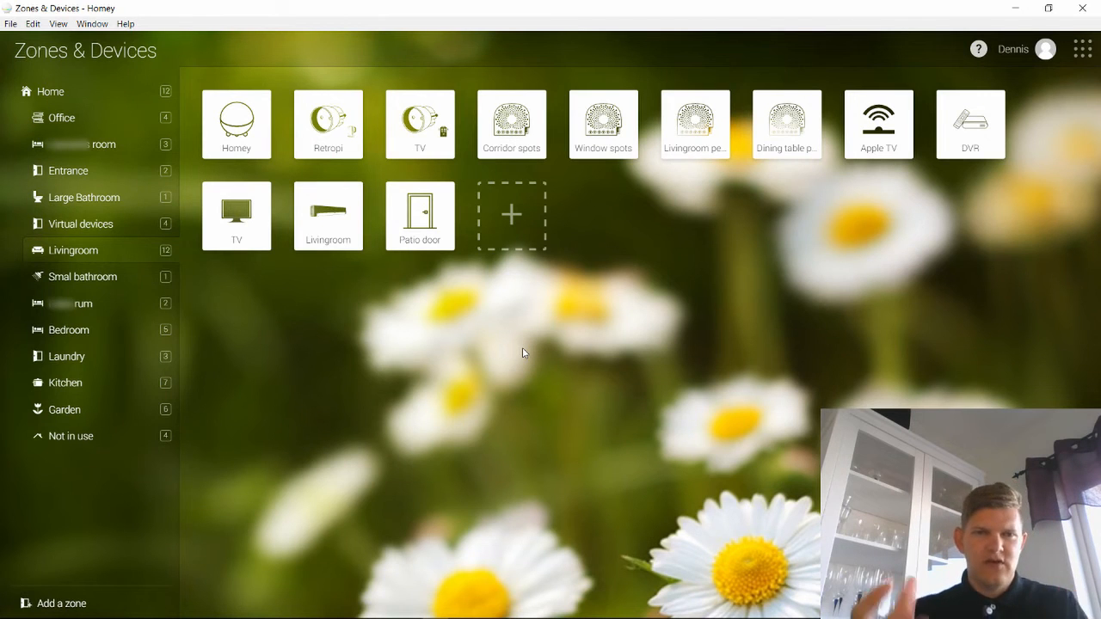
- Add a new zone named 'New Zone' from the bottom of the zone sidebar
click(60, 602)
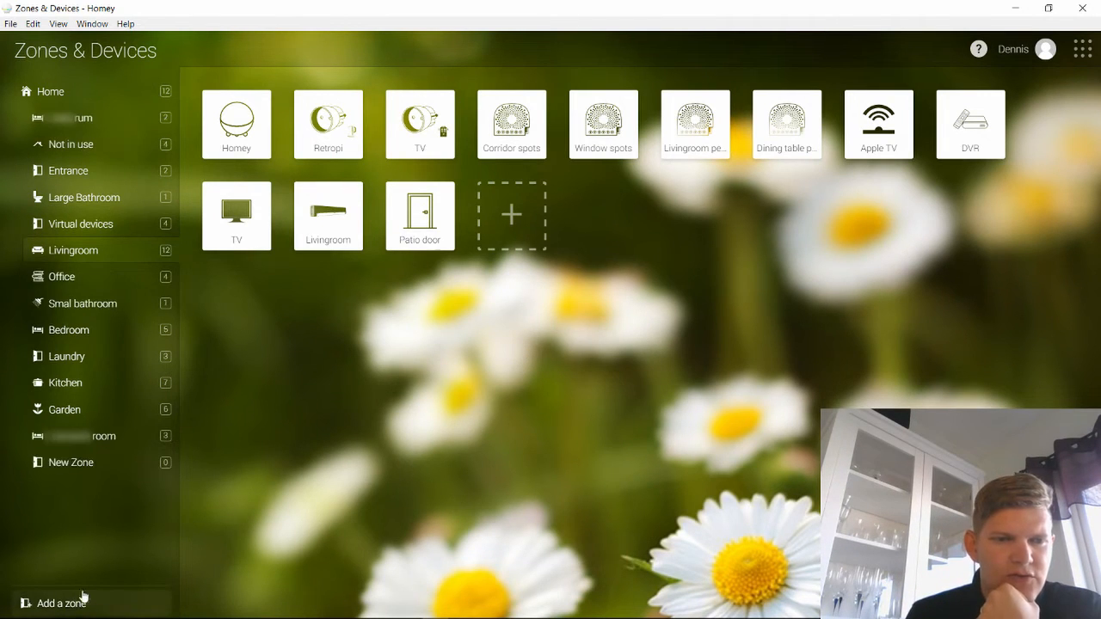
mouse_move(98, 509)
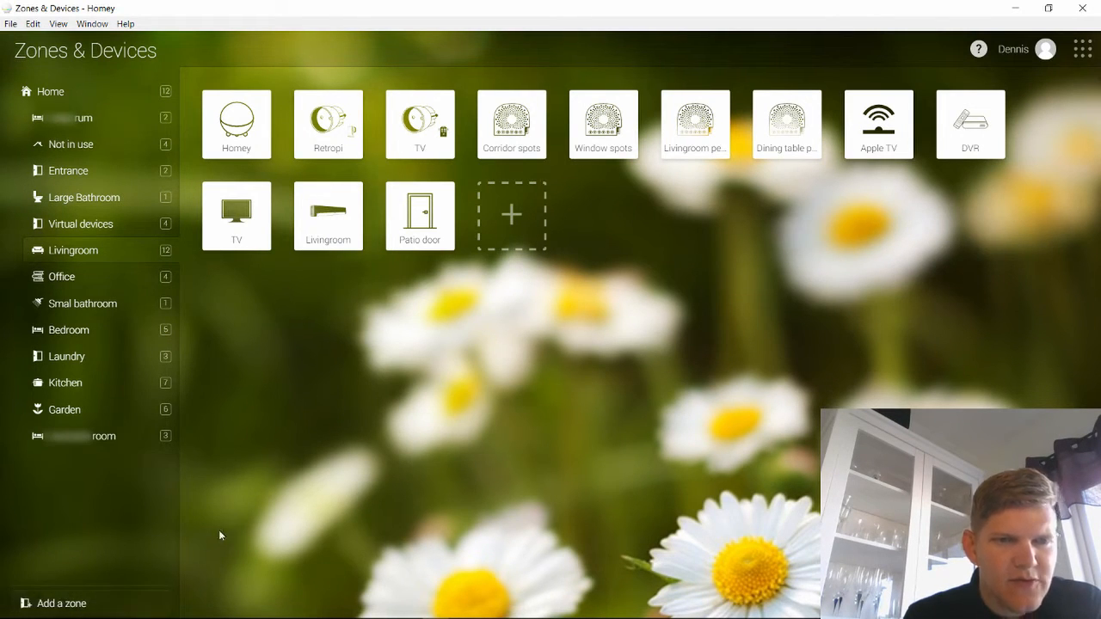
mouse_move(364, 470)
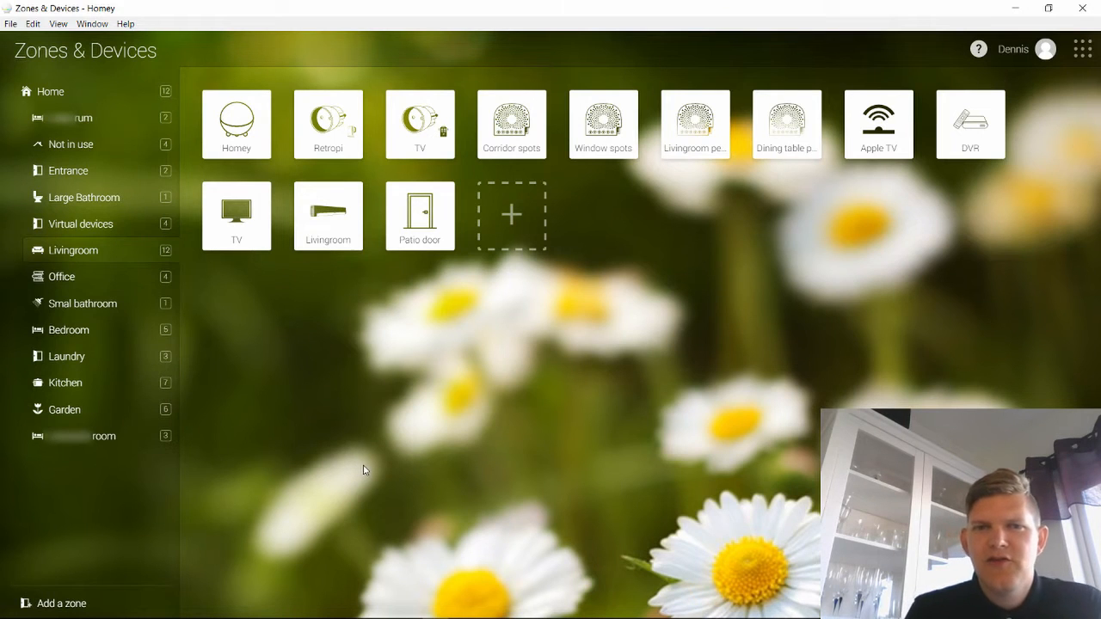
mouse_move(695, 285)
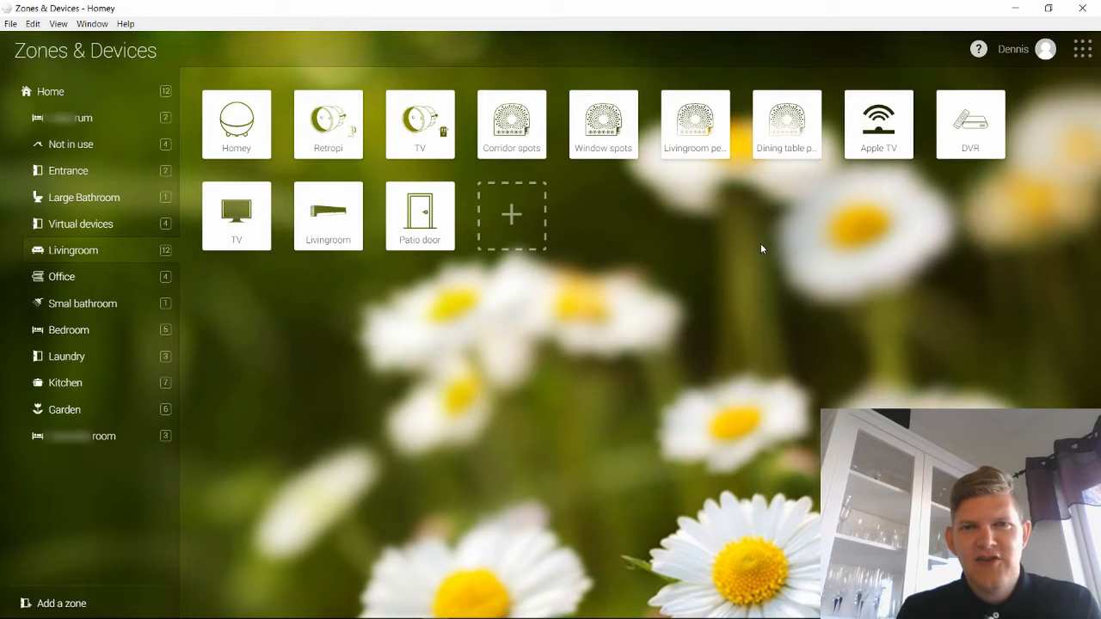
- Switch to the Flow section from the app grid and create a new flow named 'Test flow'
click(1081, 48)
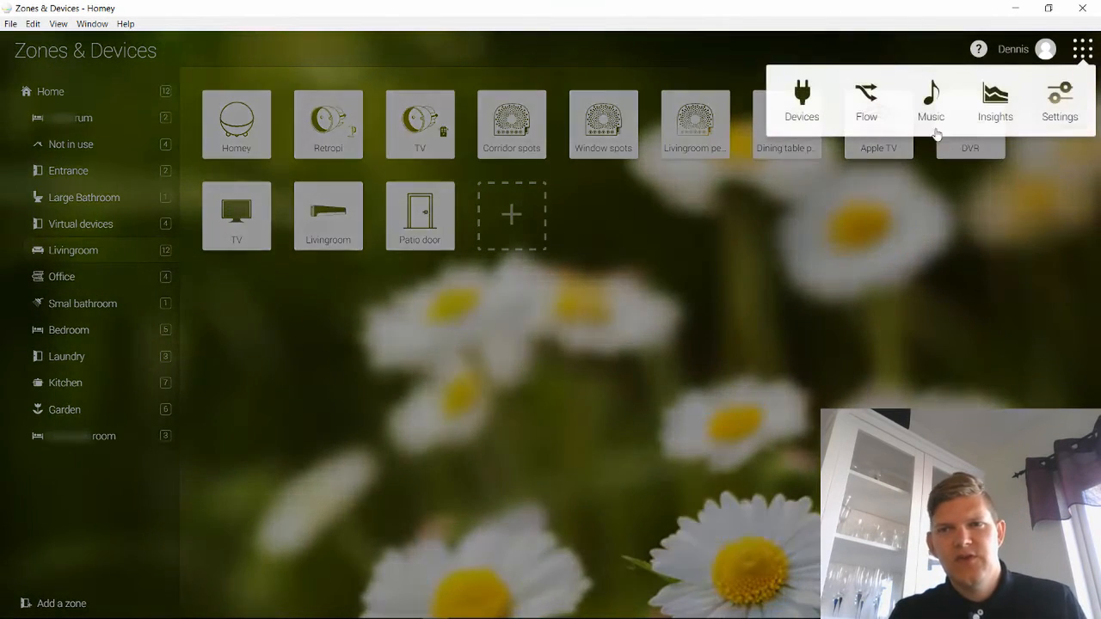
click(865, 98)
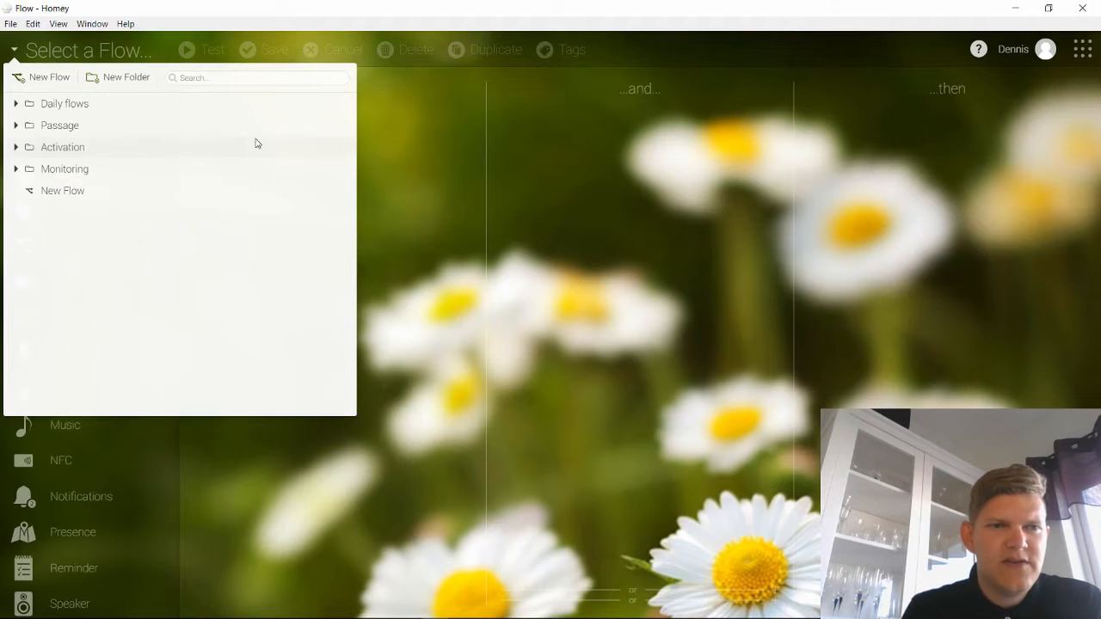
mouse_move(461, 192)
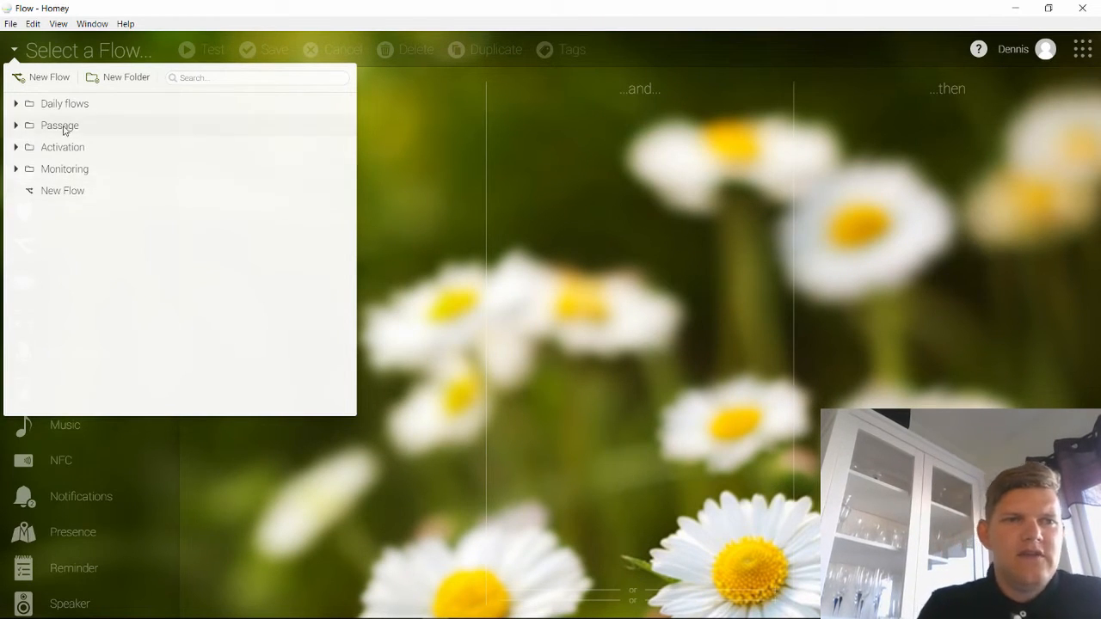
click(48, 76)
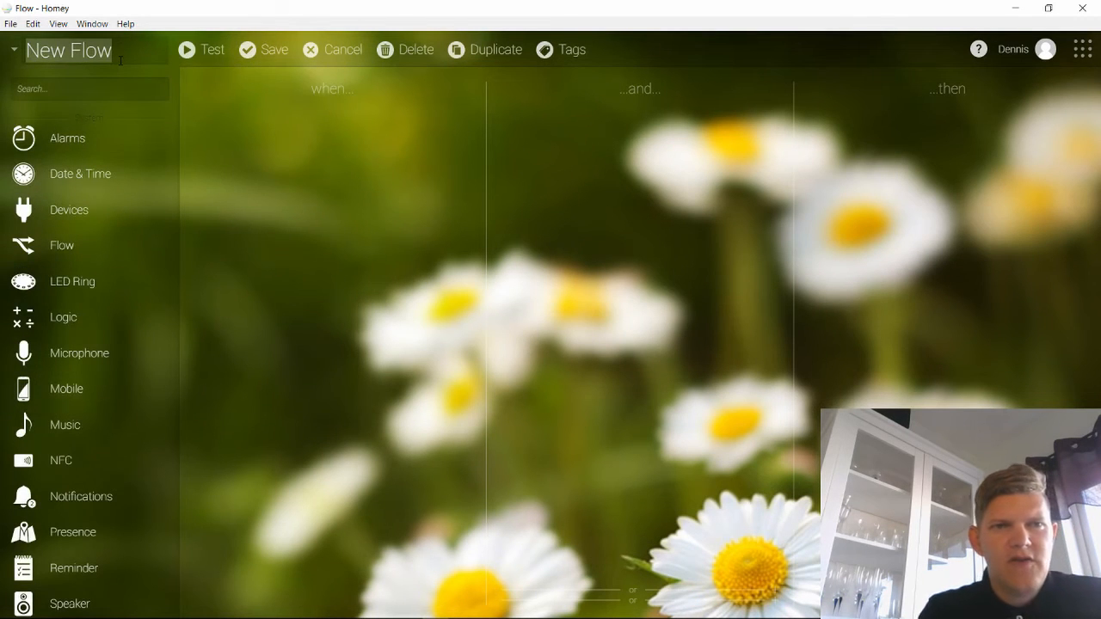
text(Test flo)
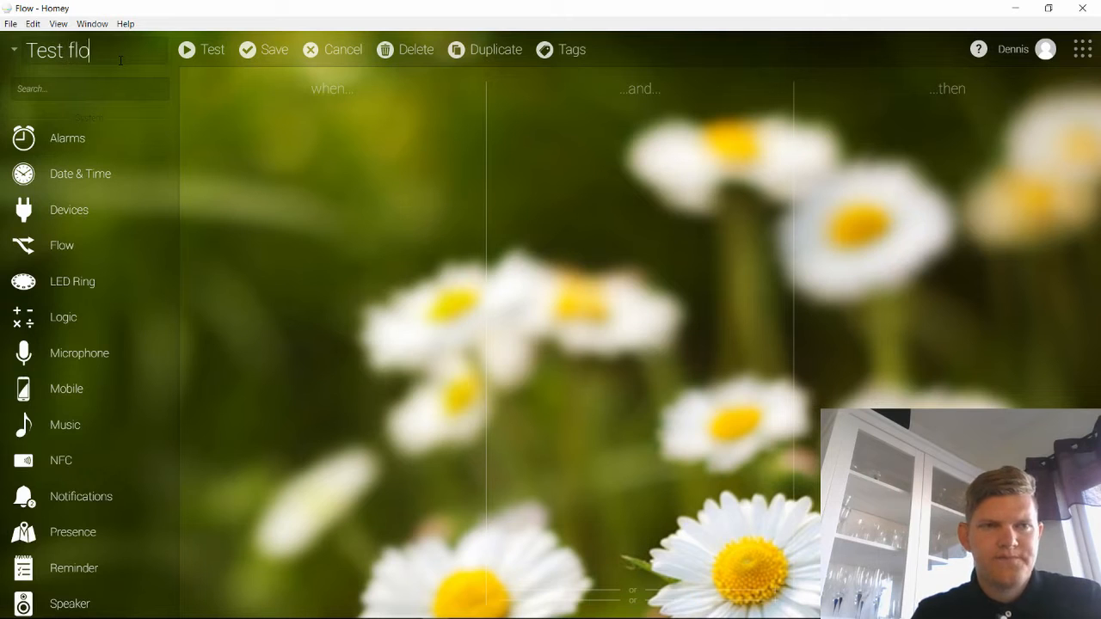
text(w)
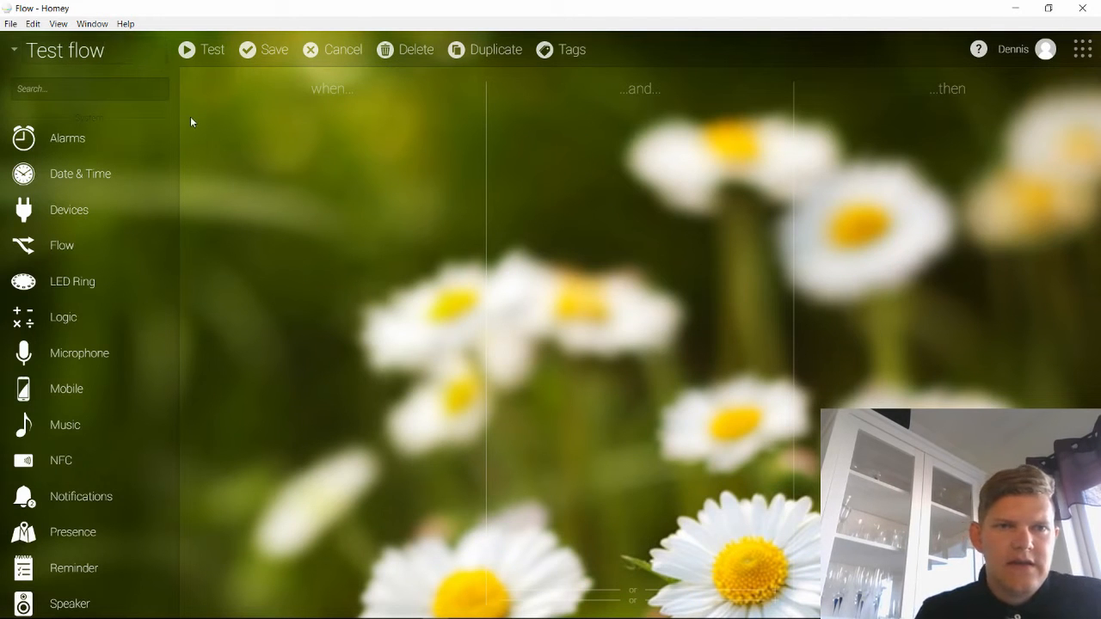
mouse_move(221, 82)
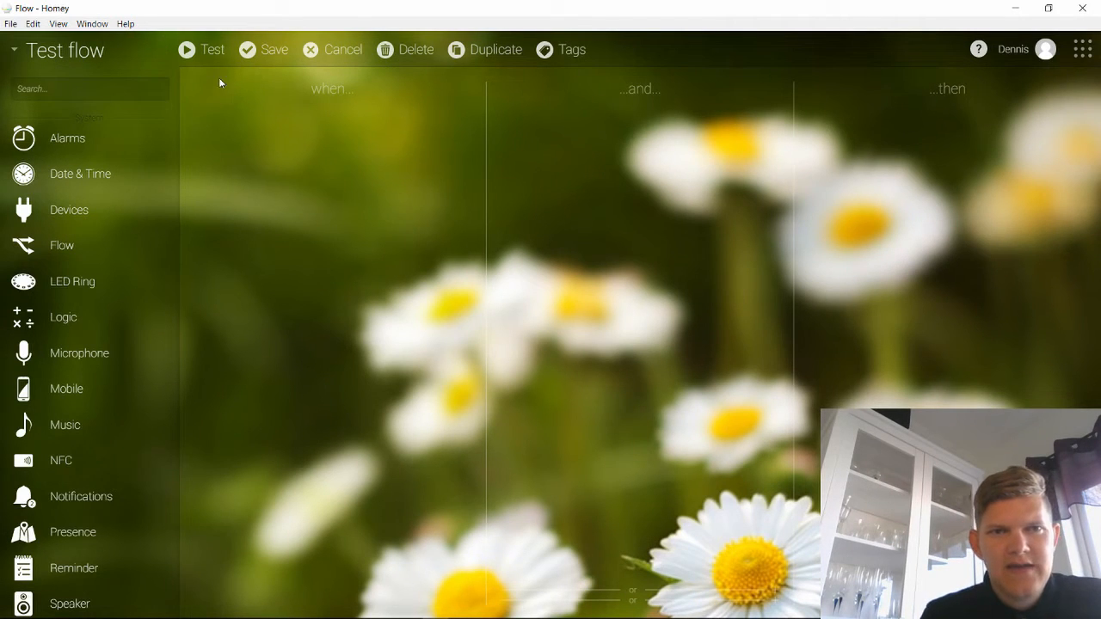
mouse_move(296, 176)
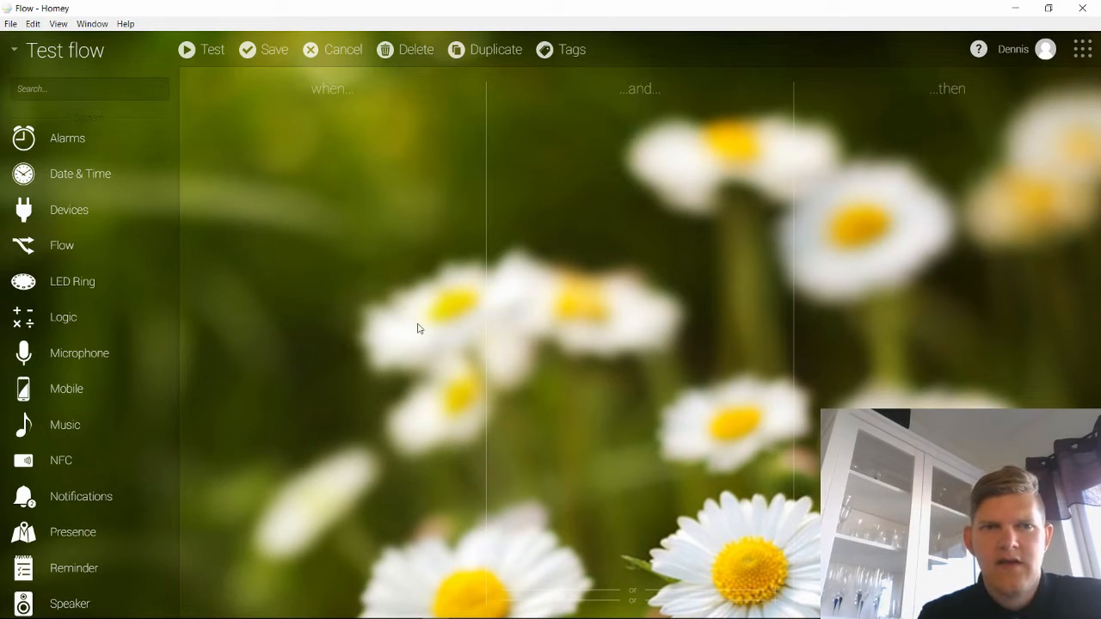
mouse_move(334, 336)
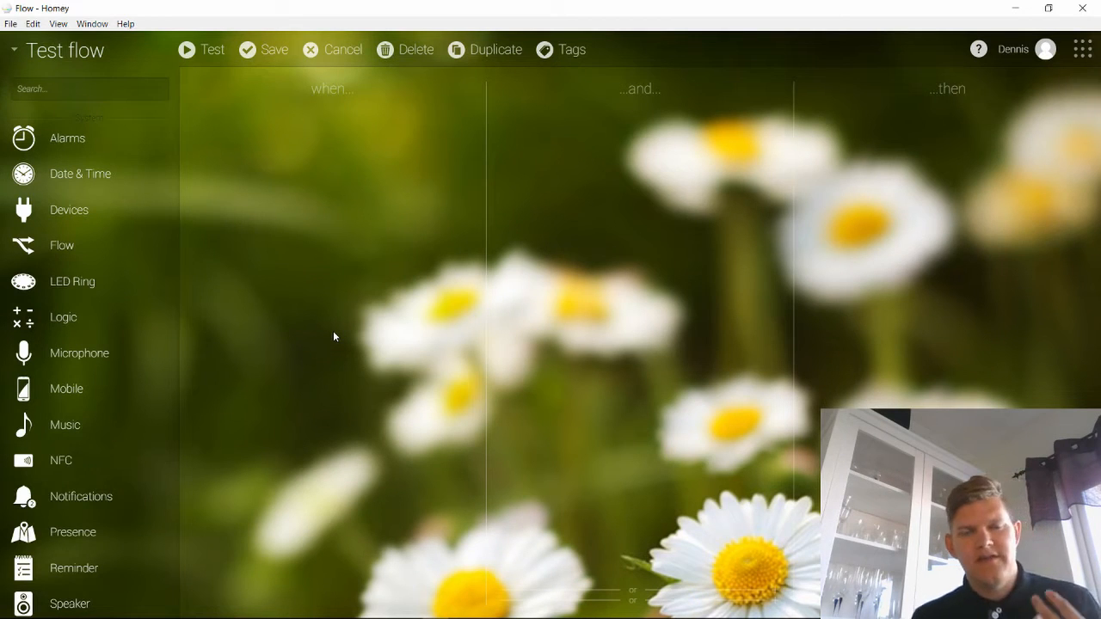
mouse_move(93, 177)
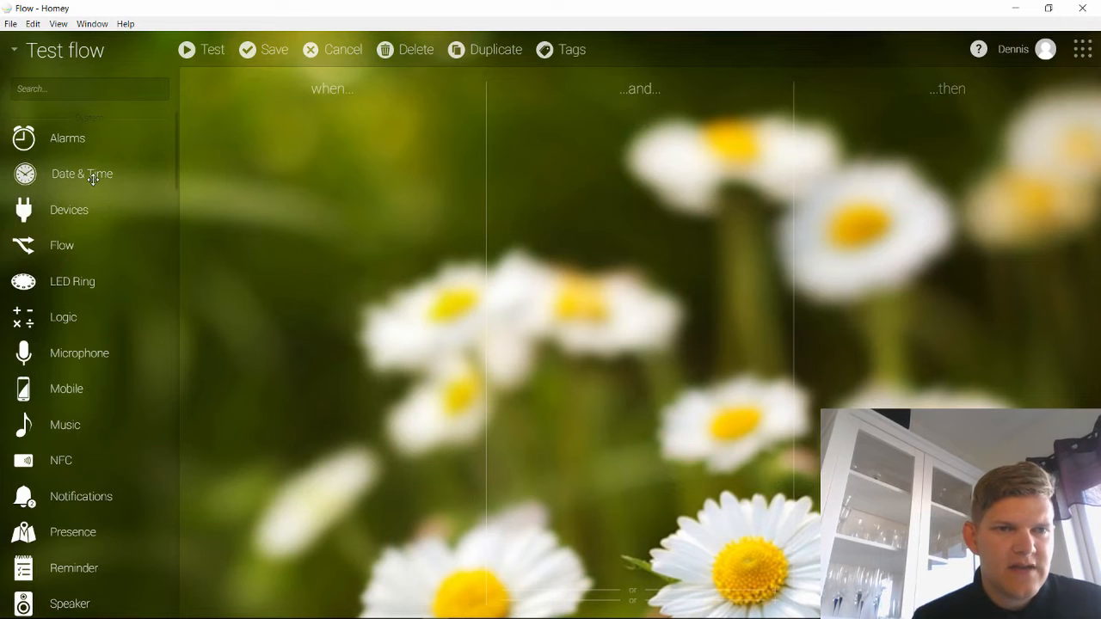
- Place the Date & Time 'The time is' trigger card into Test flow's when column
click(79, 172)
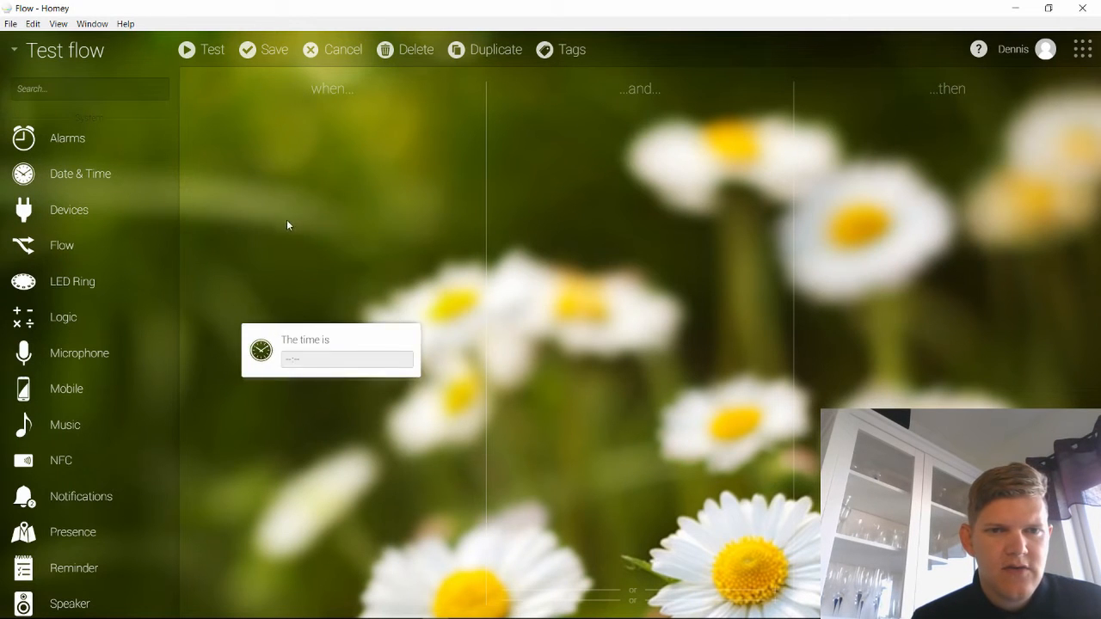
click(344, 361)
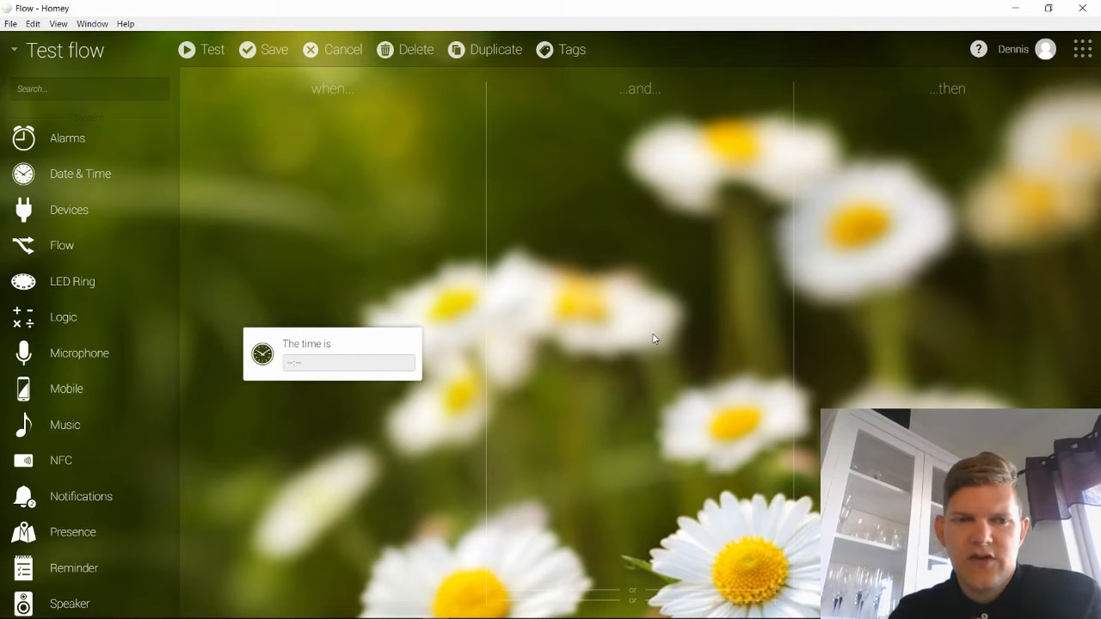
mouse_move(977, 251)
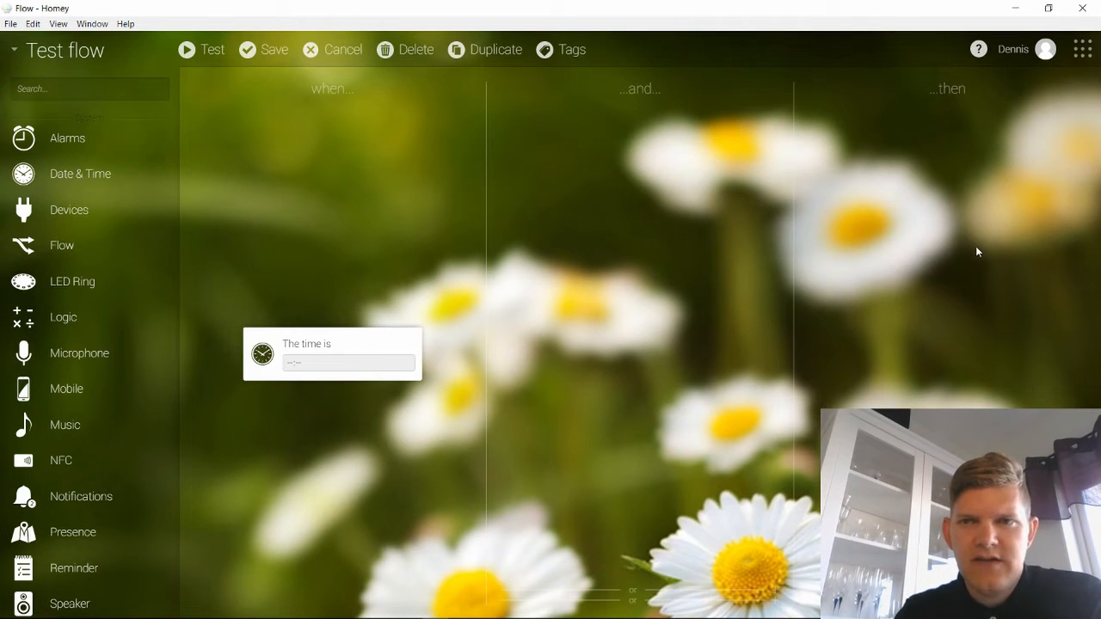
mouse_move(946, 341)
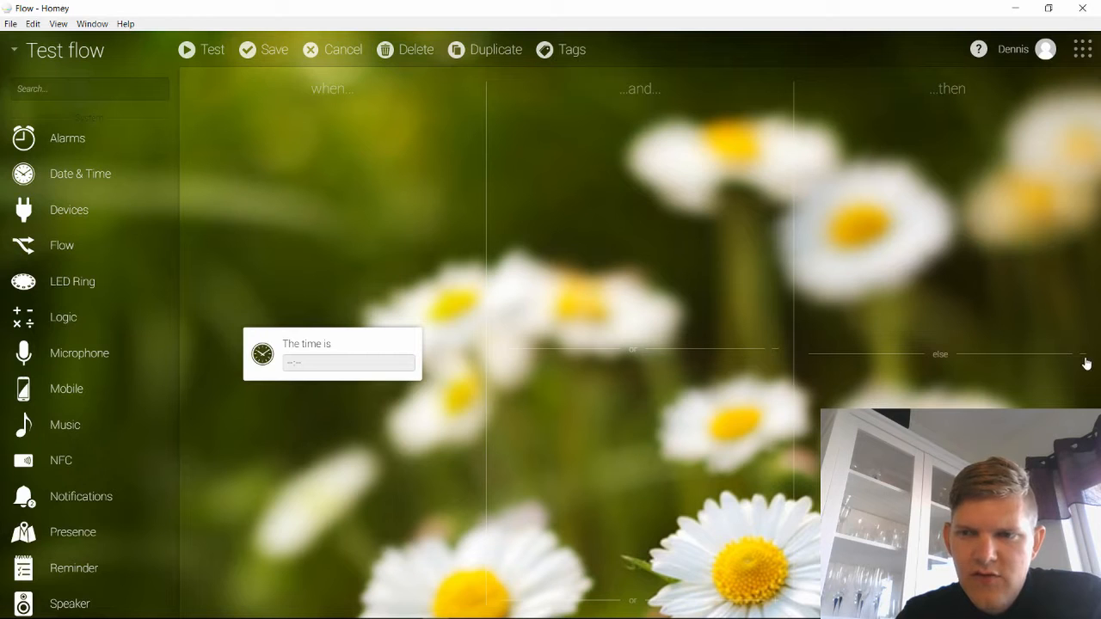
mouse_move(413, 268)
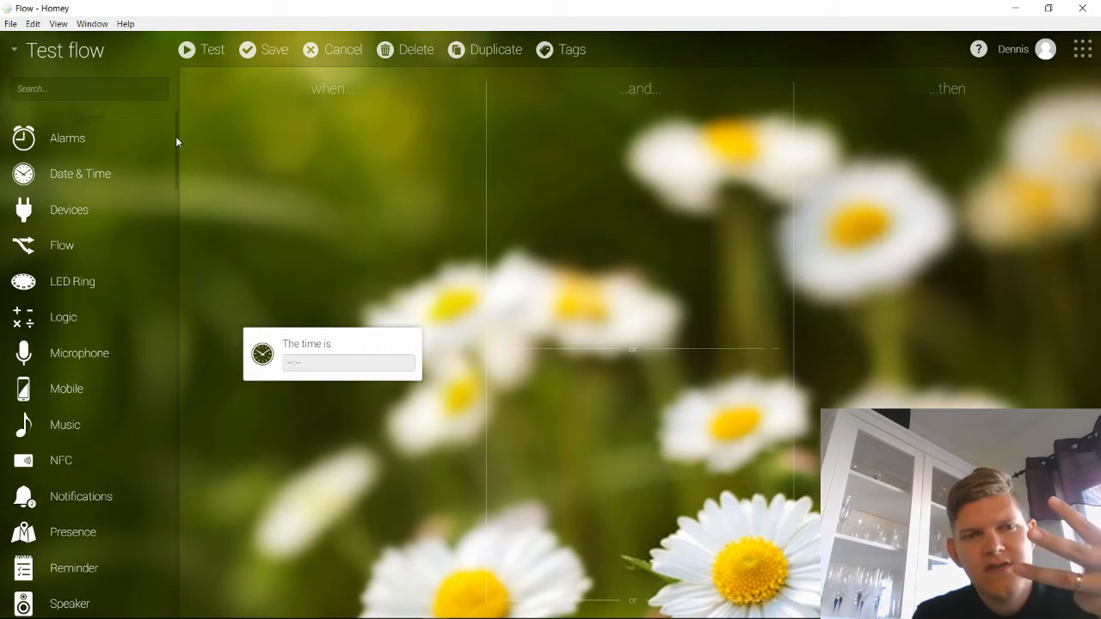
- Scroll the card list down to the installed apps and individual devices
scroll(down, 3)
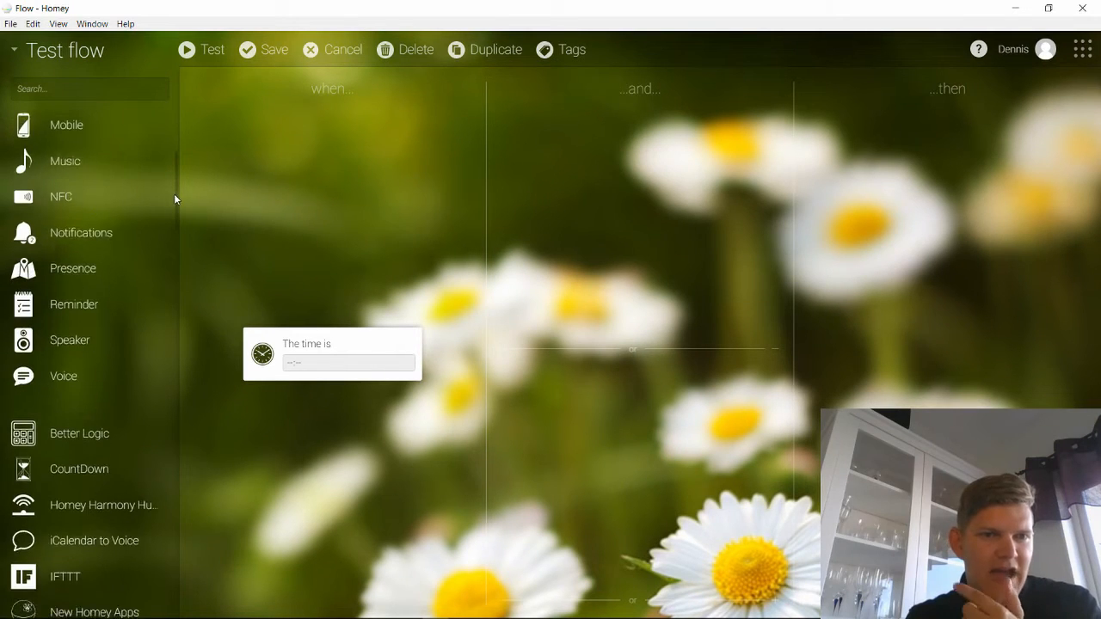
scroll(up, 3)
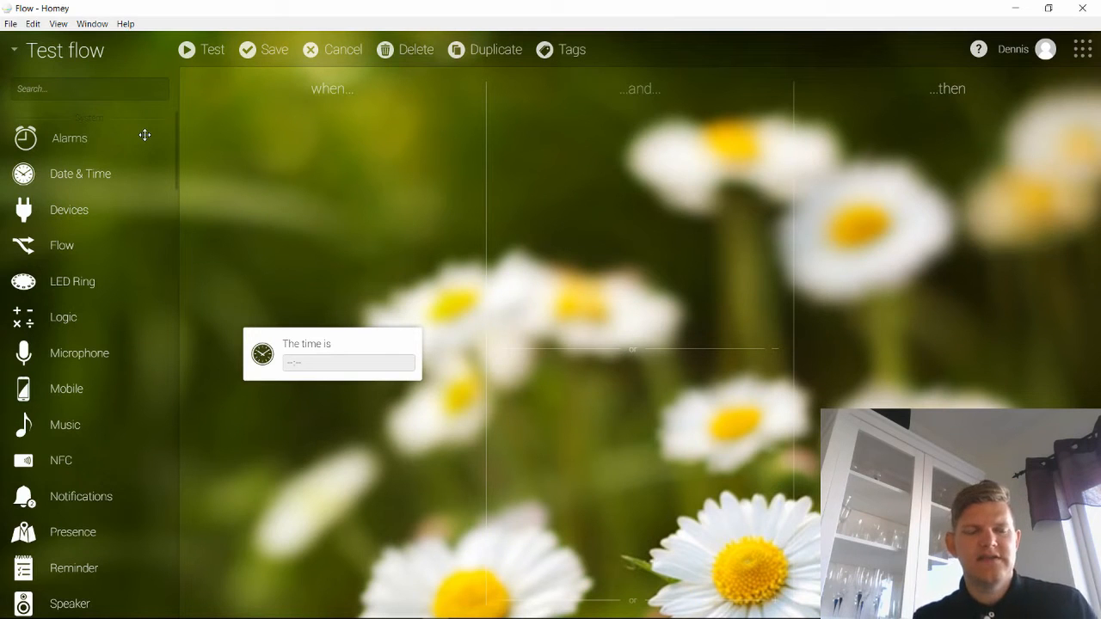
mouse_move(163, 141)
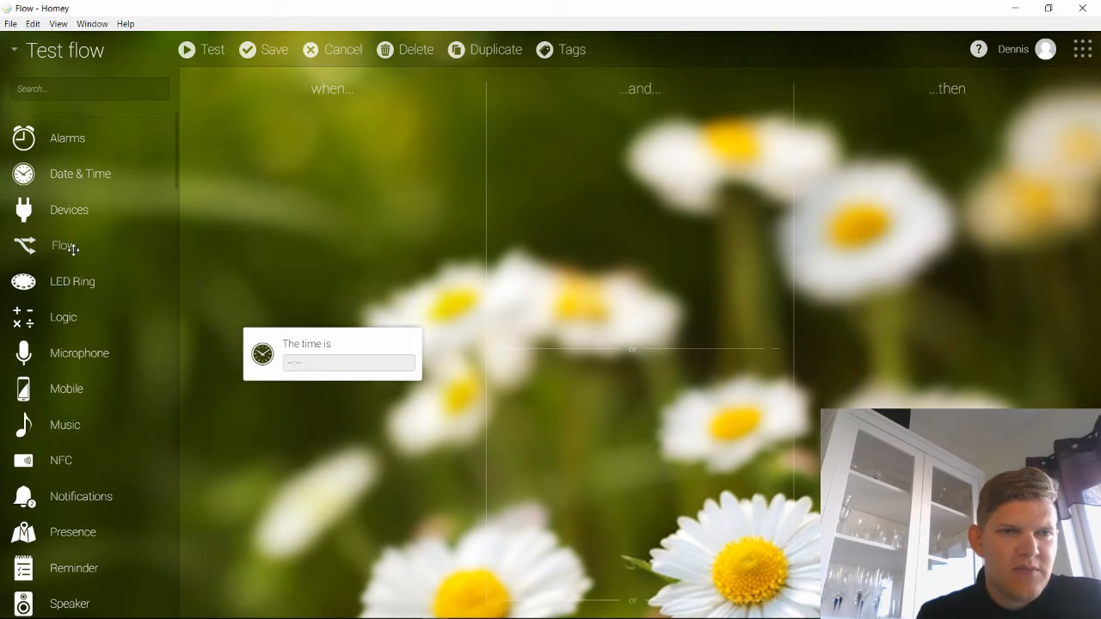
mouse_move(76, 282)
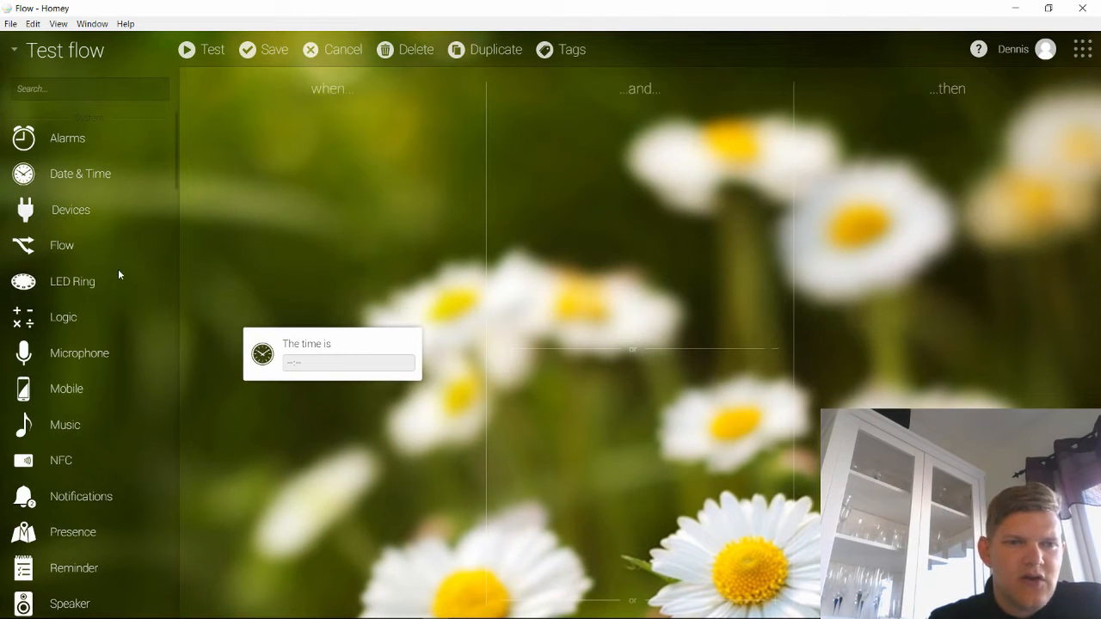
scroll(down, 3)
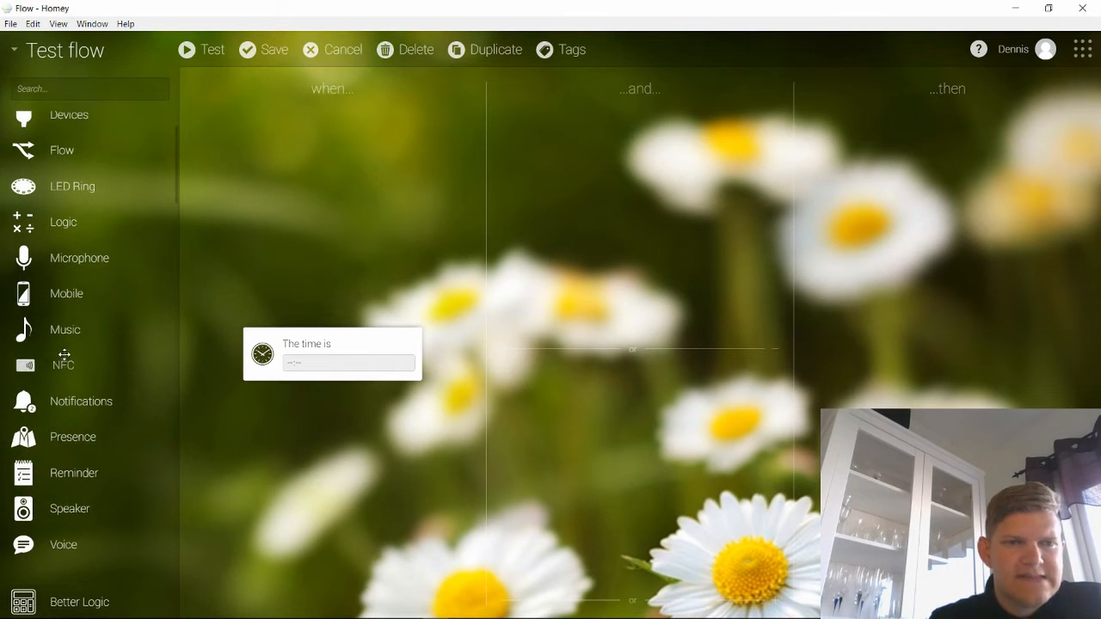
mouse_move(83, 294)
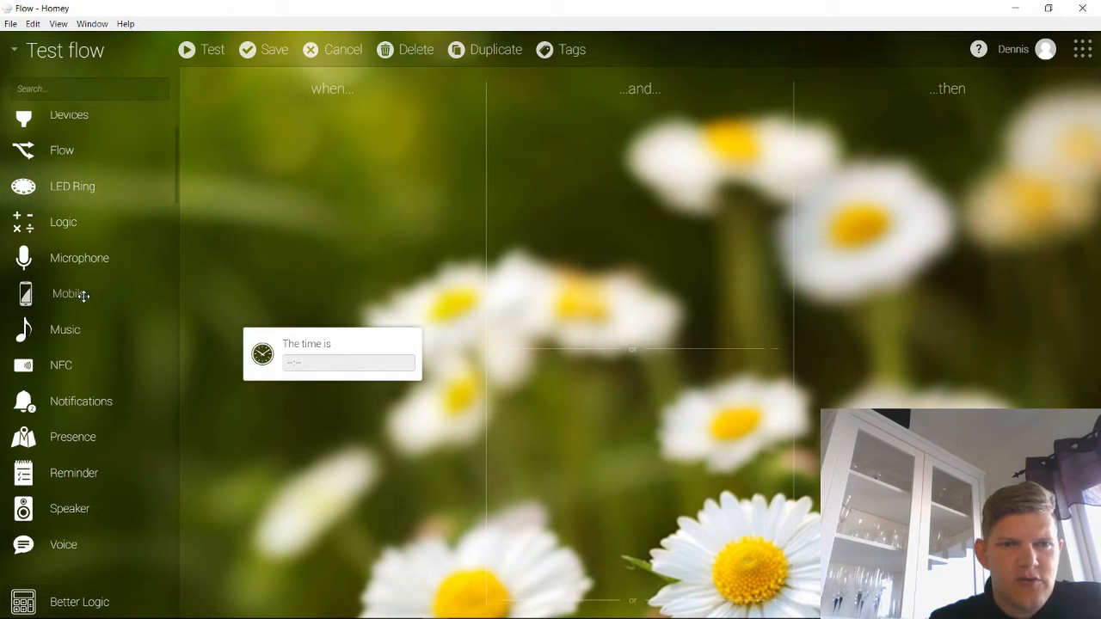
mouse_move(176, 179)
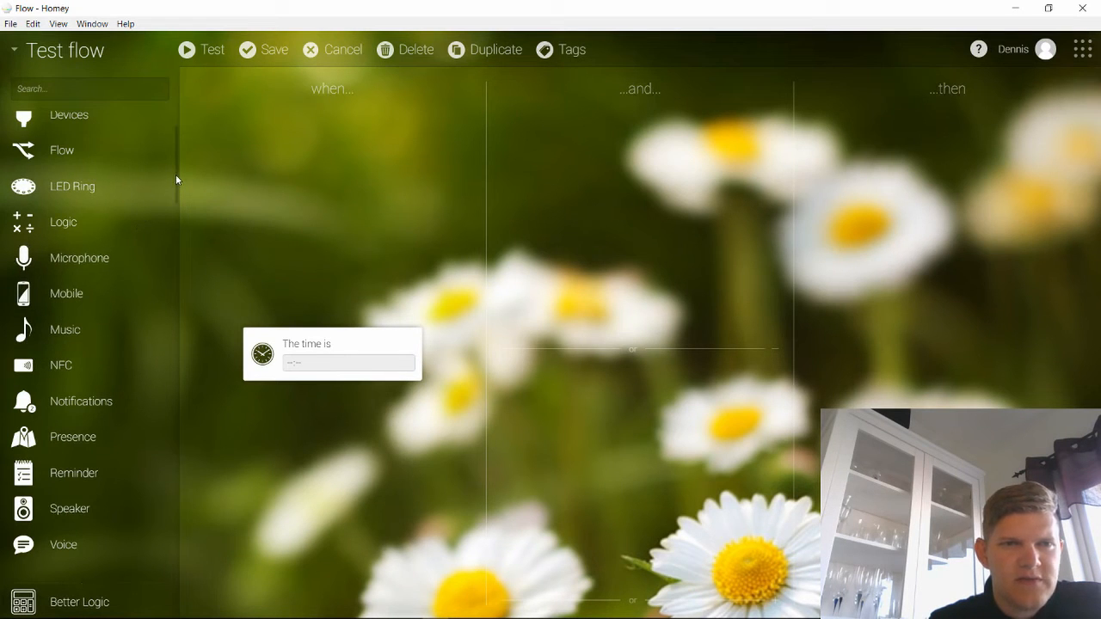
scroll(down, 3)
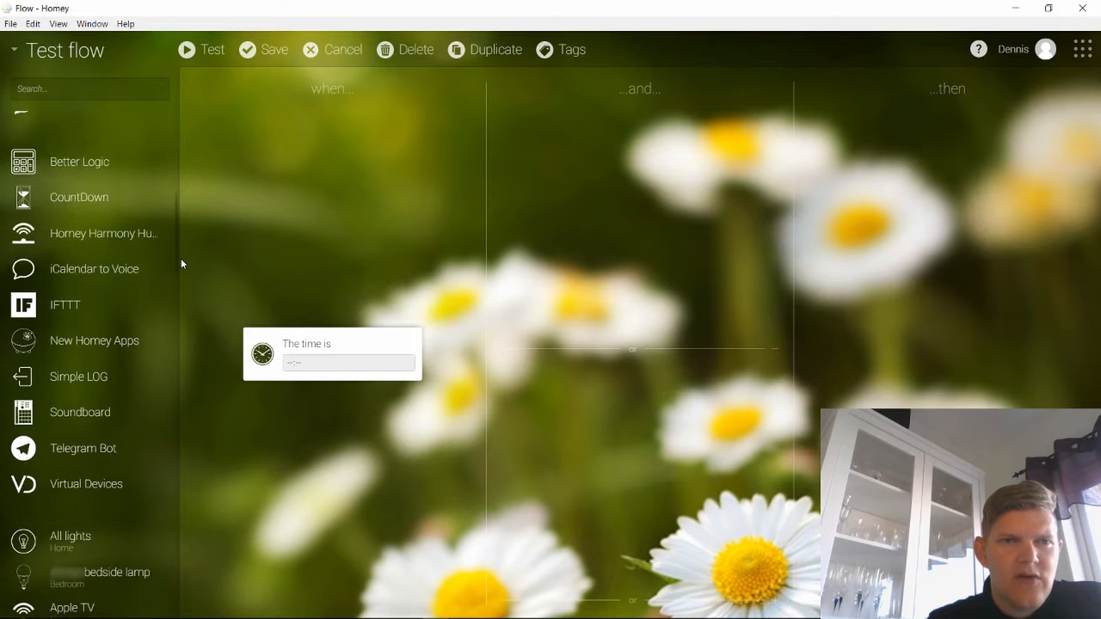
scroll(down, 3)
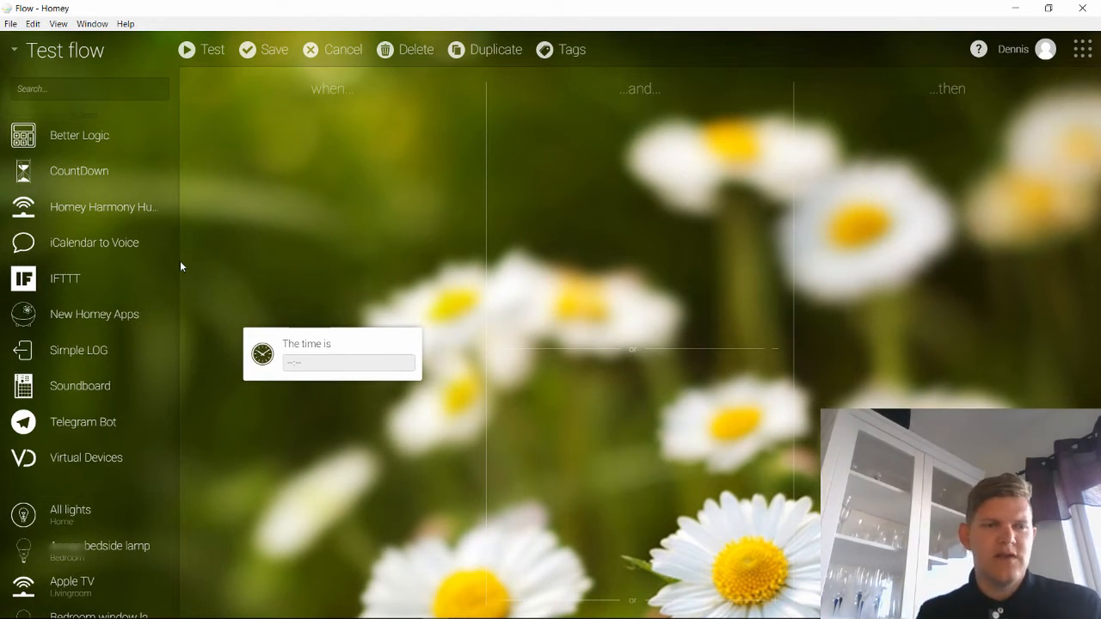
mouse_move(69, 279)
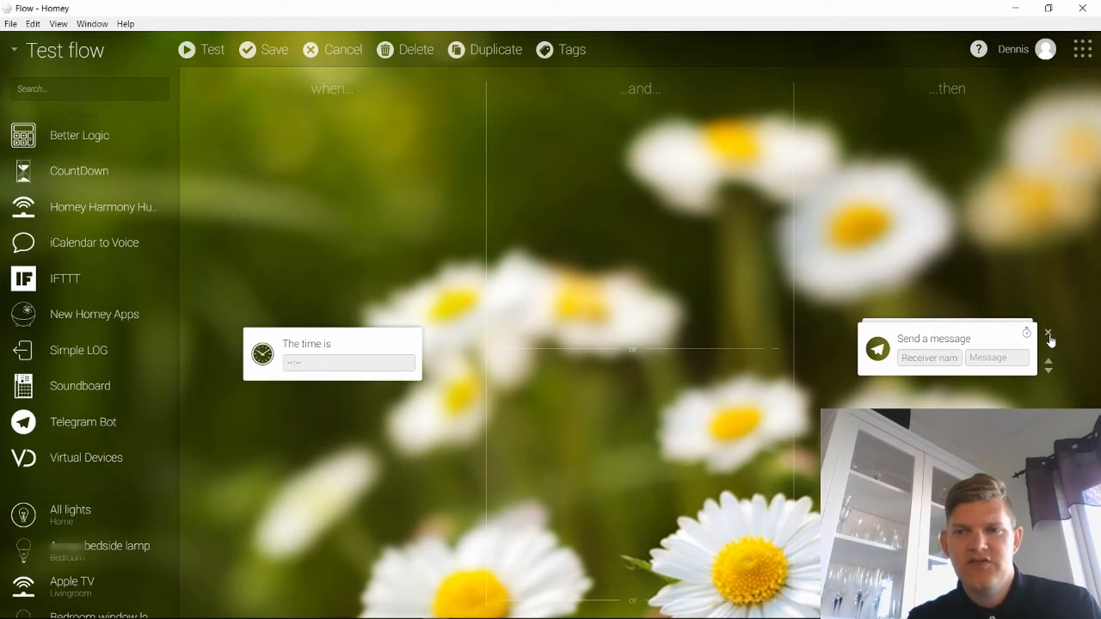
- Remove the Telegram 'Send a message' card from the then column and browse further down the device cards
click(1049, 334)
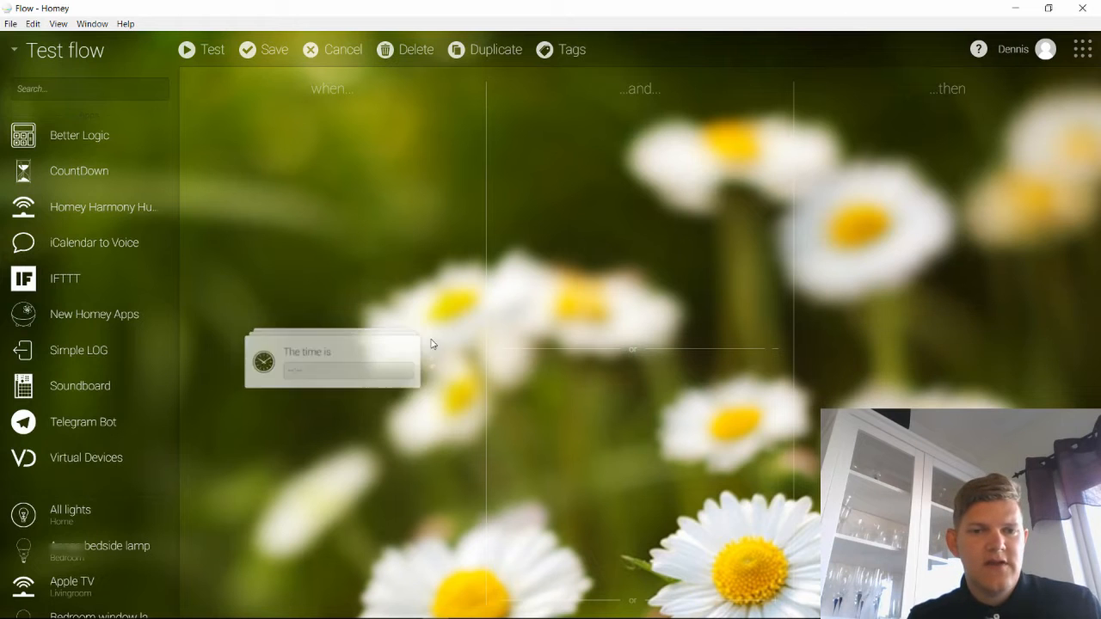
scroll(down, 3)
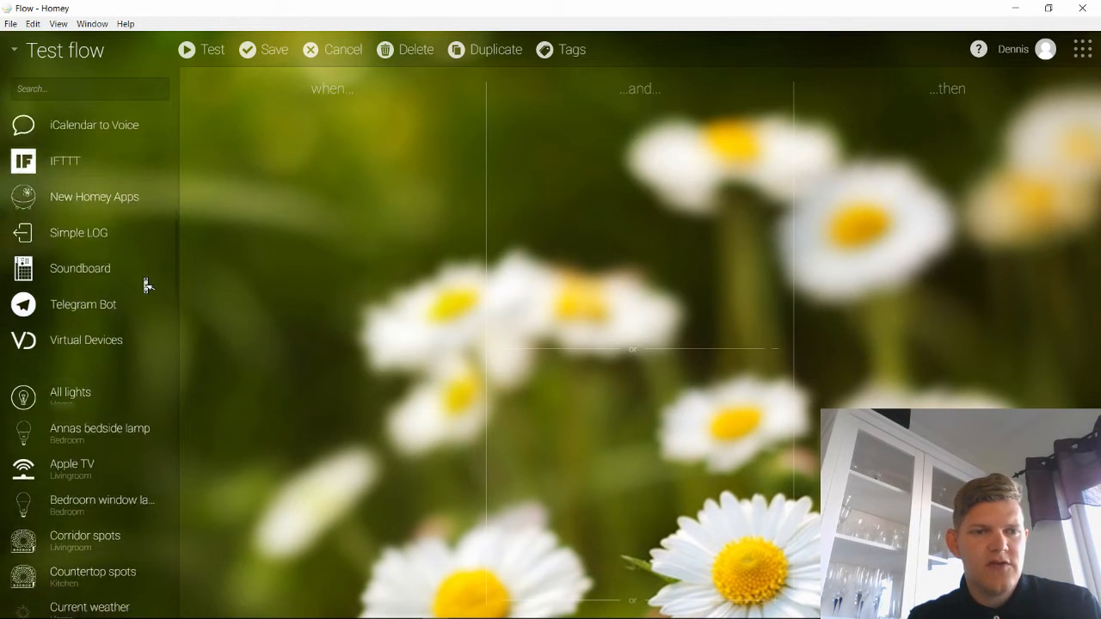
scroll(down, 3)
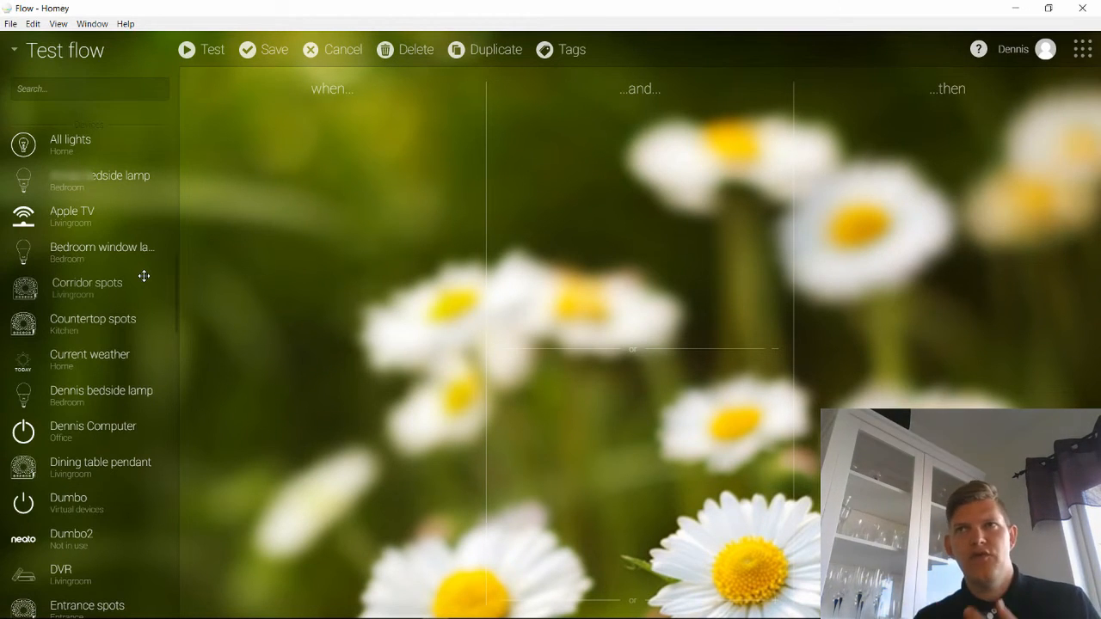
mouse_move(176, 289)
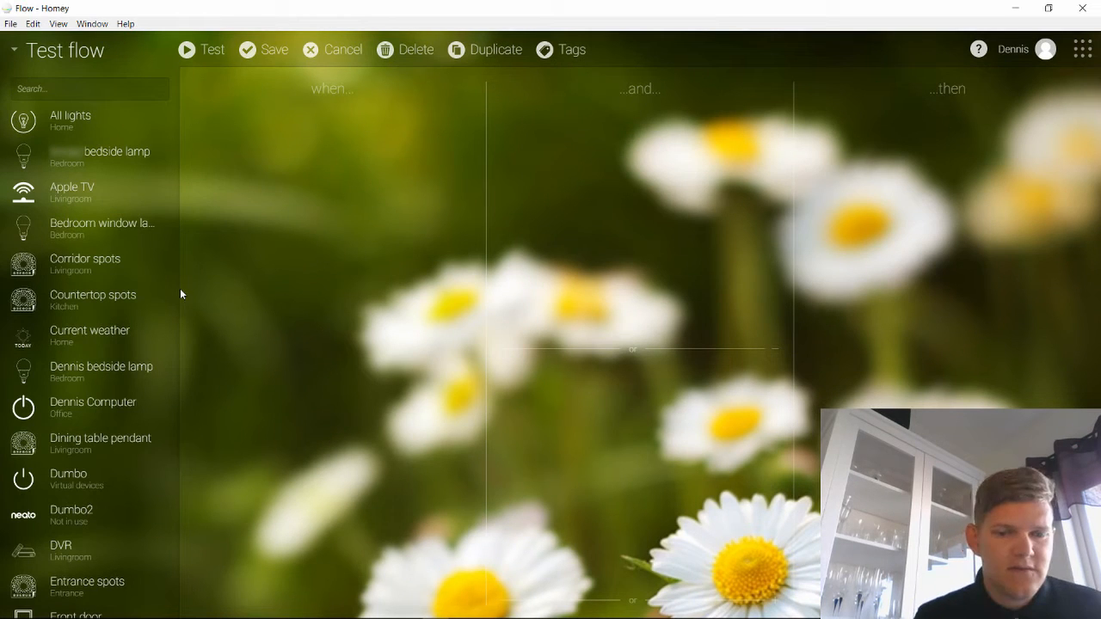
mouse_move(170, 284)
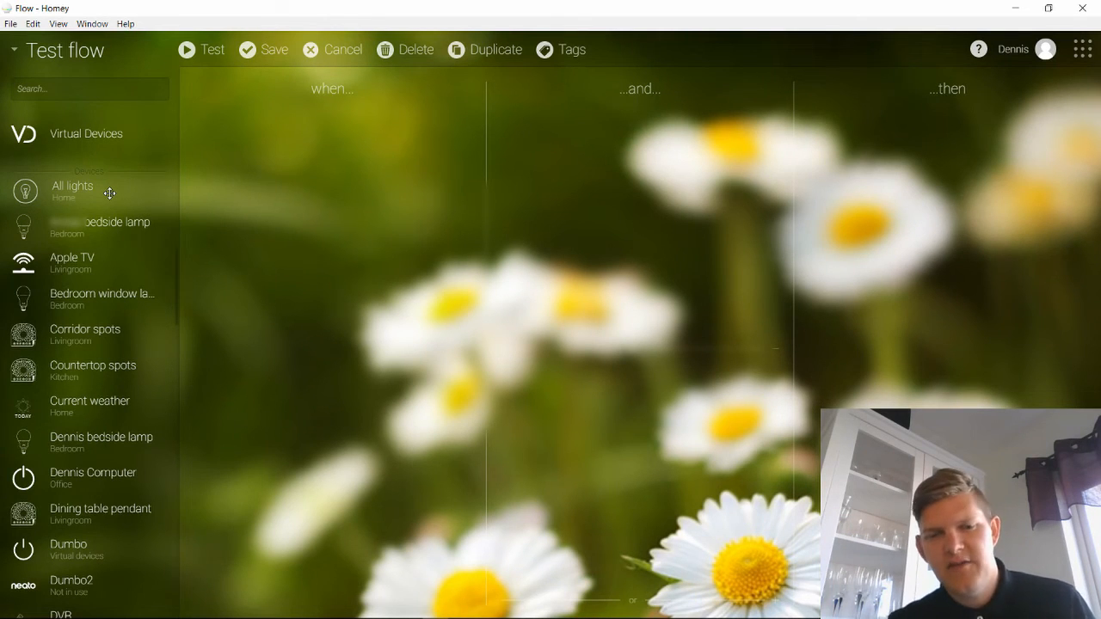
mouse_move(920, 203)
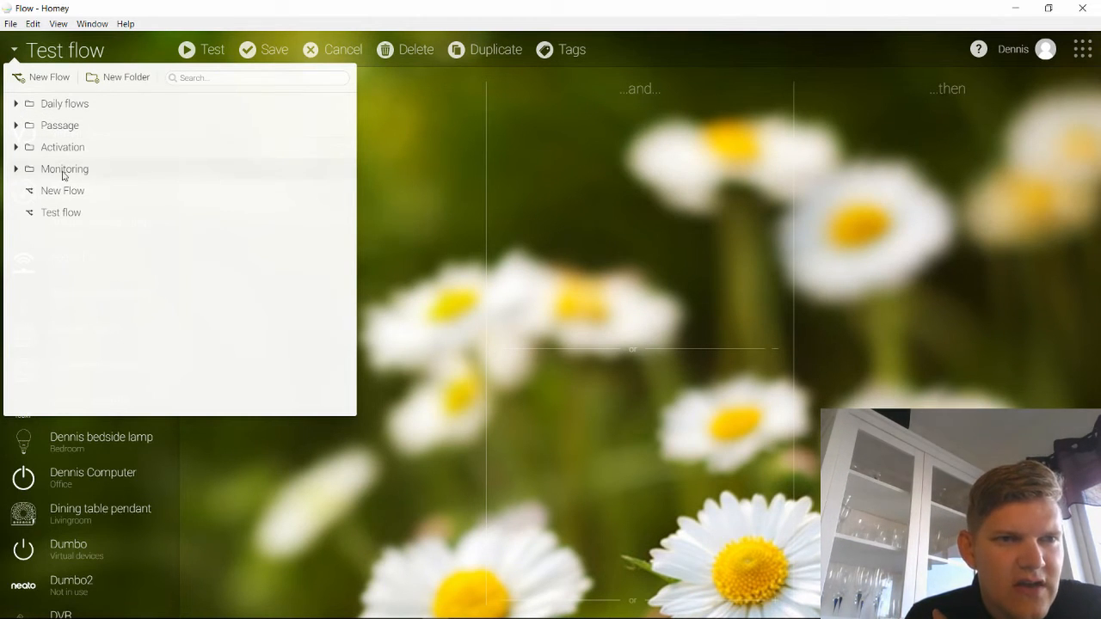
- Expand and collapse the Activation flow folder, then close the flows list back to Test flow
click(15, 169)
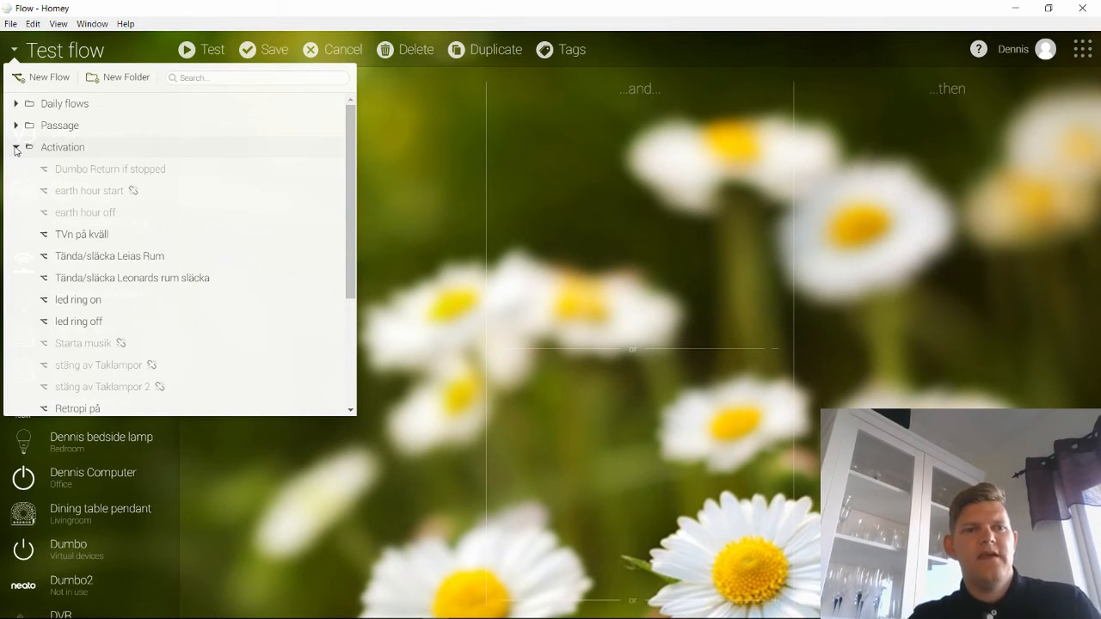
click(15, 148)
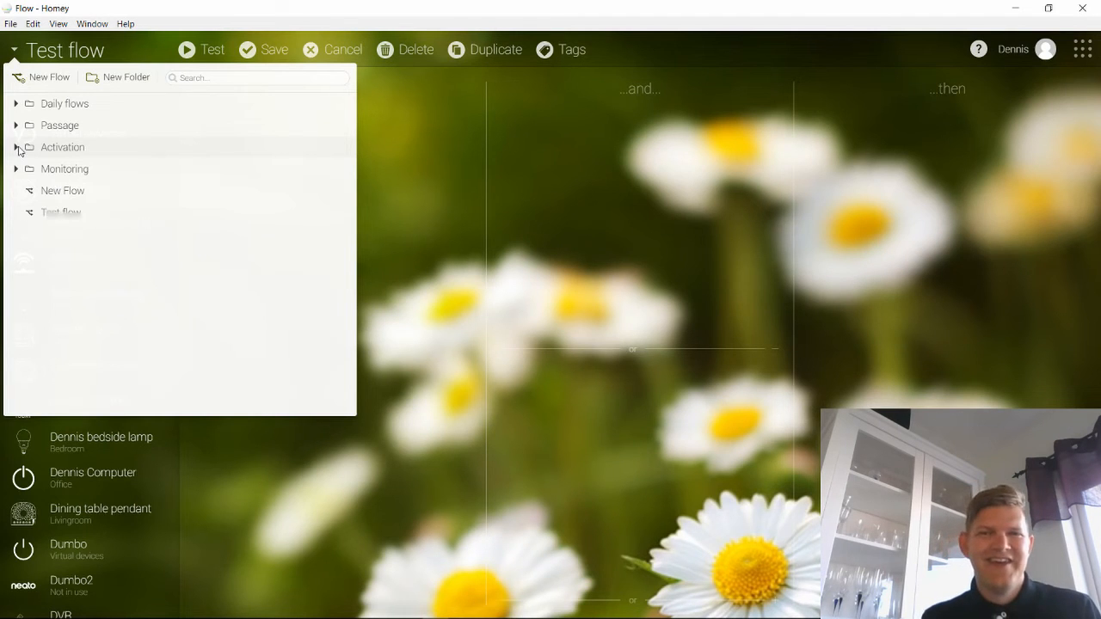
click(1082, 48)
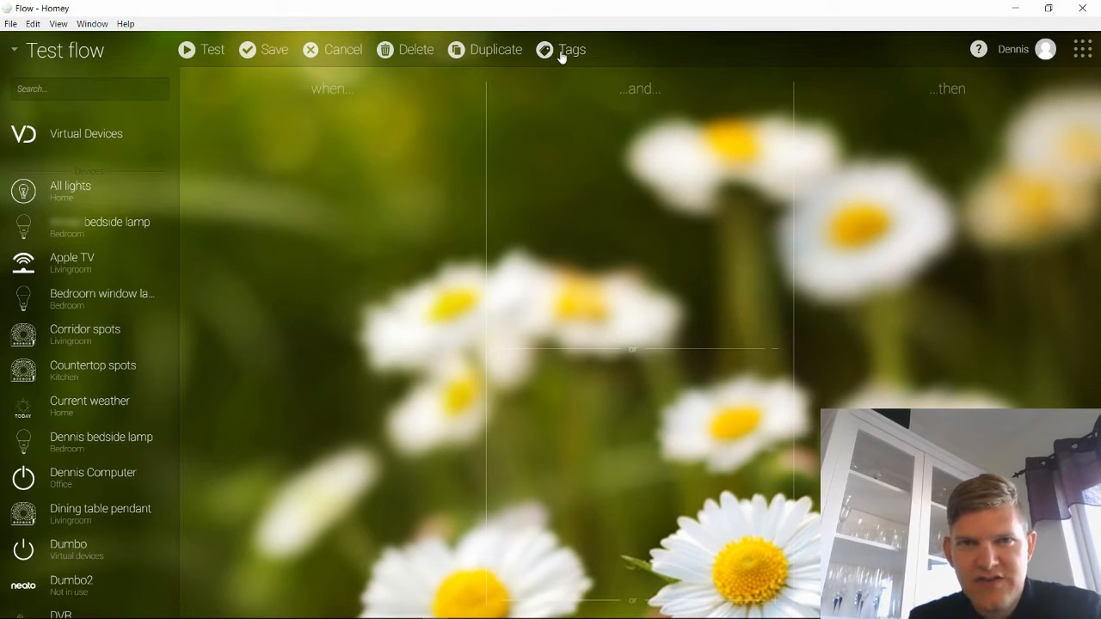
click(571, 48)
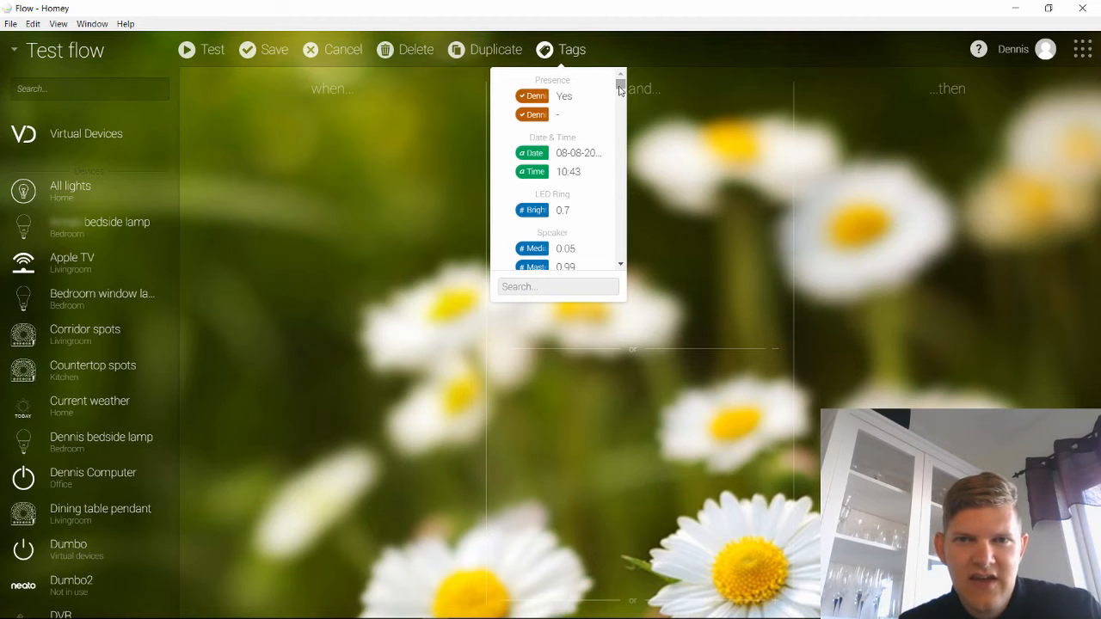
scroll(down, 3)
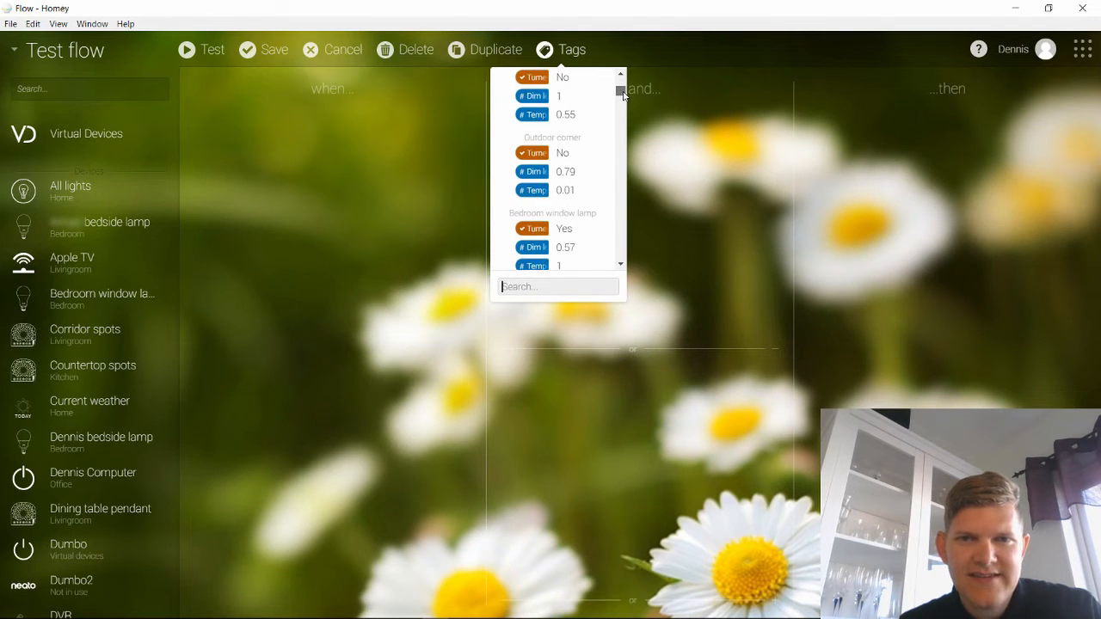
text(outdoors)
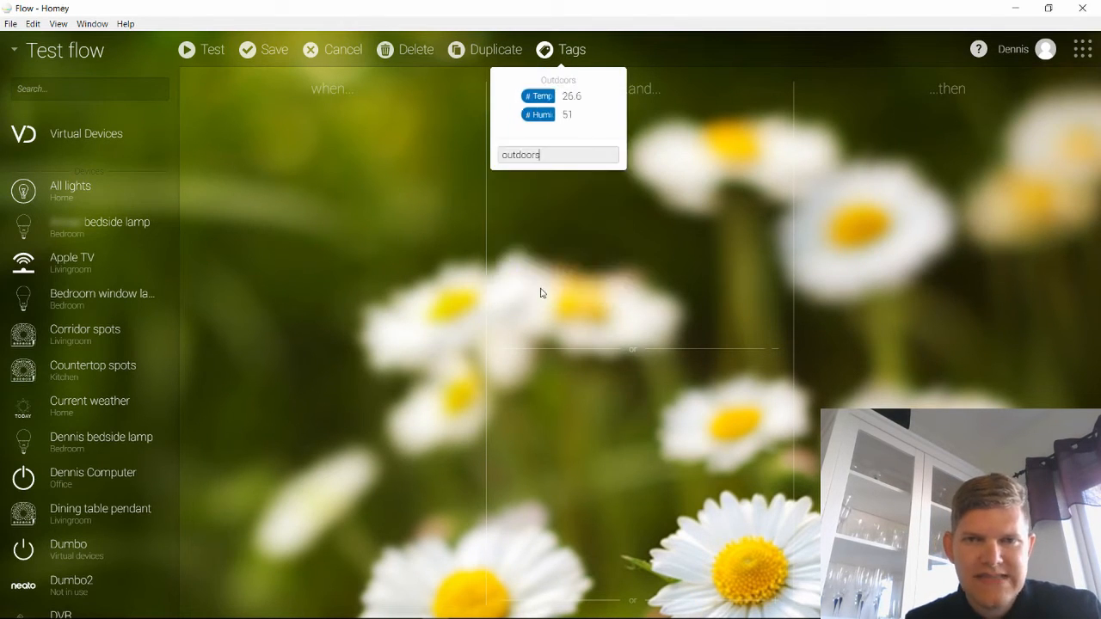
mouse_move(536, 96)
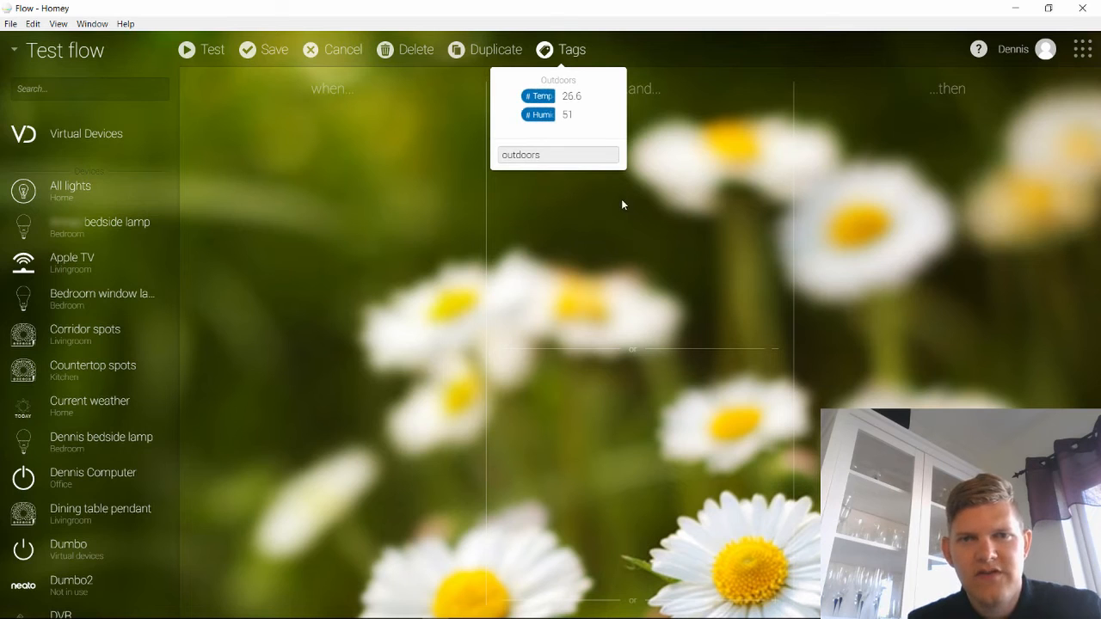
mouse_move(574, 151)
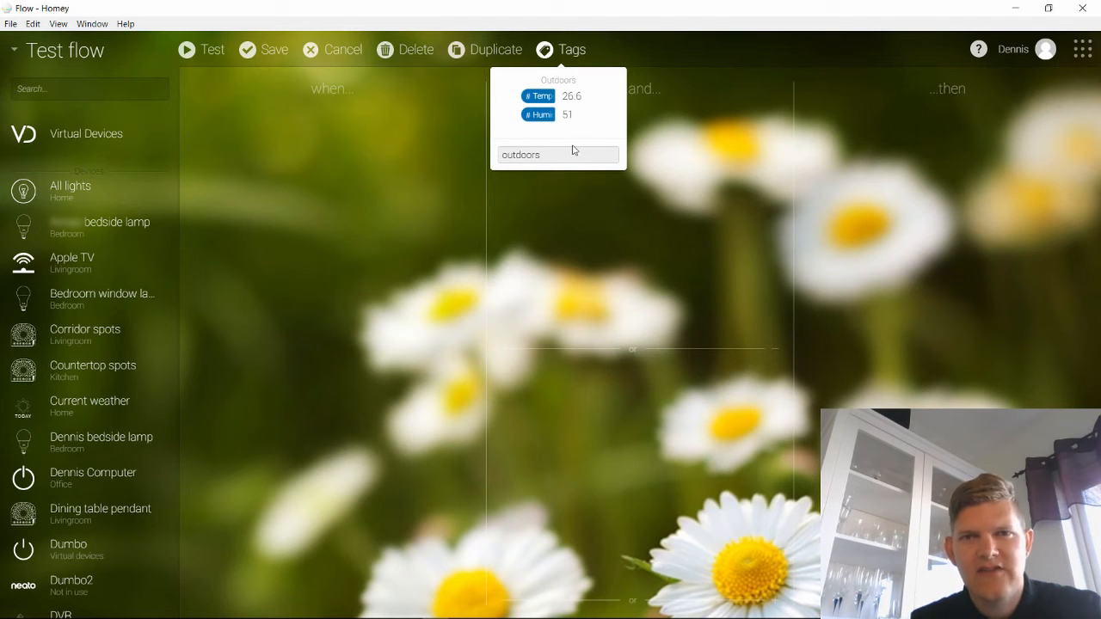
triple_click(558, 155)
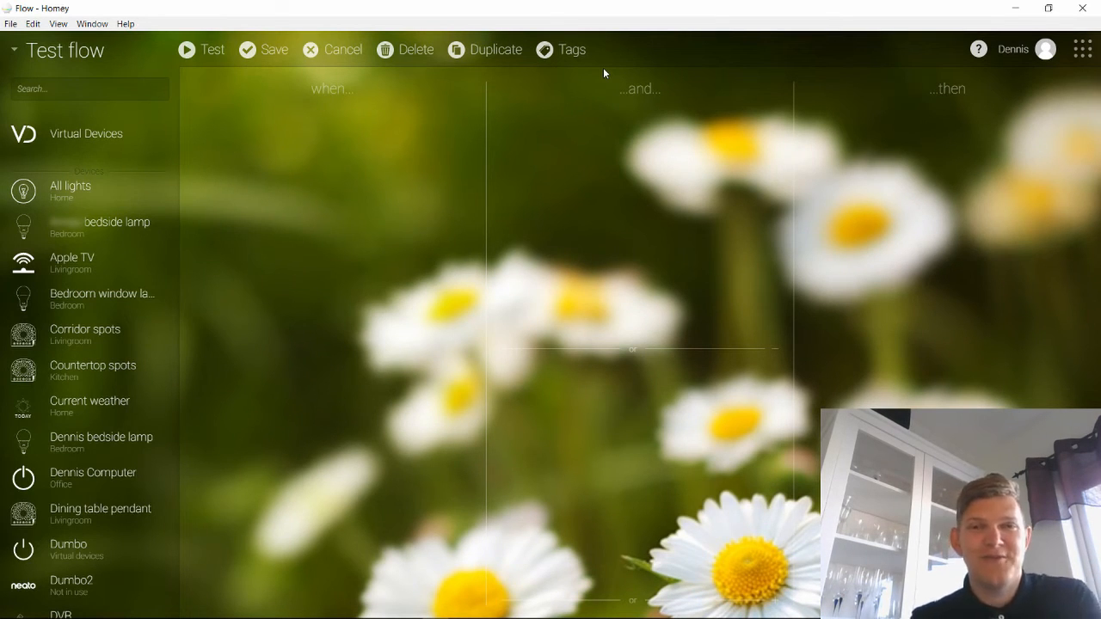
- Go to Settings > Apps from the app grid and scroll through all 25 installed apps with their versions
click(1082, 48)
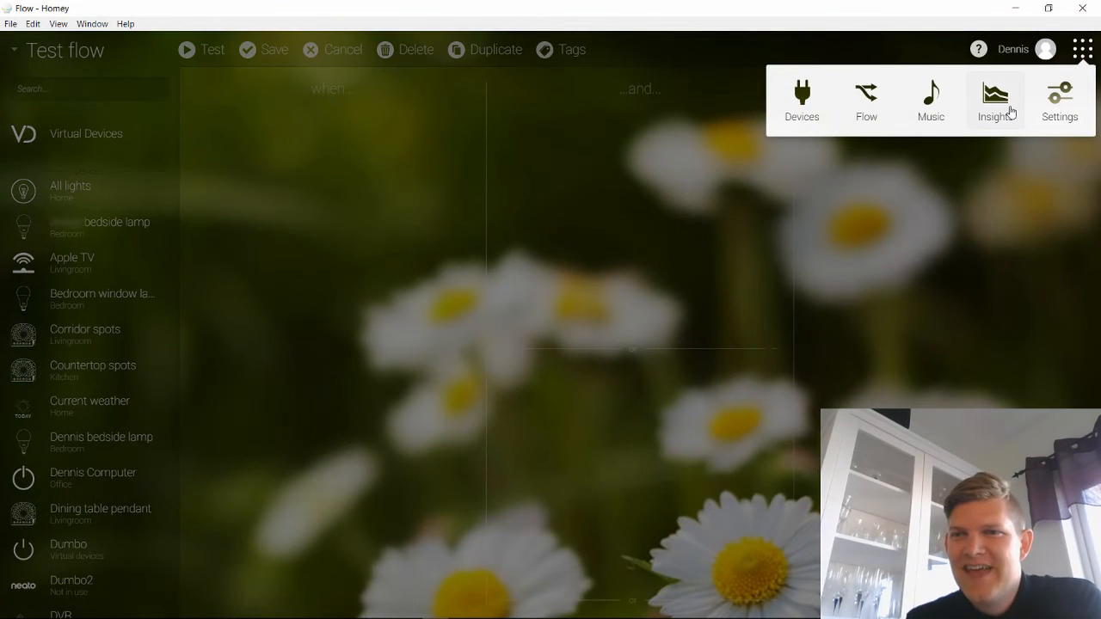
mouse_move(1059, 98)
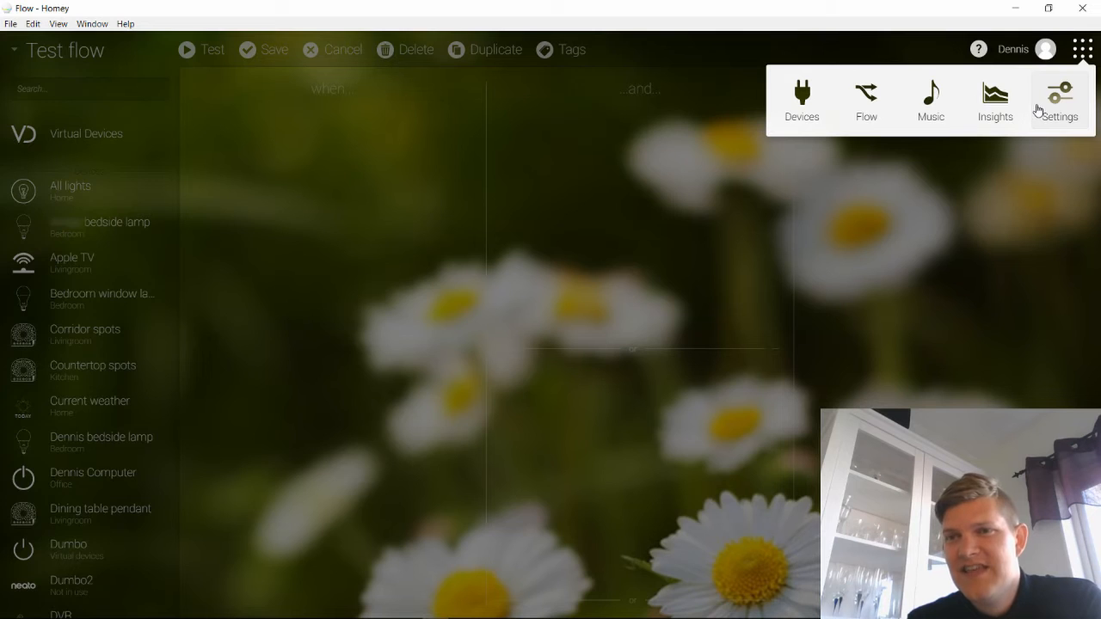
click(1059, 98)
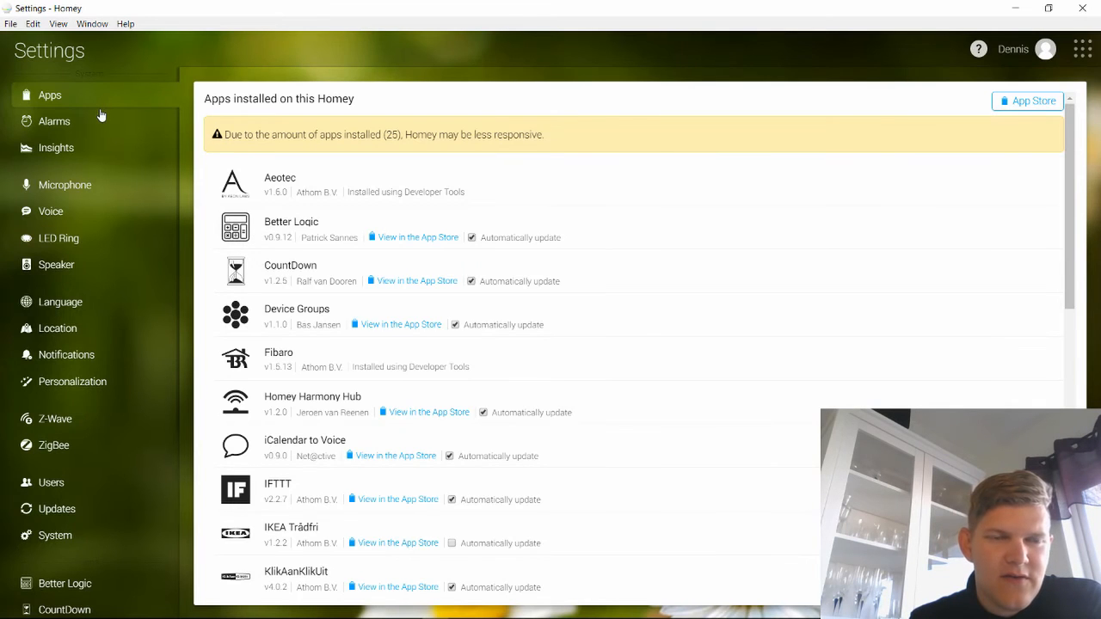
mouse_move(76, 101)
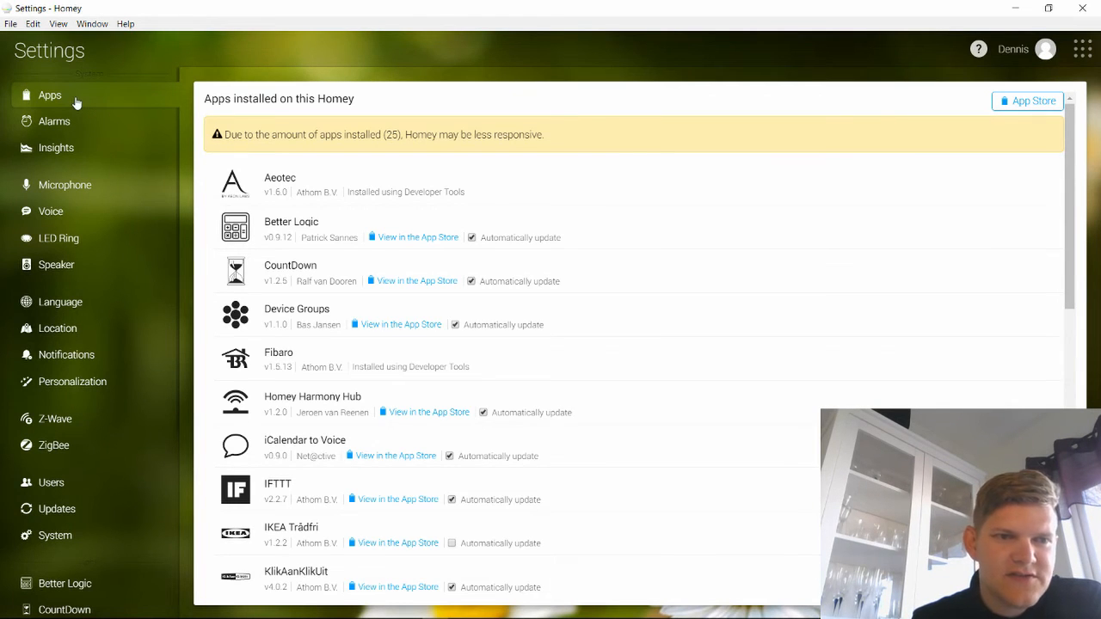
scroll(down, 3)
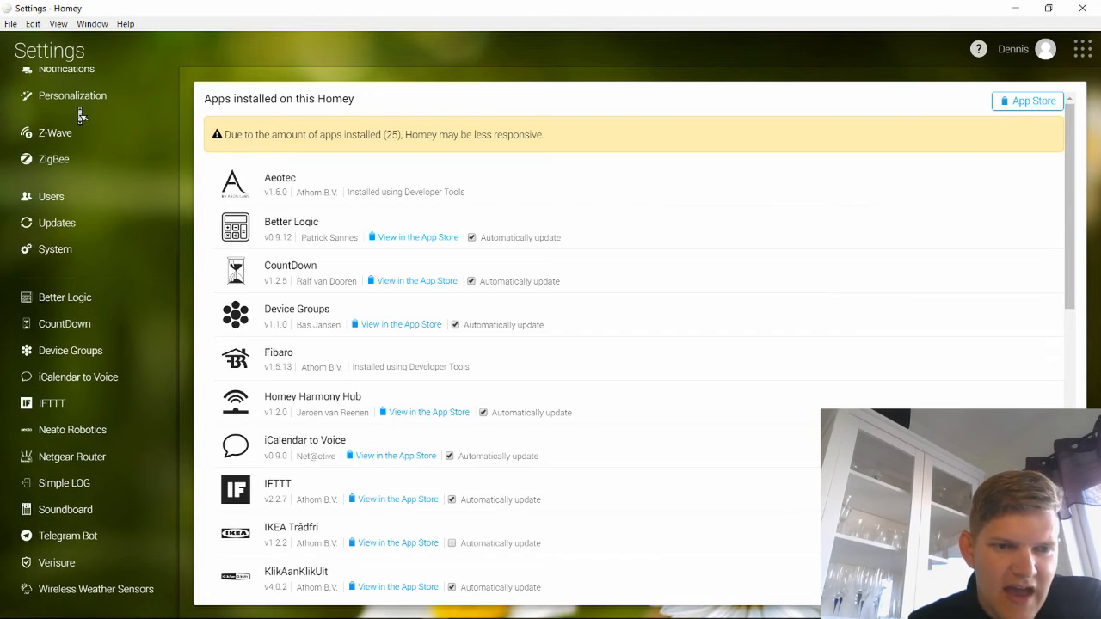
mouse_move(97, 571)
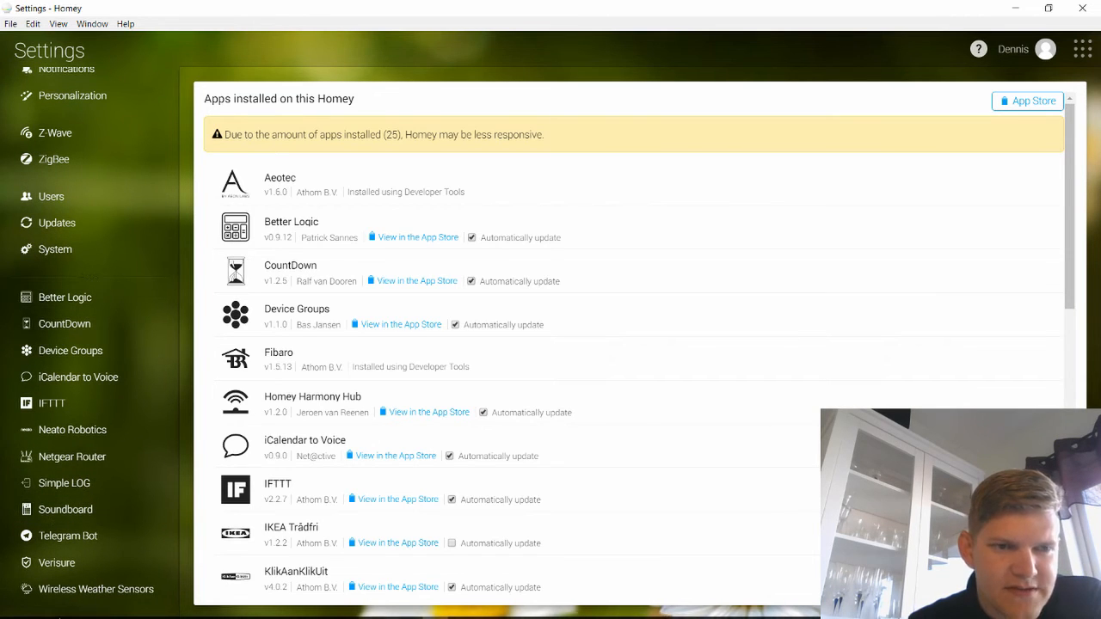
scroll(up, 3)
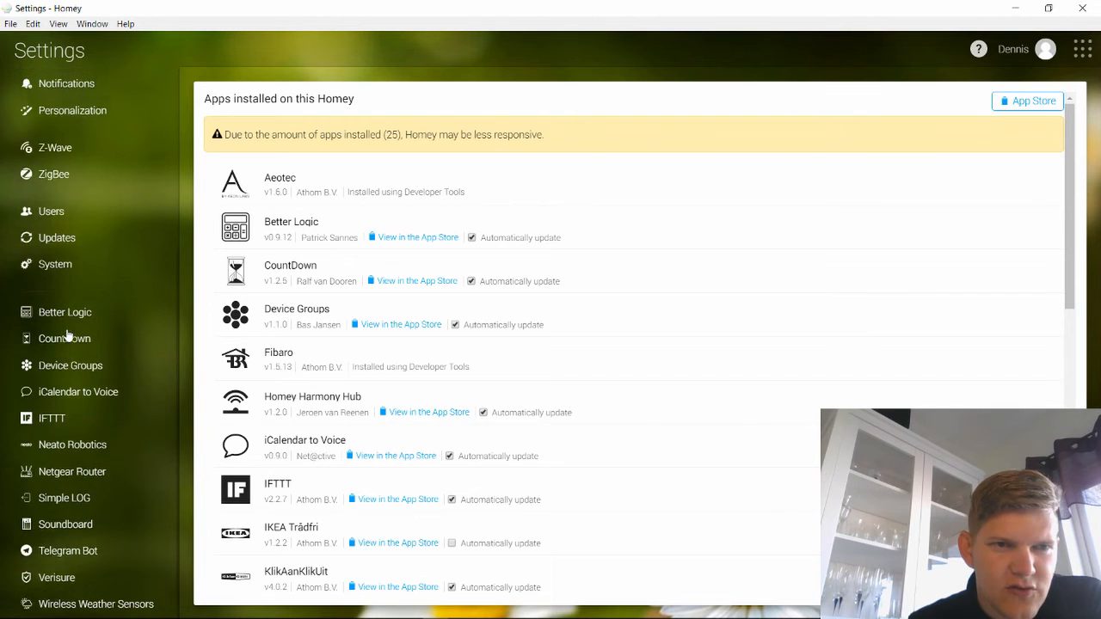
scroll(up, 3)
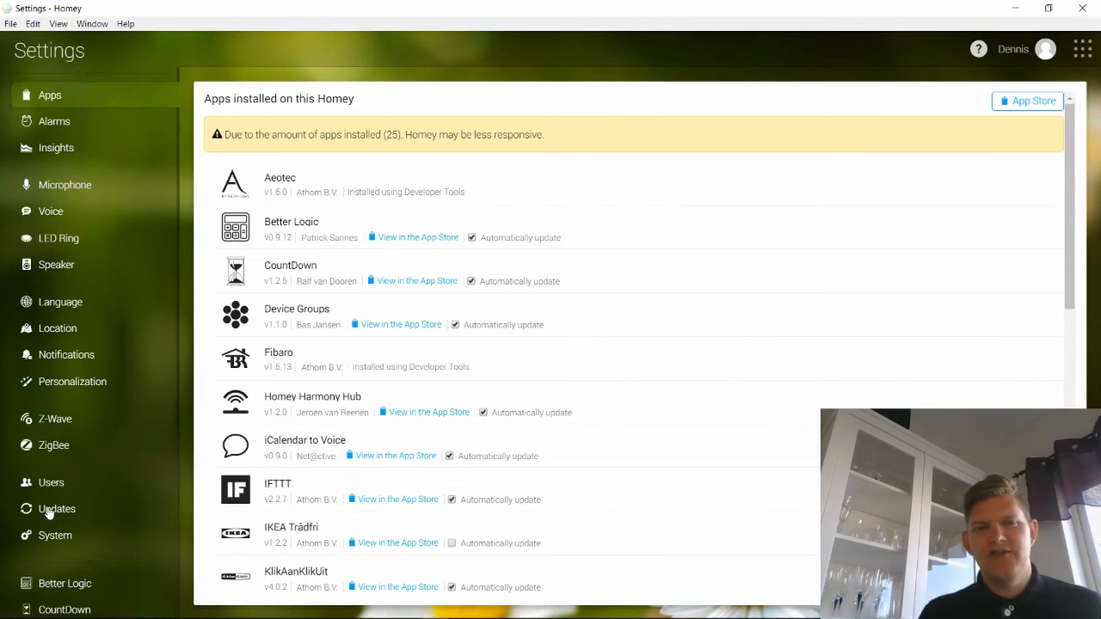
mouse_move(56, 264)
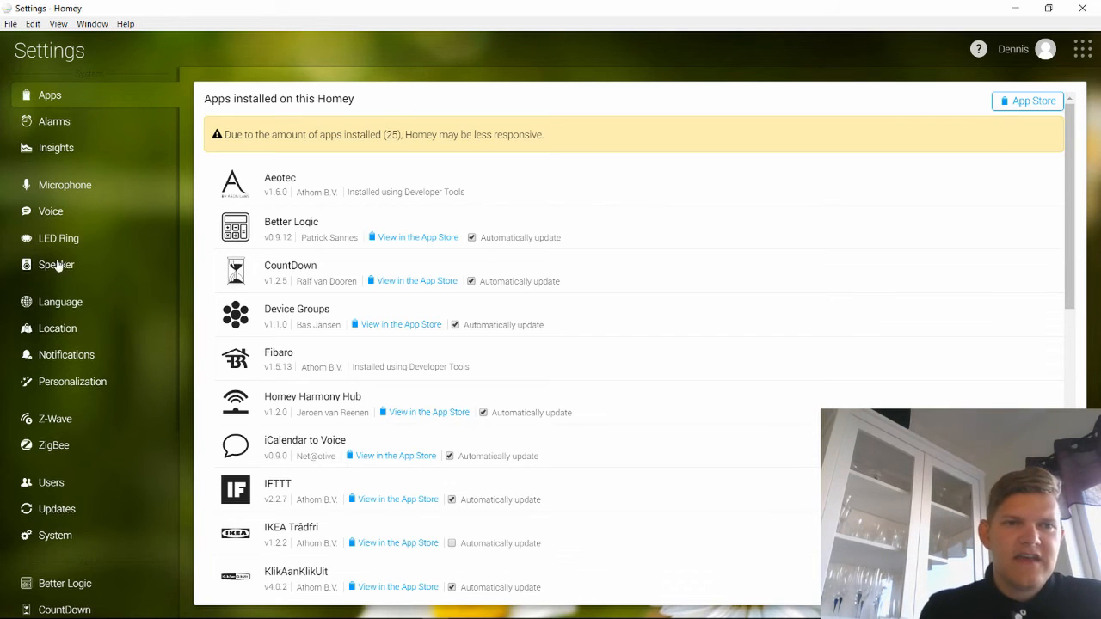
mouse_move(277, 124)
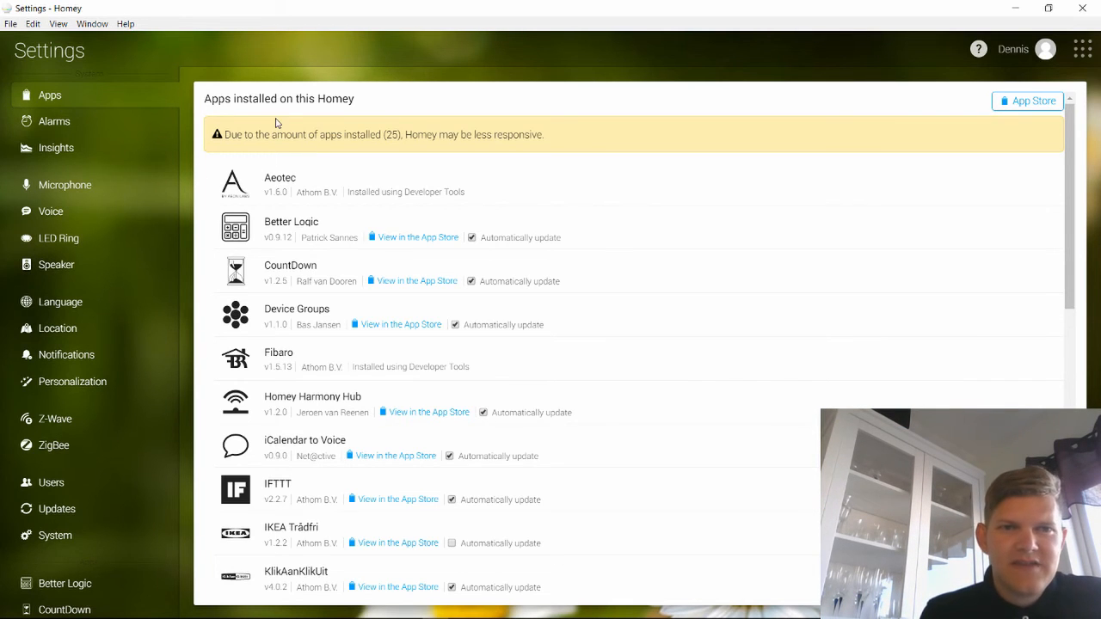
mouse_move(486, 162)
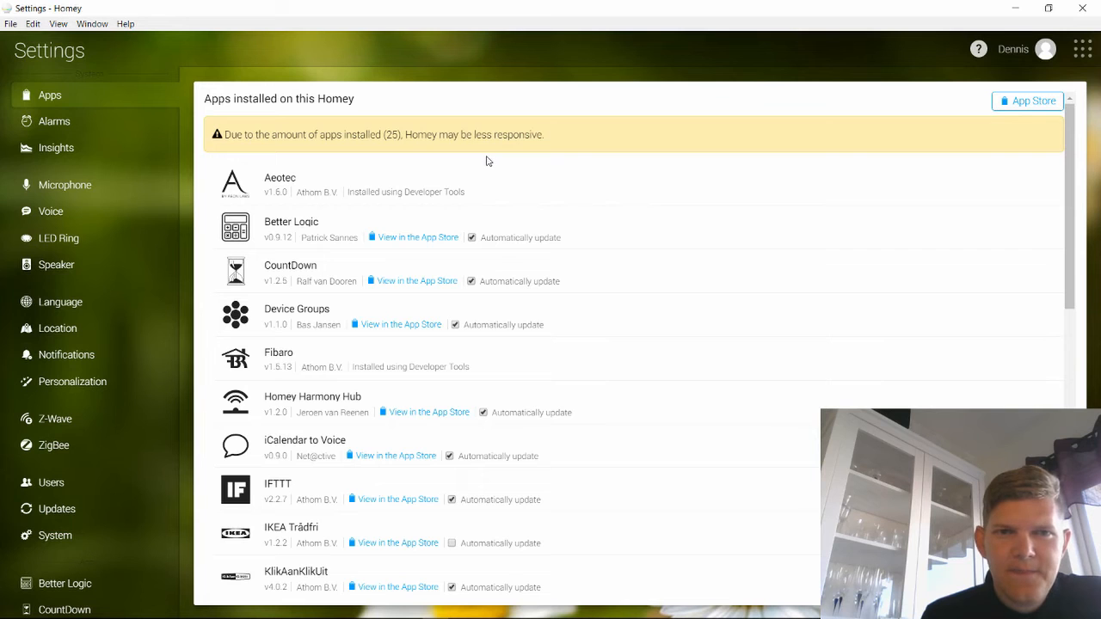
scroll(down, 3)
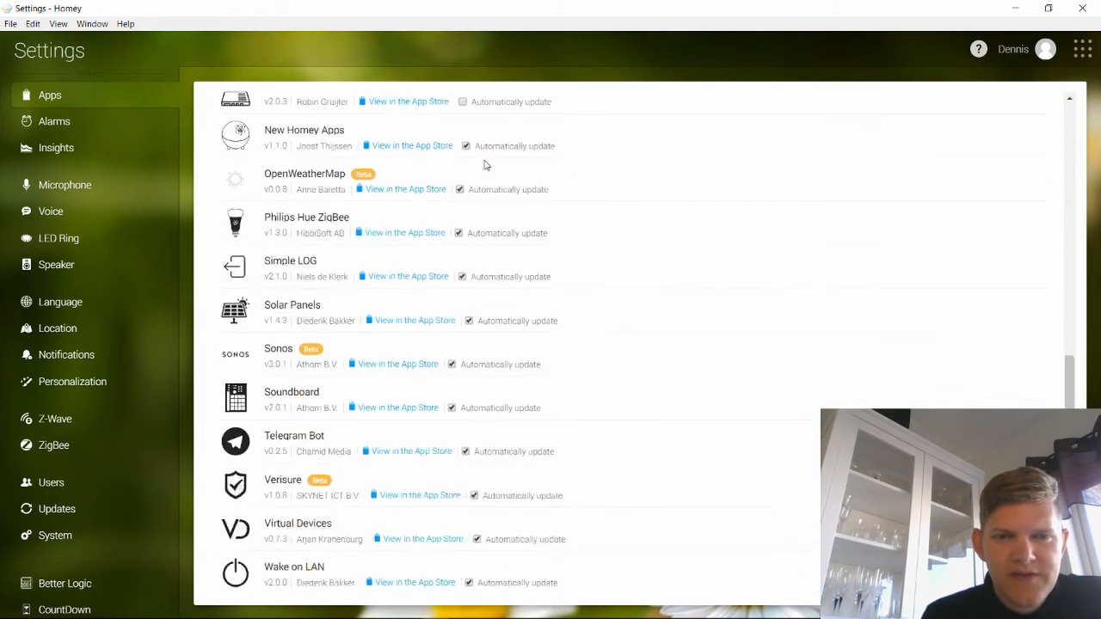
scroll(up, 3)
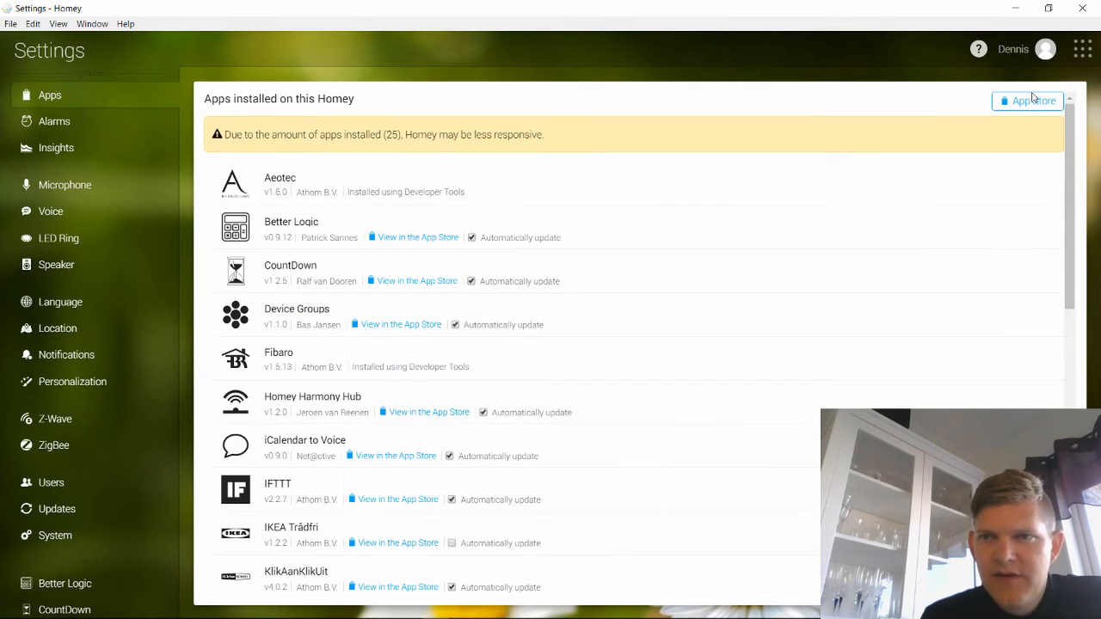
mouse_move(1028, 106)
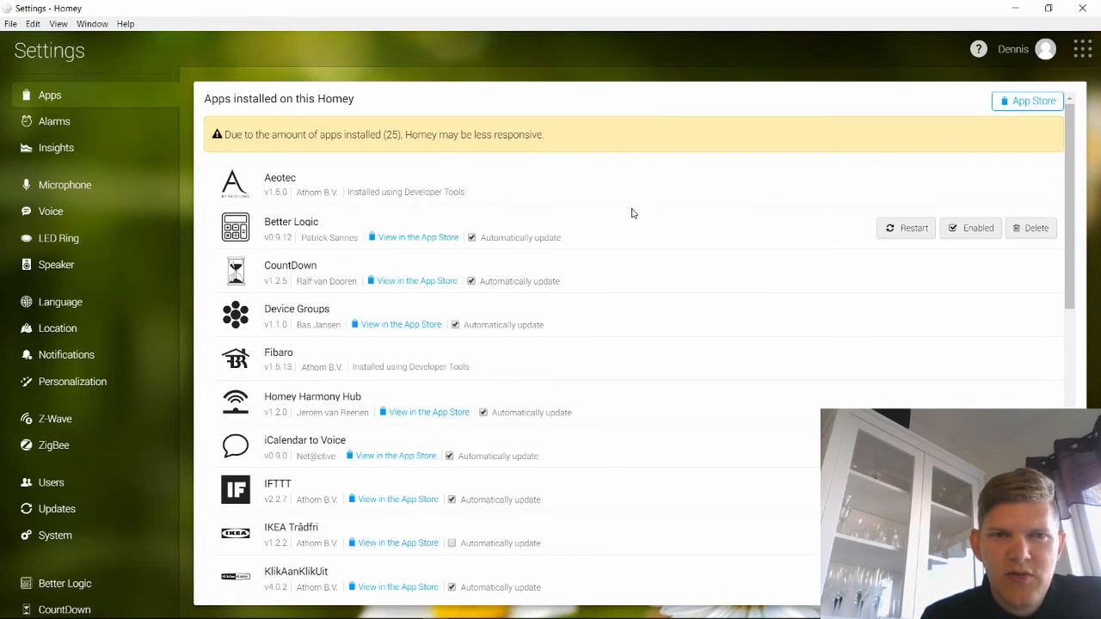
mouse_move(454, 251)
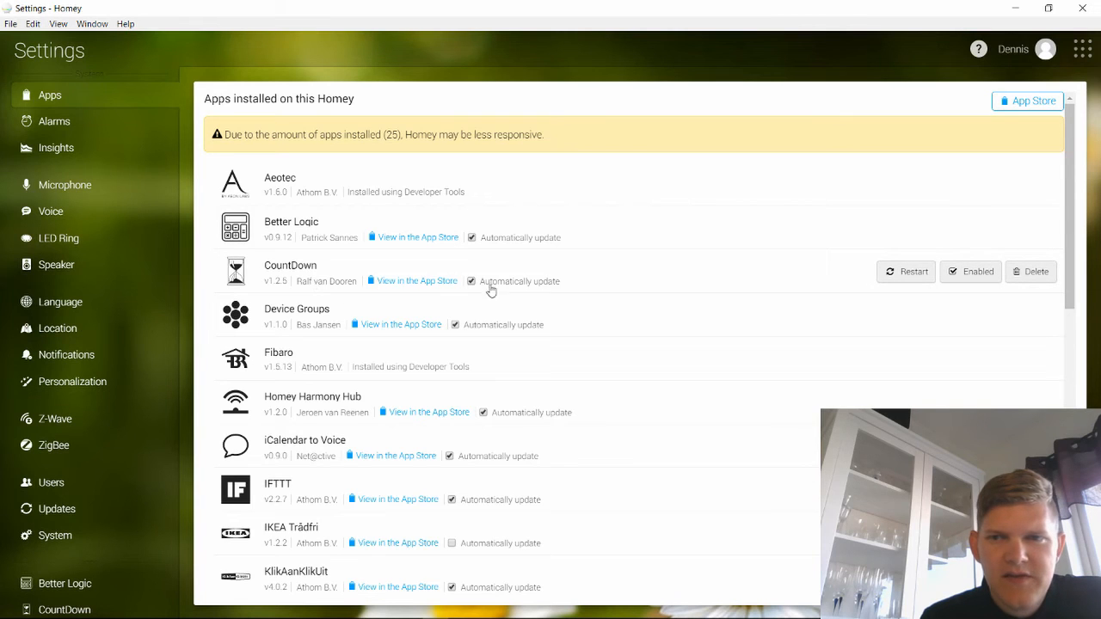
mouse_move(1001, 286)
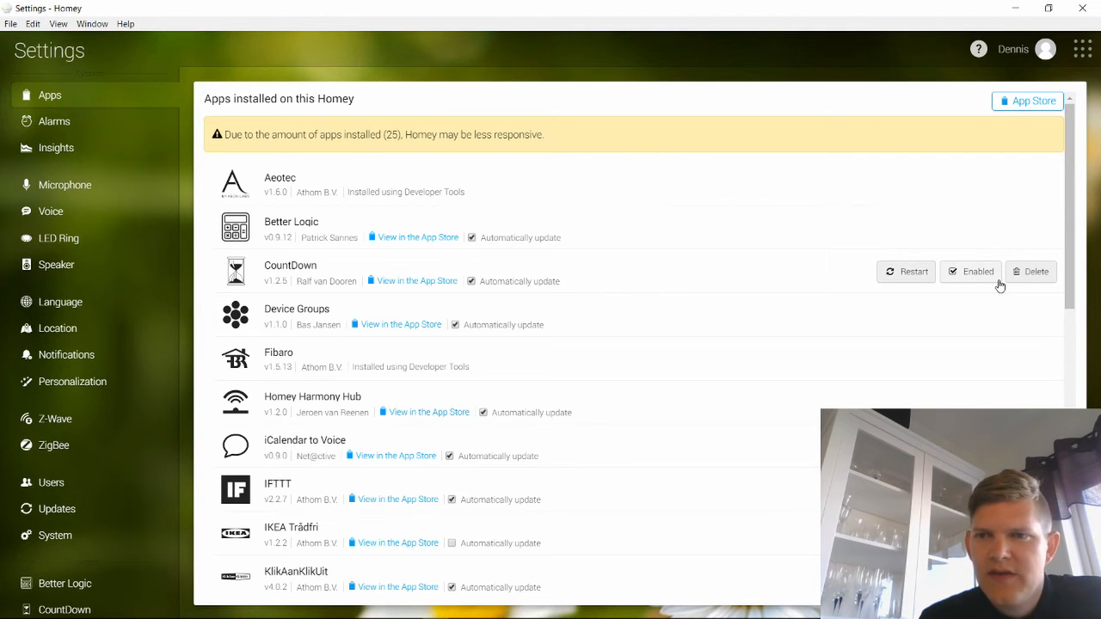
scroll(down, 3)
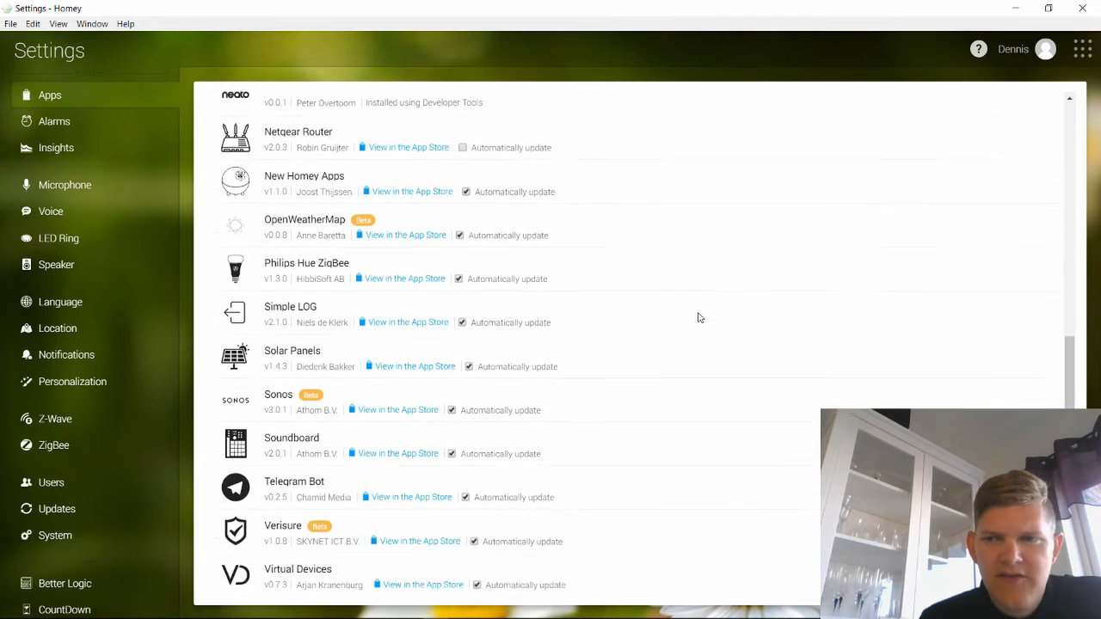
scroll(down, 3)
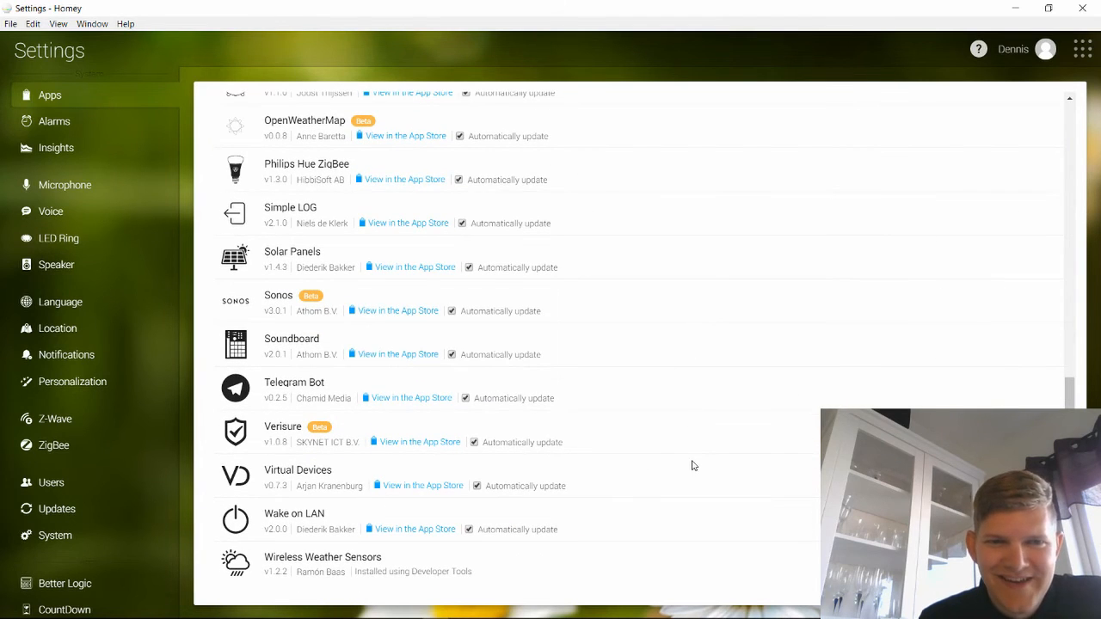
mouse_move(713, 471)
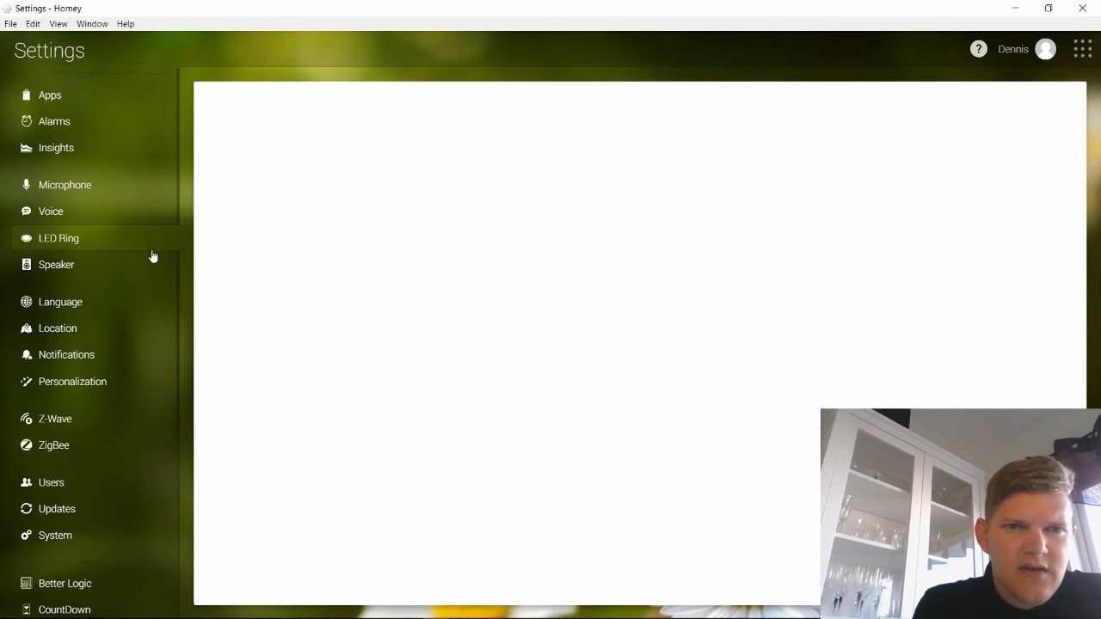
- Visit the LED Ring, Speaker, Personalization, Z-Wave and System settings pages in turn
click(55, 264)
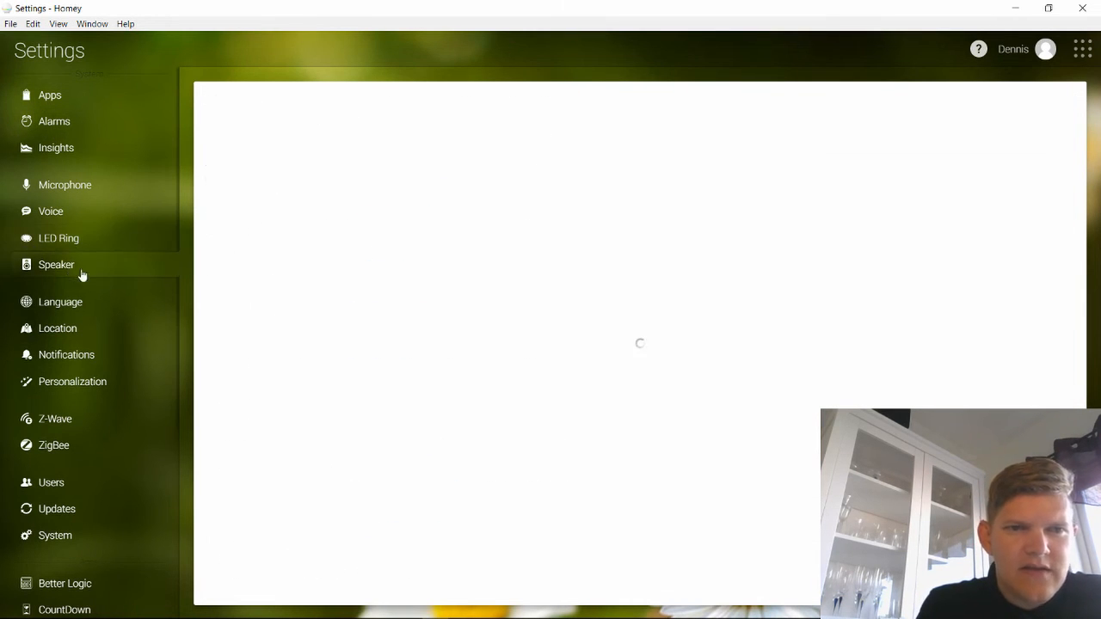
click(55, 264)
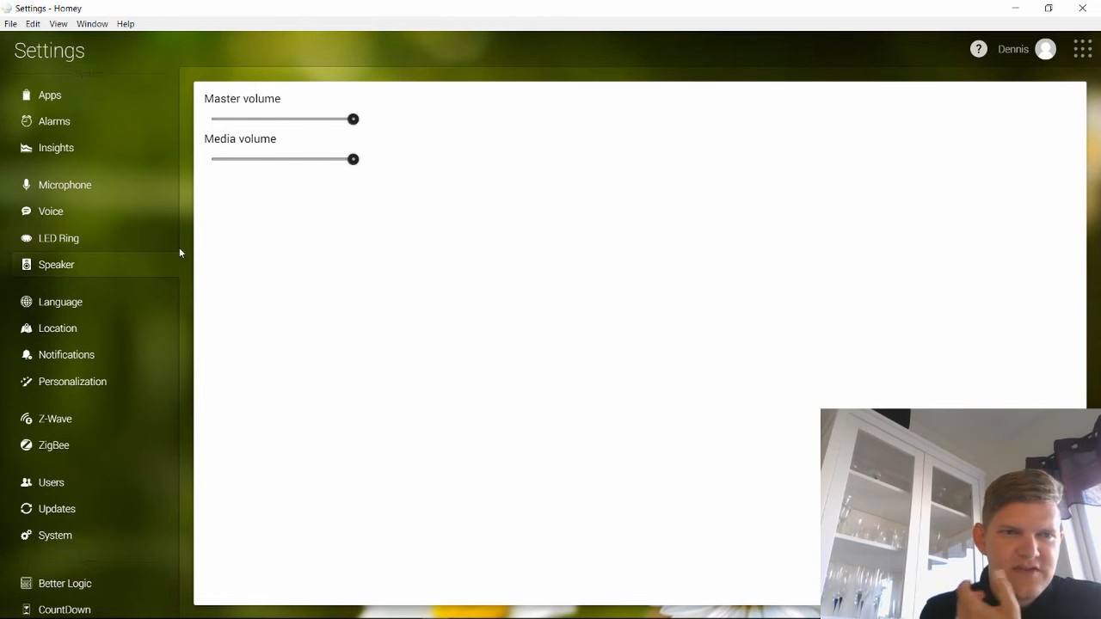
click(72, 382)
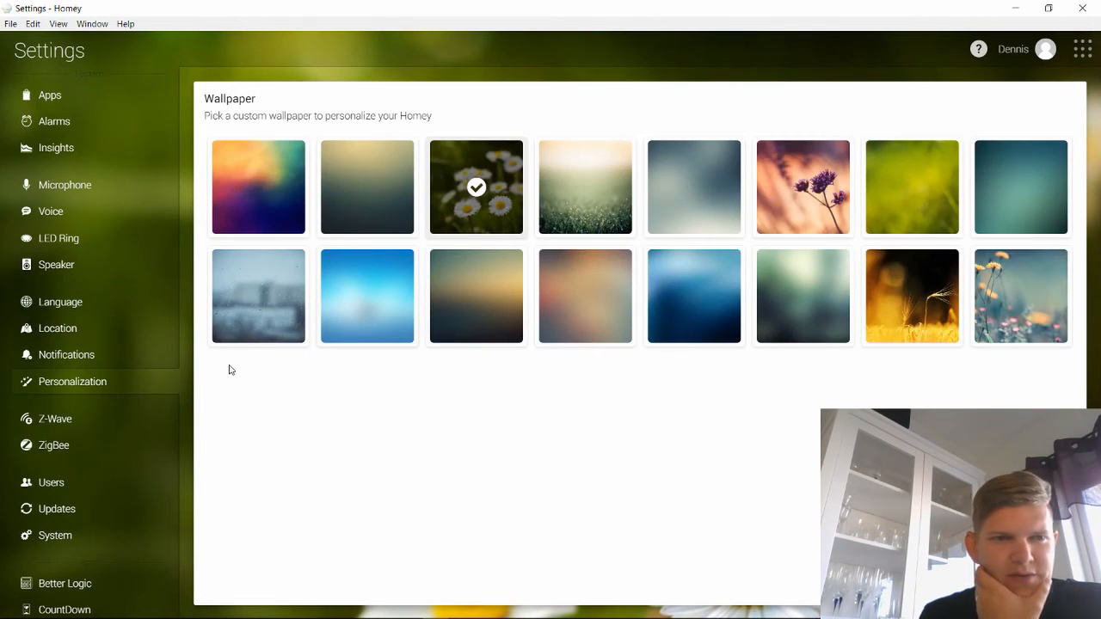
click(55, 420)
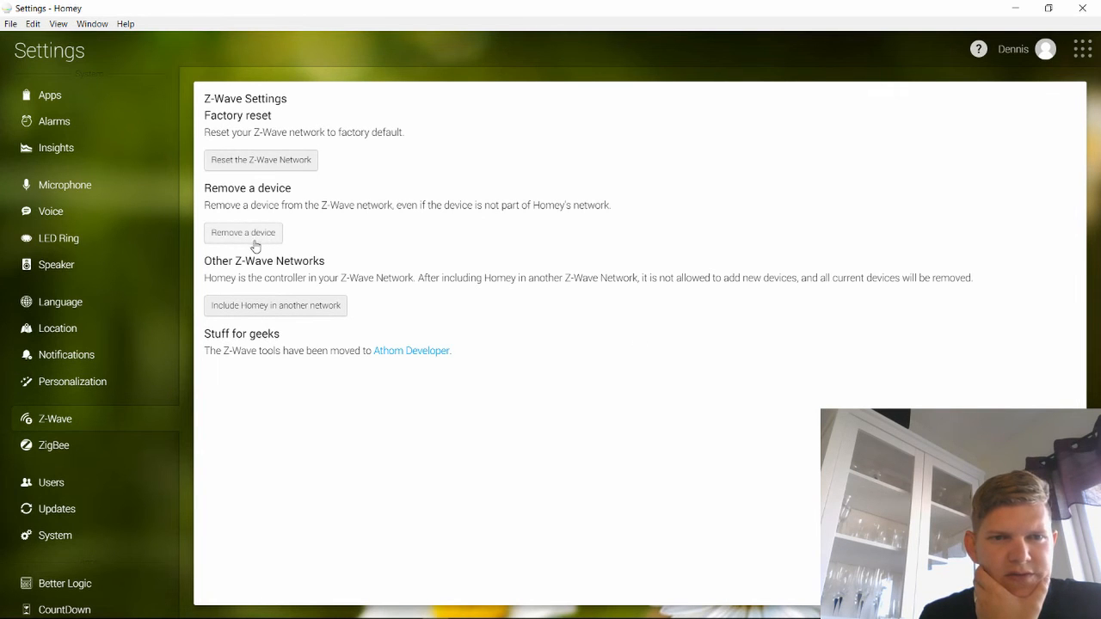
click(54, 443)
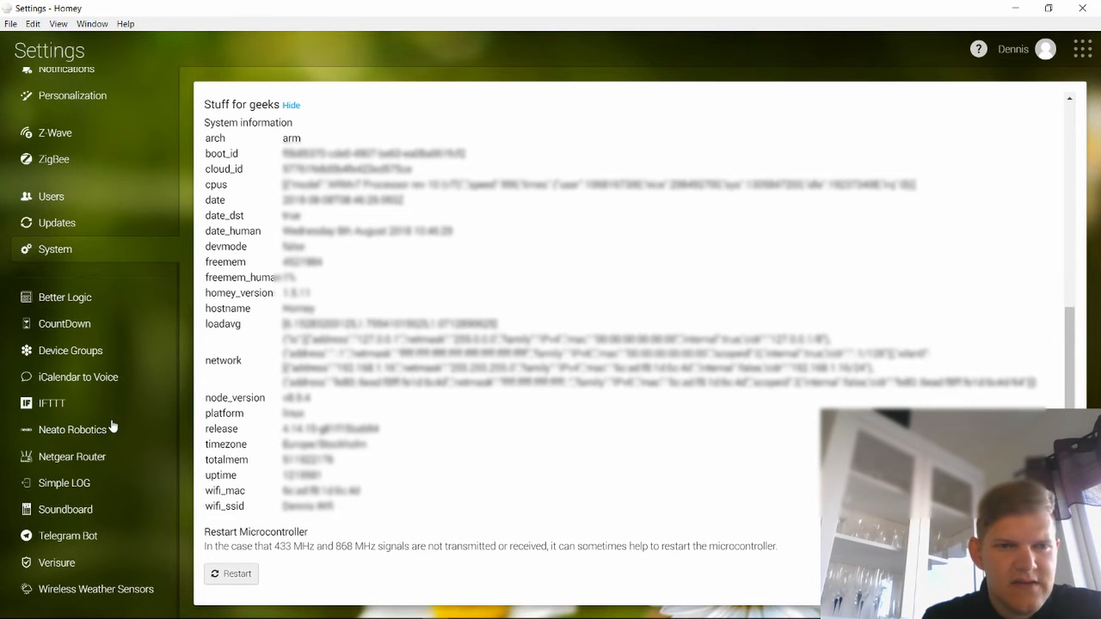
mouse_move(86, 471)
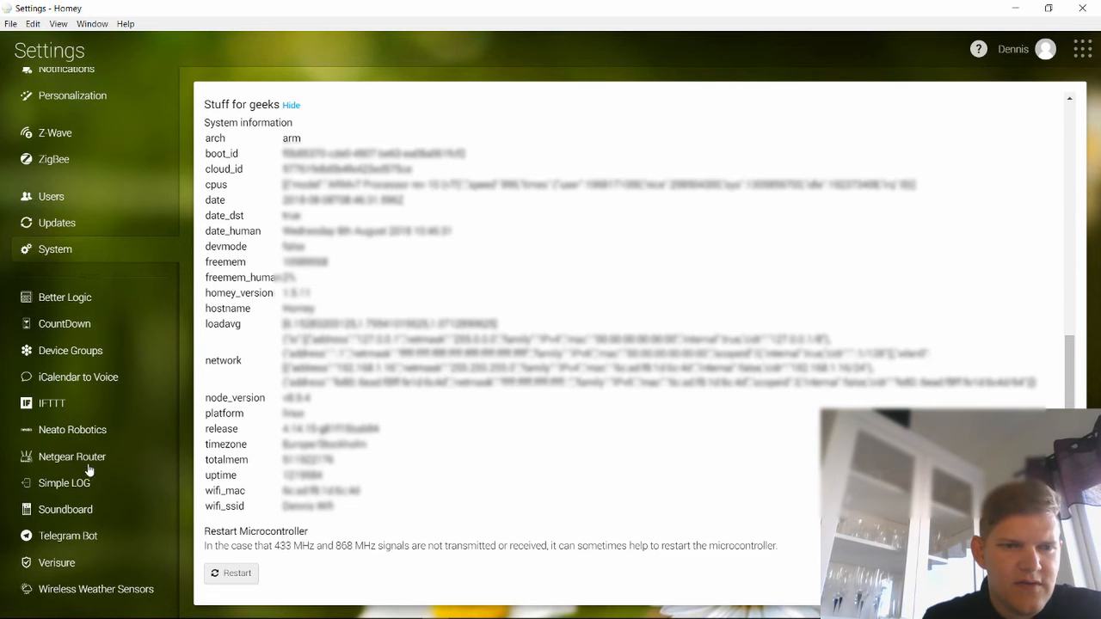
- View the Simple LOG event log and Telegram Bot app settings, then reach the section switcher
click(63, 481)
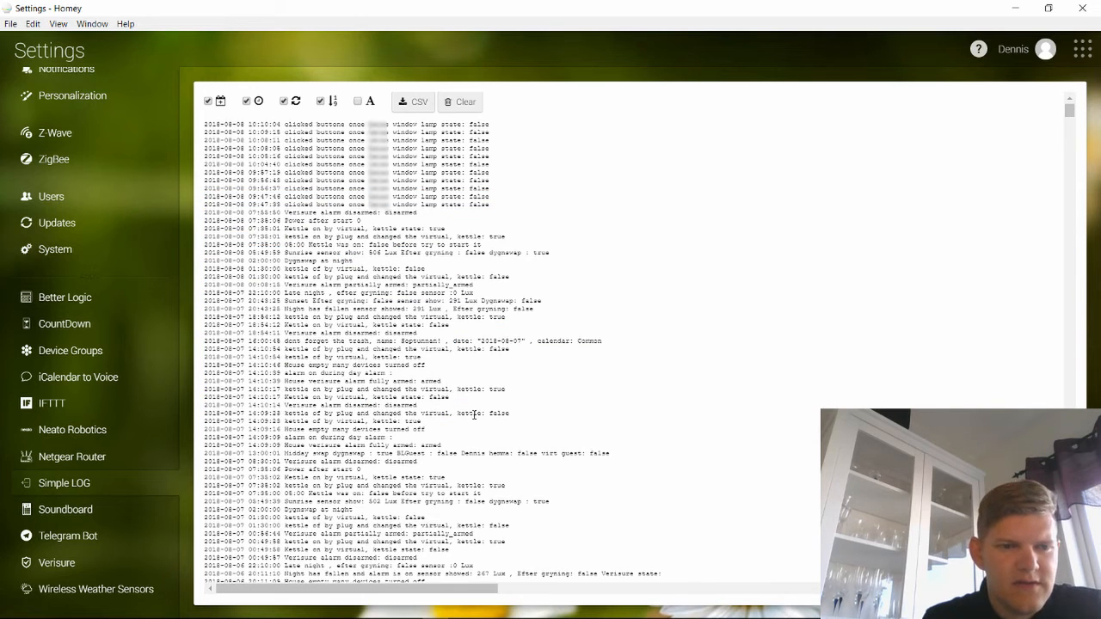
click(69, 535)
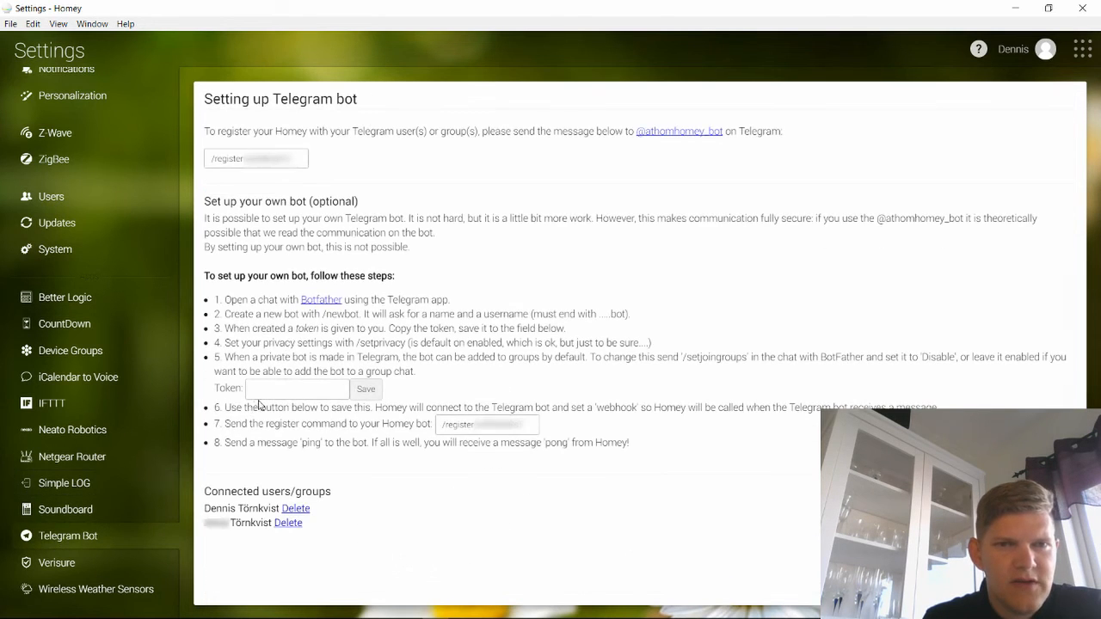
mouse_move(330, 468)
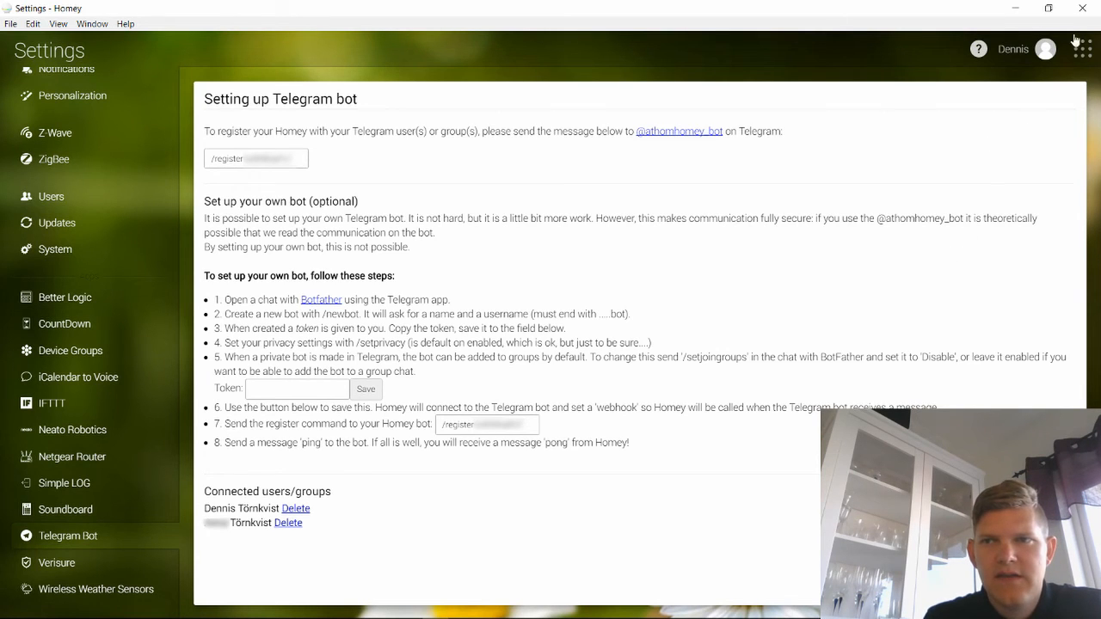
click(1082, 48)
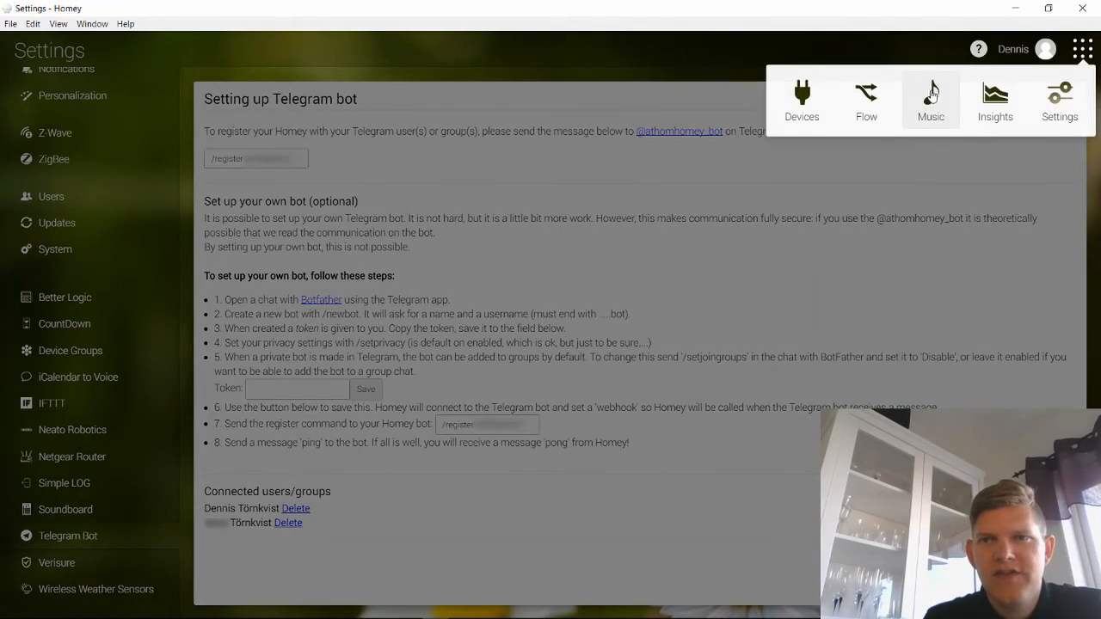
- Switch to Insights and load the saved 'Ljus' chart template
click(931, 98)
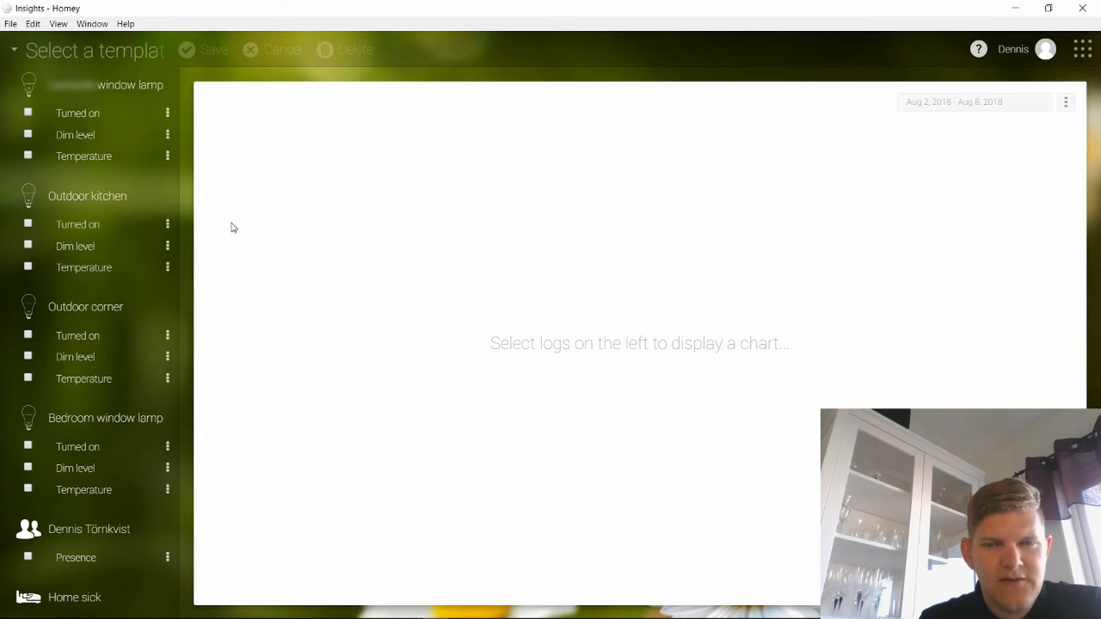
mouse_move(245, 224)
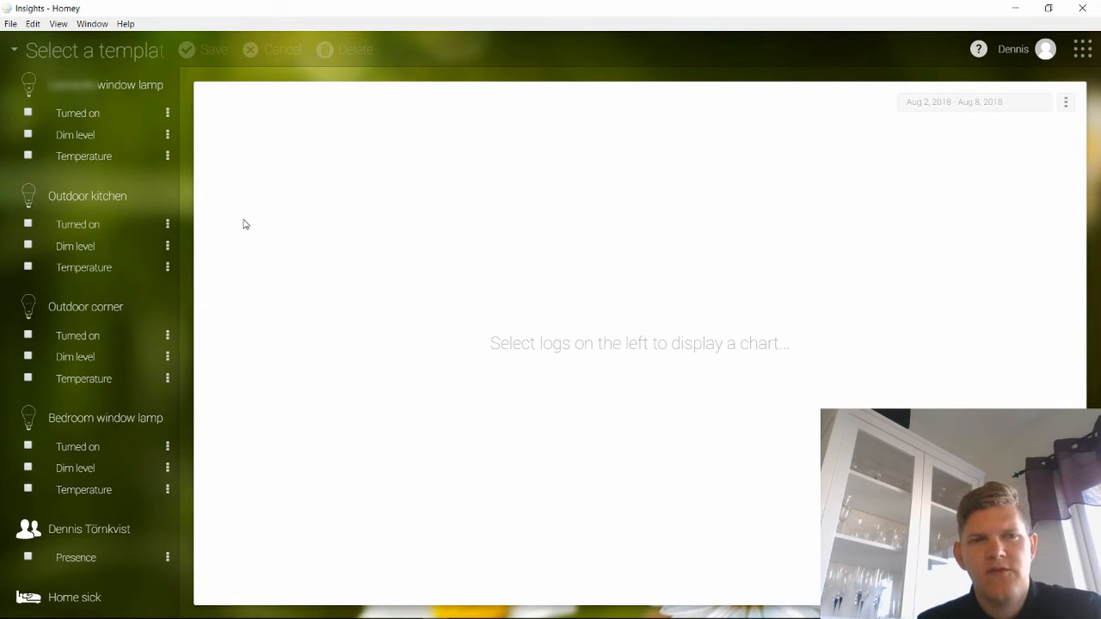
click(13, 48)
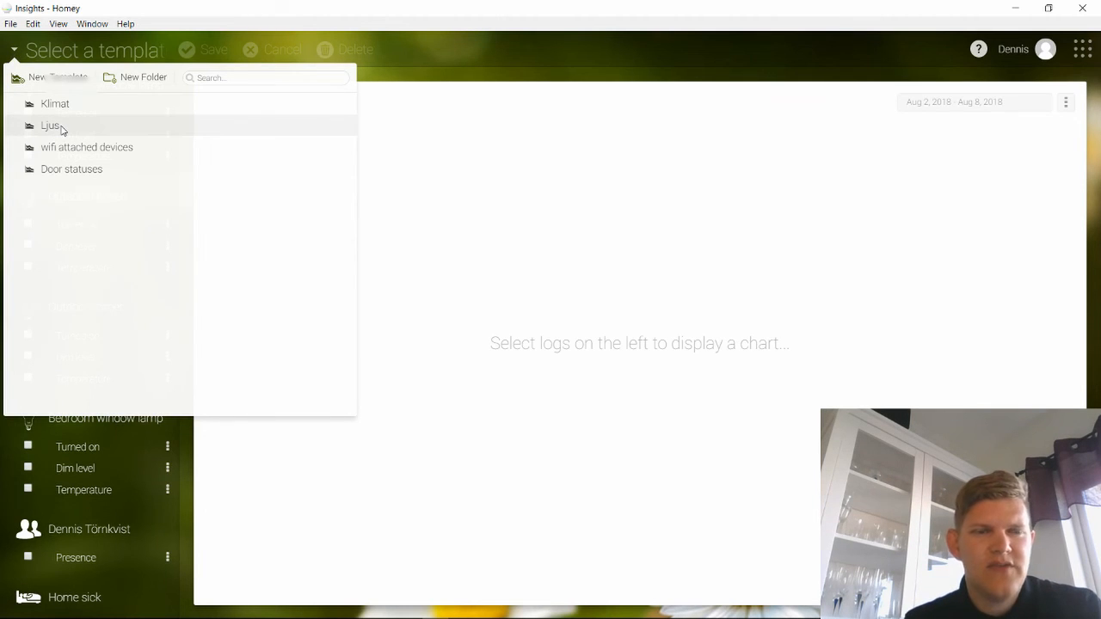
click(50, 125)
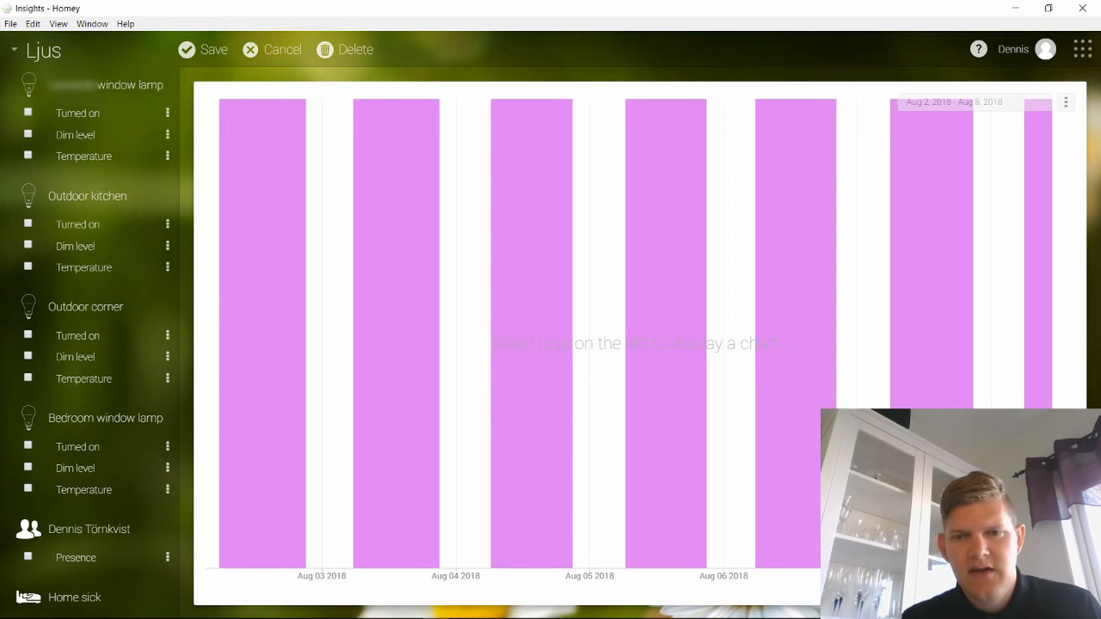
mouse_move(766, 547)
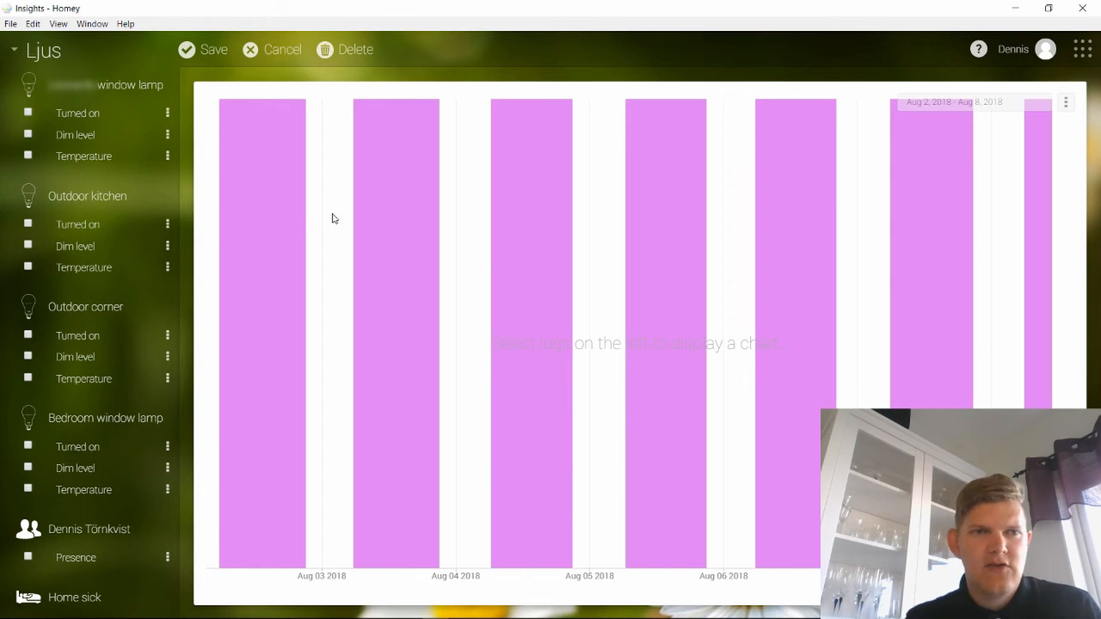
mouse_move(89, 280)
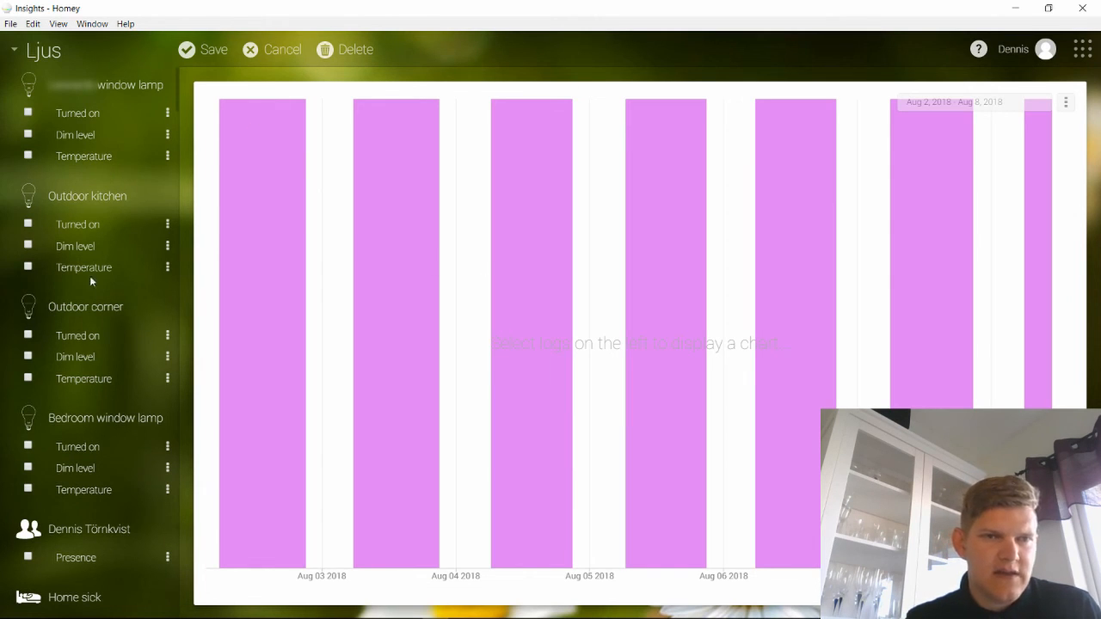
- Scroll through the Ljus chart's device log list and bring back the template list
scroll(down, 3)
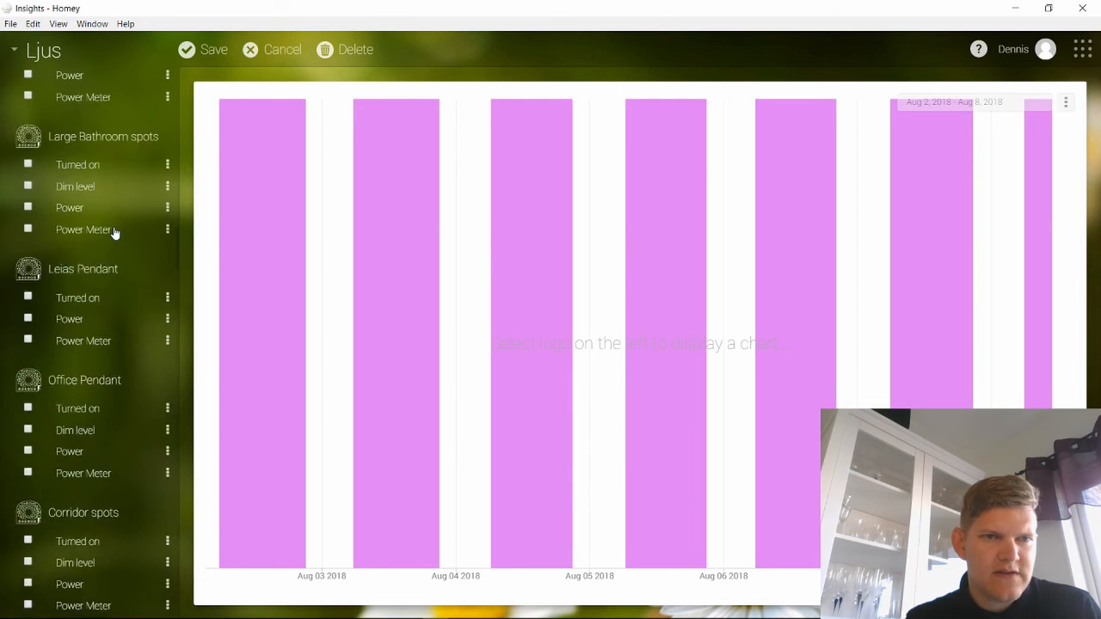
scroll(down, 3)
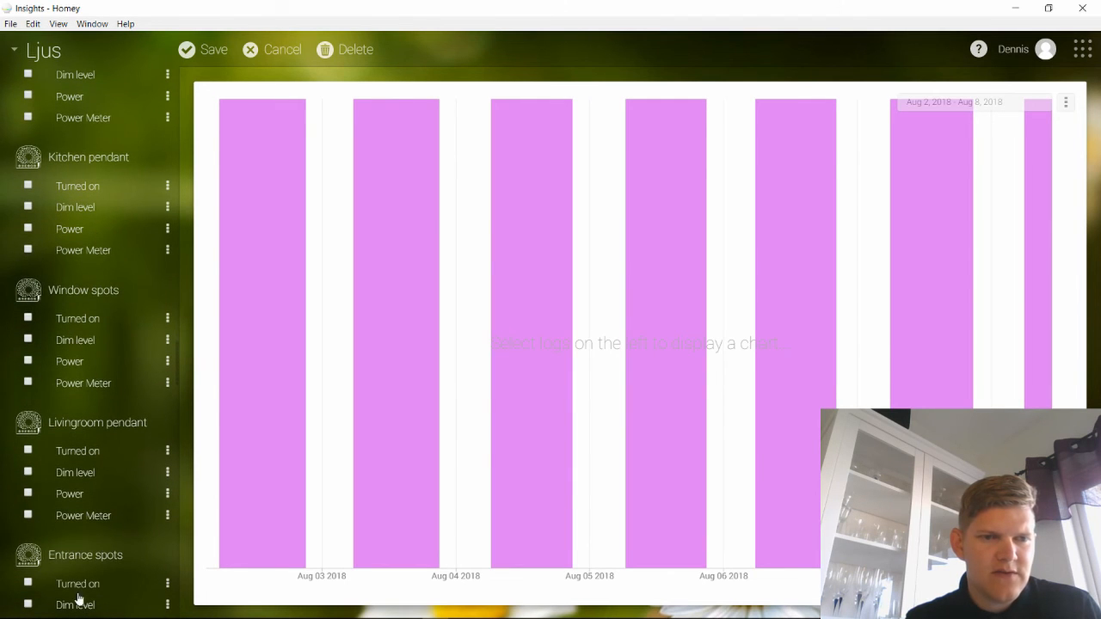
mouse_move(55, 456)
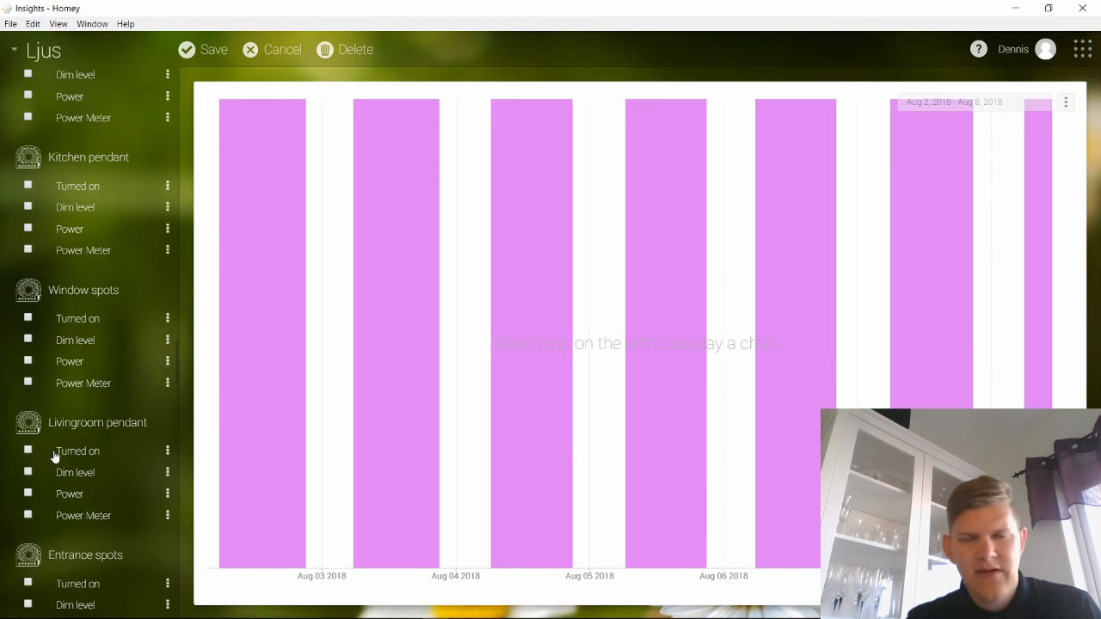
mouse_move(78, 318)
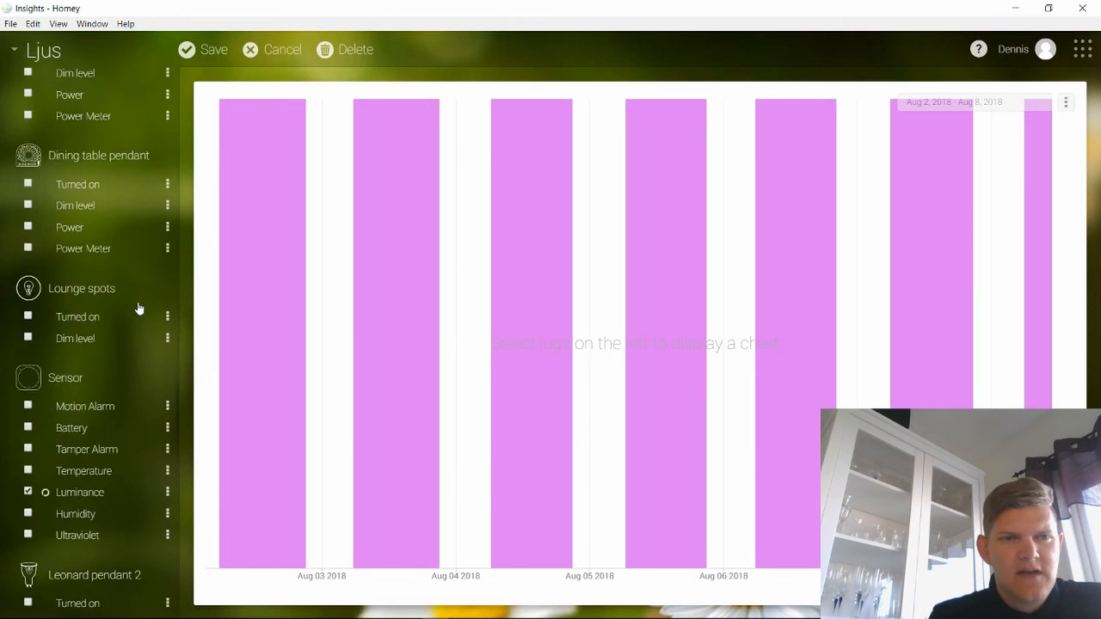
scroll(up, 3)
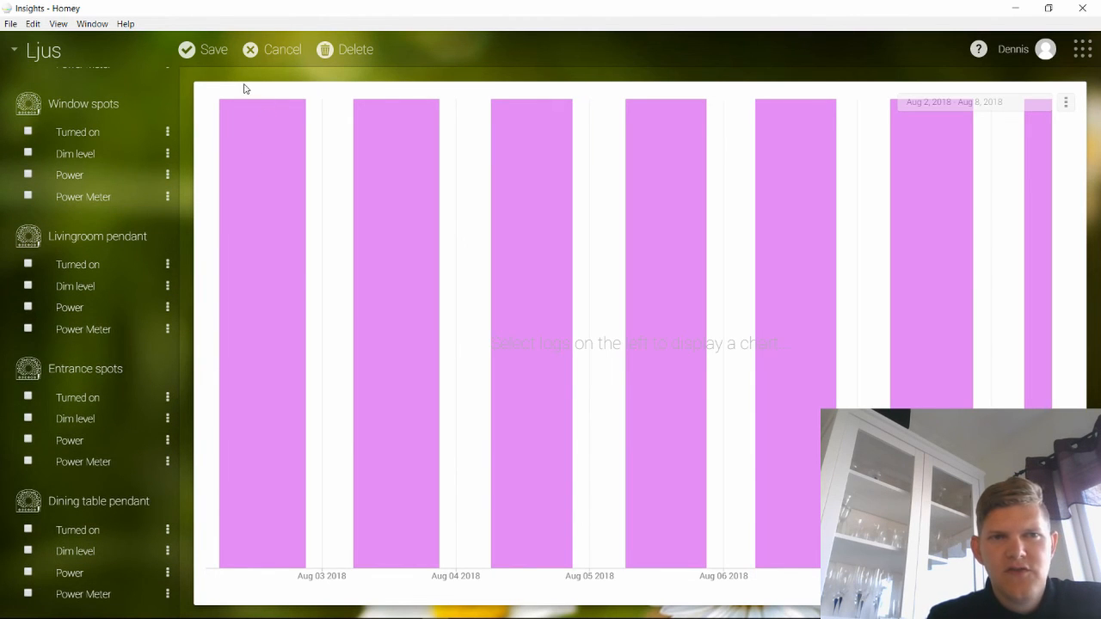
click(14, 48)
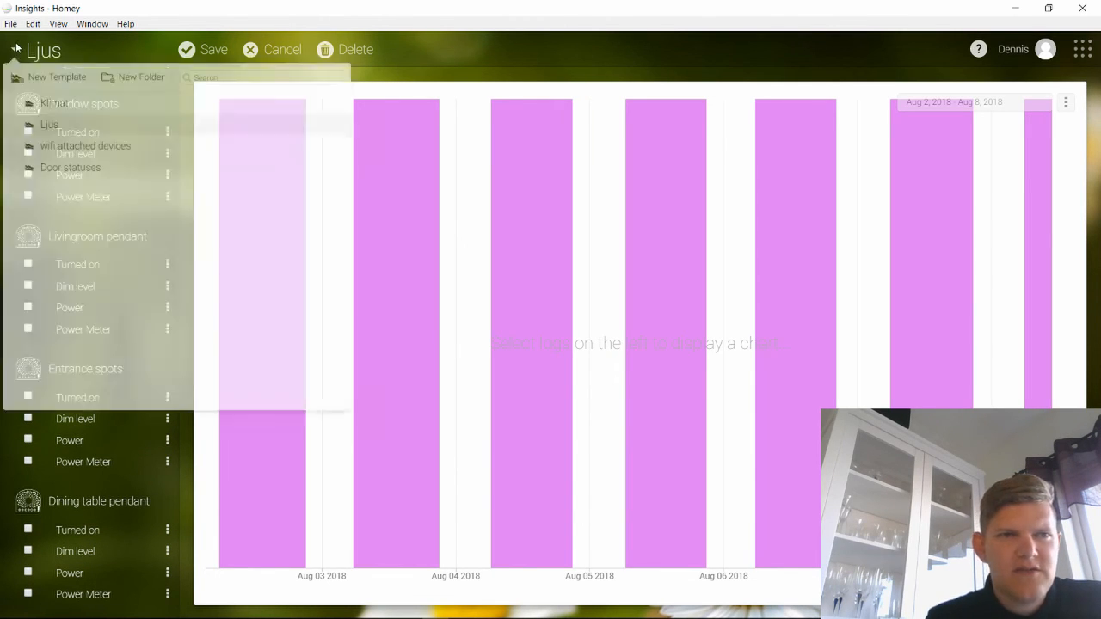